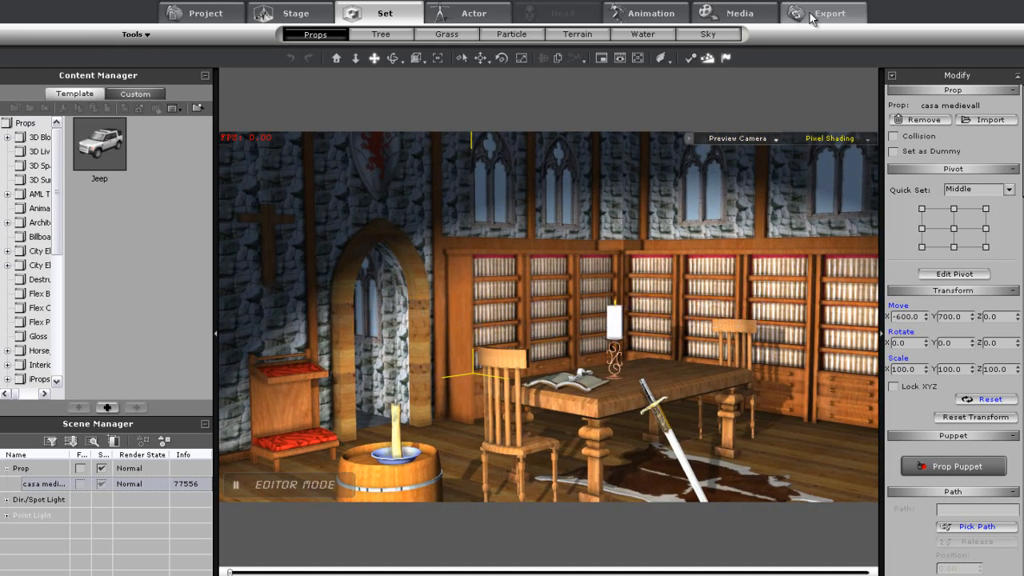
- Open the library scene's still-image export settings with Jpg as the format
{"action": "left_click", "coordinate": [829, 13]}
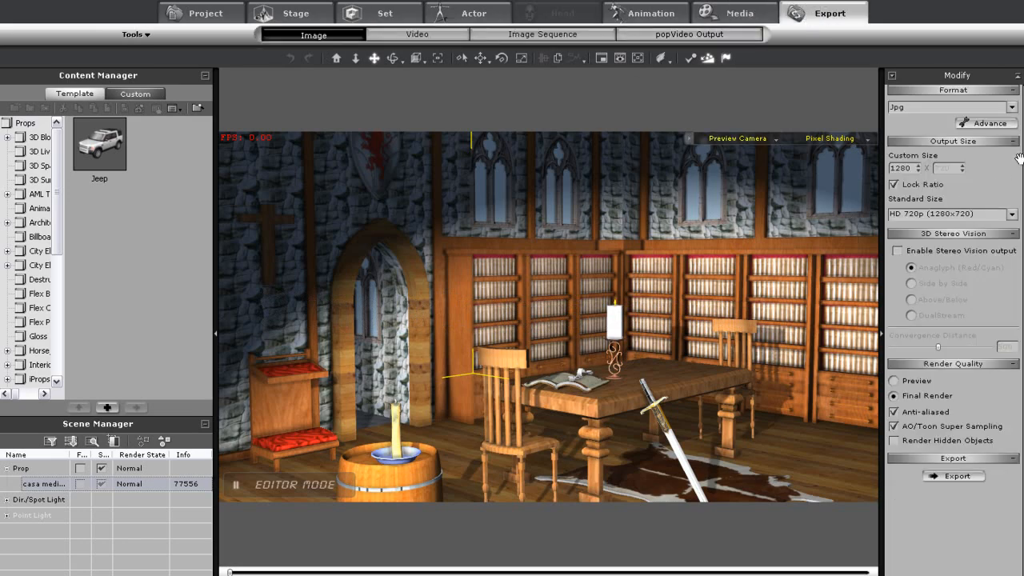
{"action": "left_click", "coordinate": [1012, 107]}
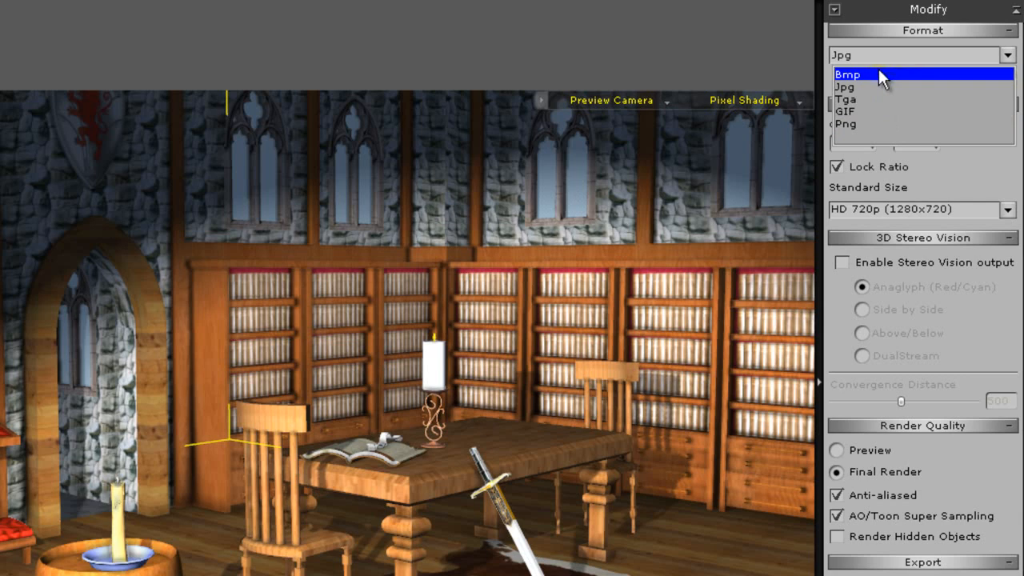
{"action": "left_click", "coordinate": [843, 86]}
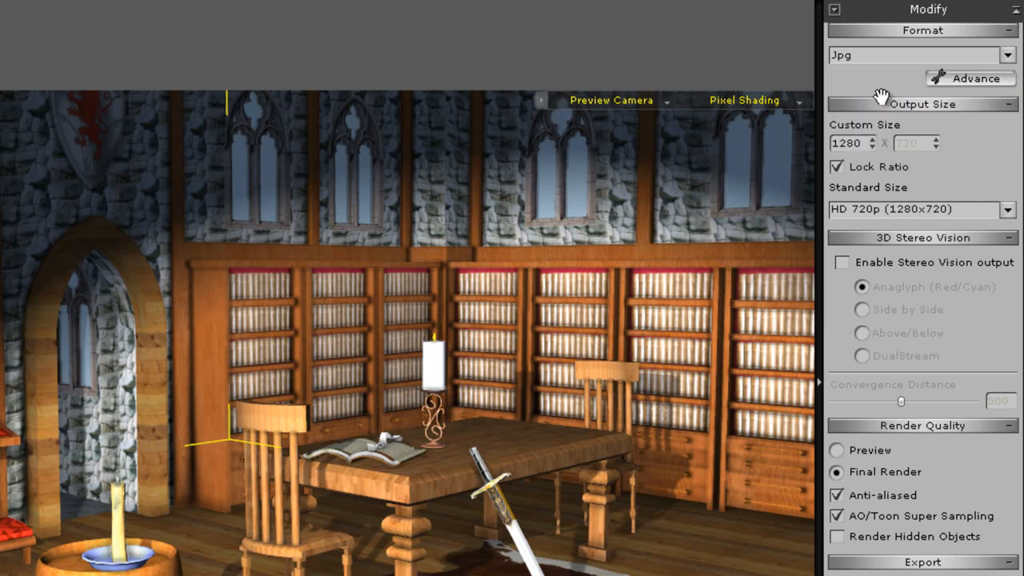
{"action": "left_click", "coordinate": [971, 79]}
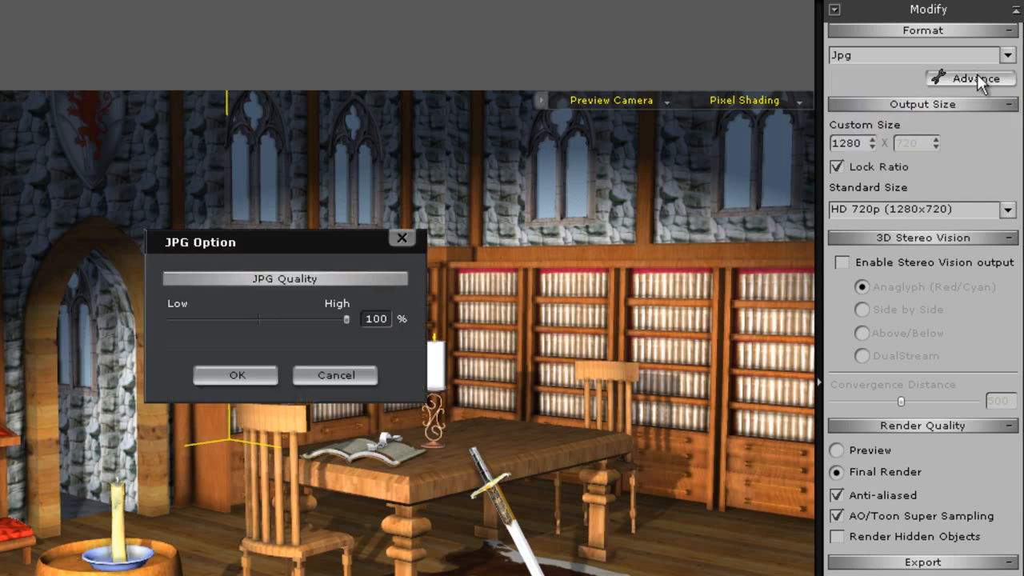
{"action": "mouse_move", "coordinate": [342, 340]}
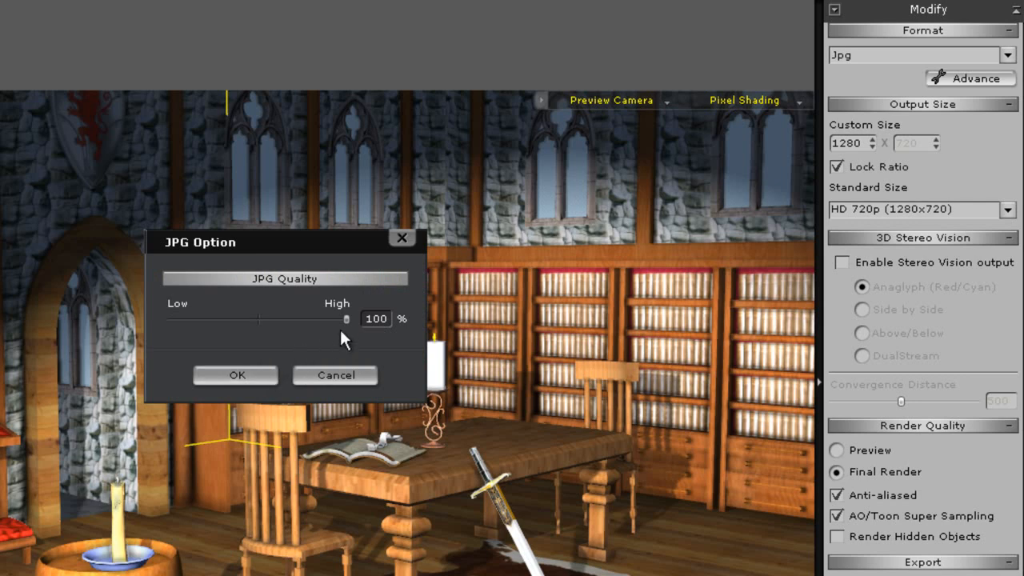
{"action": "mouse_move", "coordinate": [372, 328]}
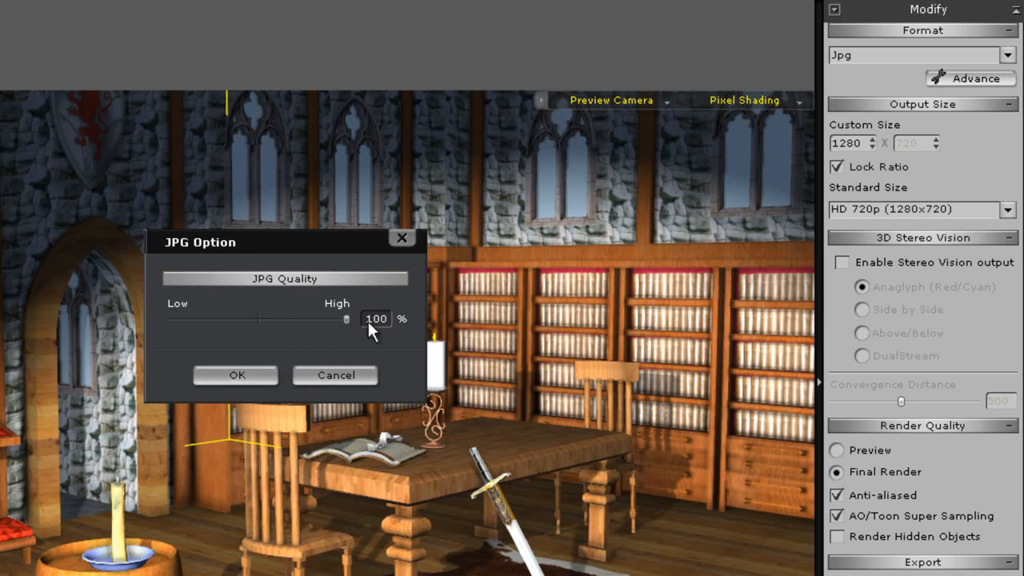
{"action": "left_click", "coordinate": [235, 374]}
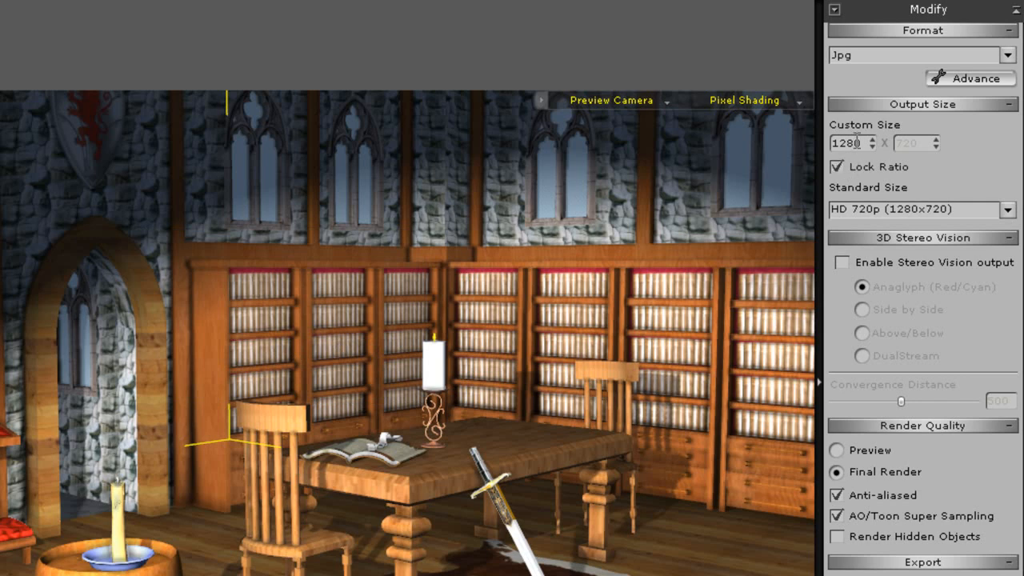
{"action": "left_click", "coordinate": [837, 166]}
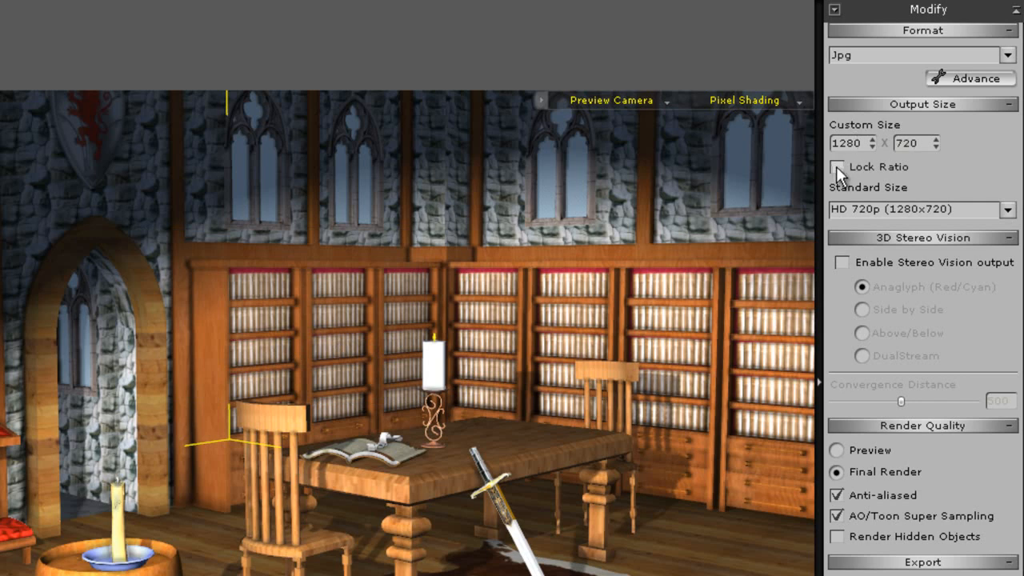
{"action": "left_click", "coordinate": [837, 167]}
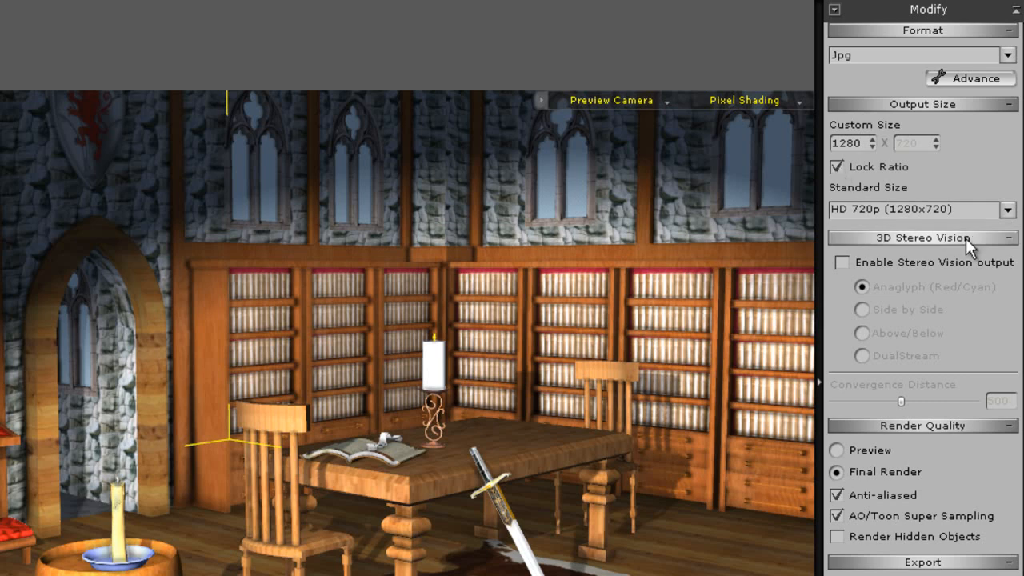
{"action": "left_click", "coordinate": [1007, 210]}
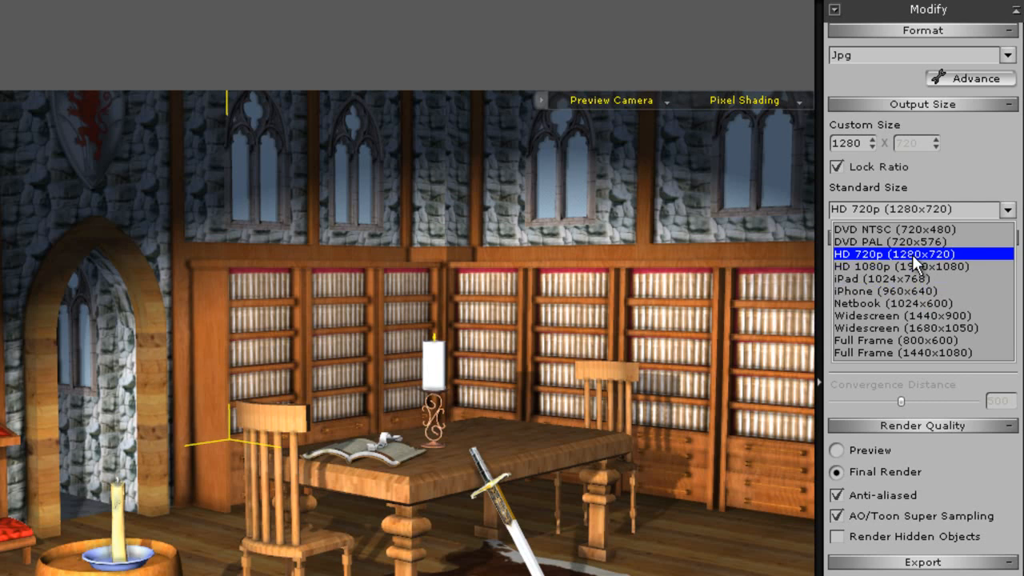
{"action": "left_click", "coordinate": [895, 253]}
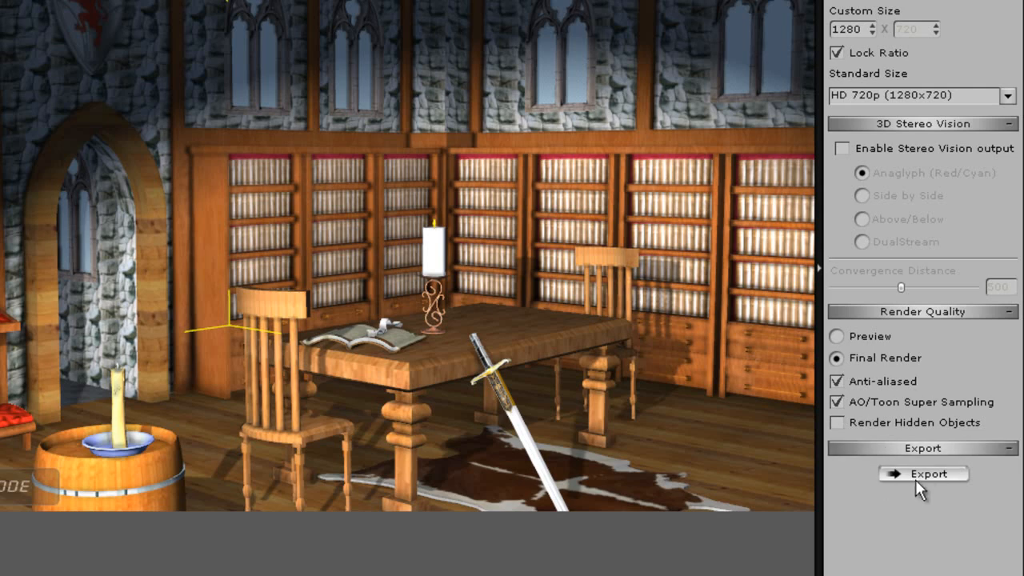
- Render the library scene as a JPG named 'jpeg', then zoom the preview in and out
{"action": "left_click", "coordinate": [924, 473]}
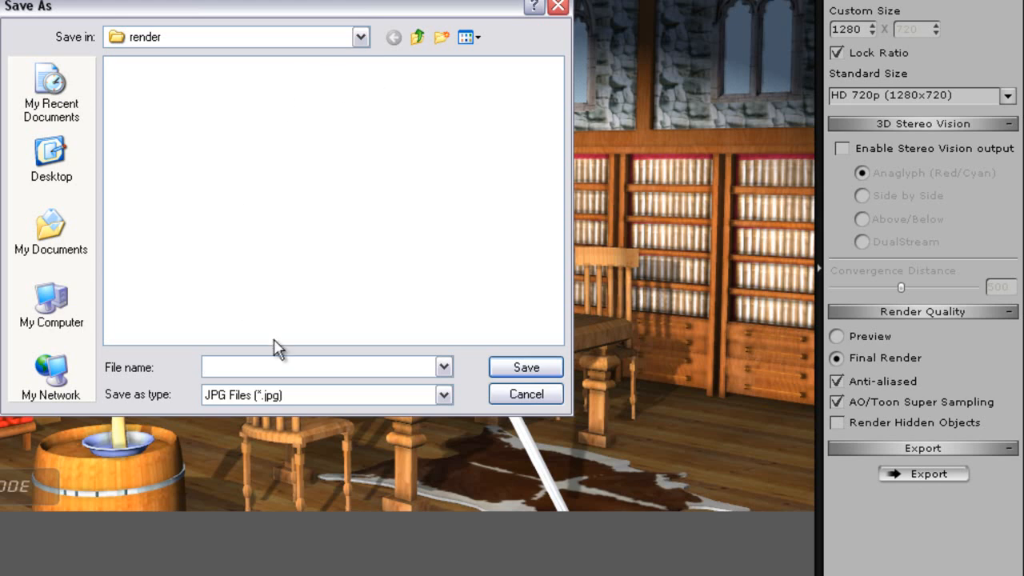
{"action": "type", "text": "jpeg"}
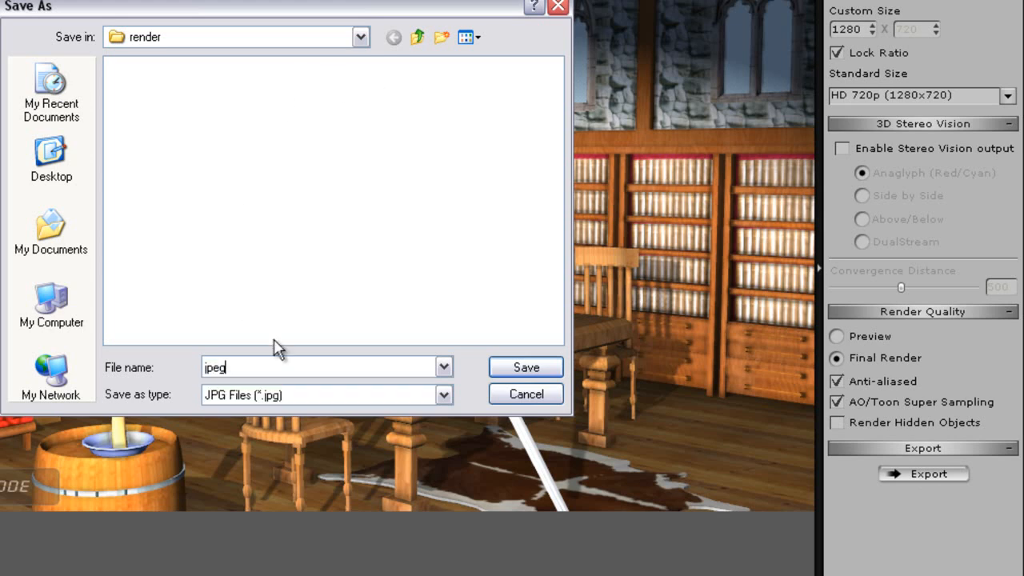
{"action": "left_click", "coordinate": [526, 366]}
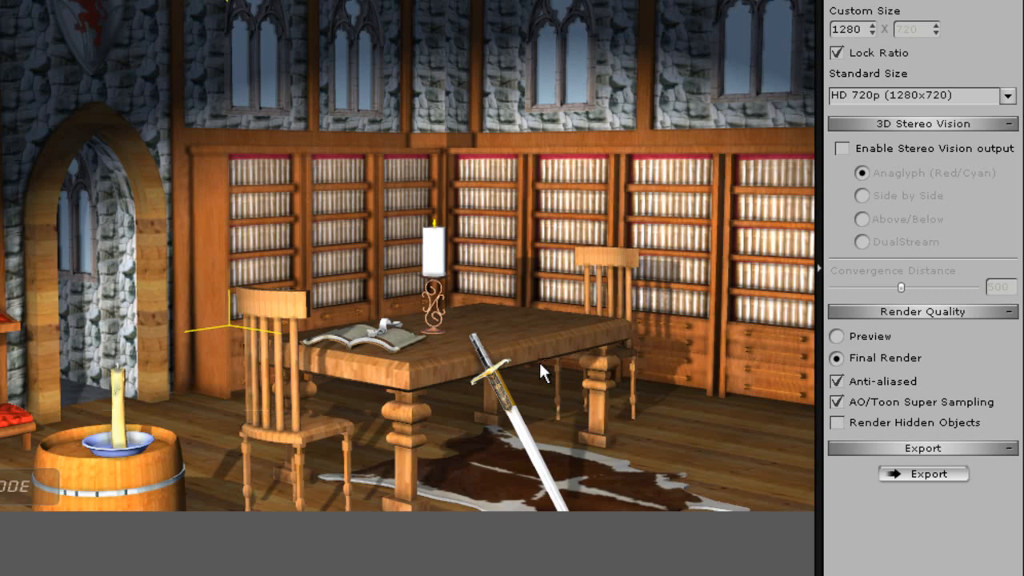
{"action": "left_click", "coordinate": [923, 474]}
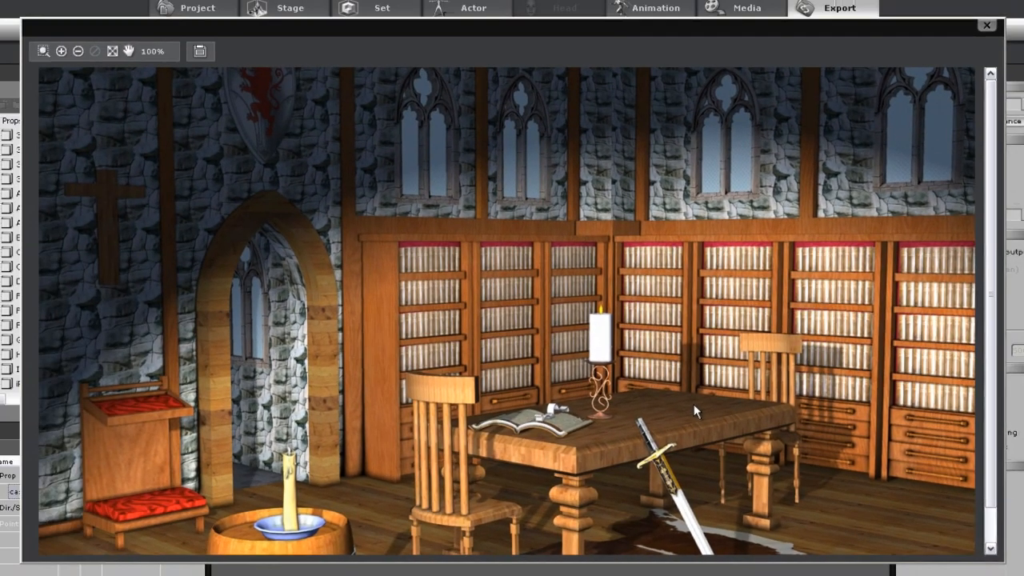
{"action": "mouse_move", "coordinate": [290, 182]}
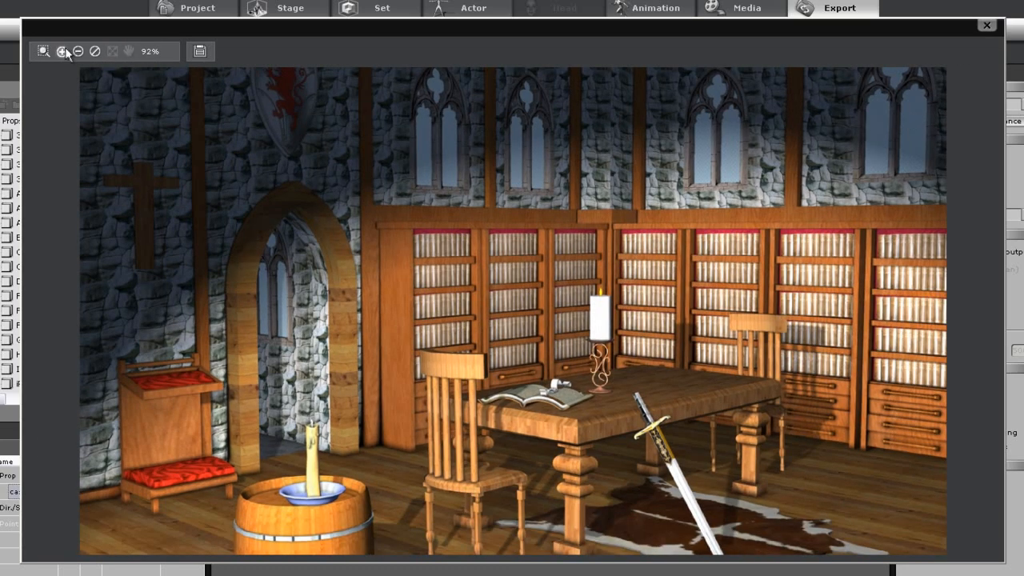
{"action": "left_click", "coordinate": [61, 51]}
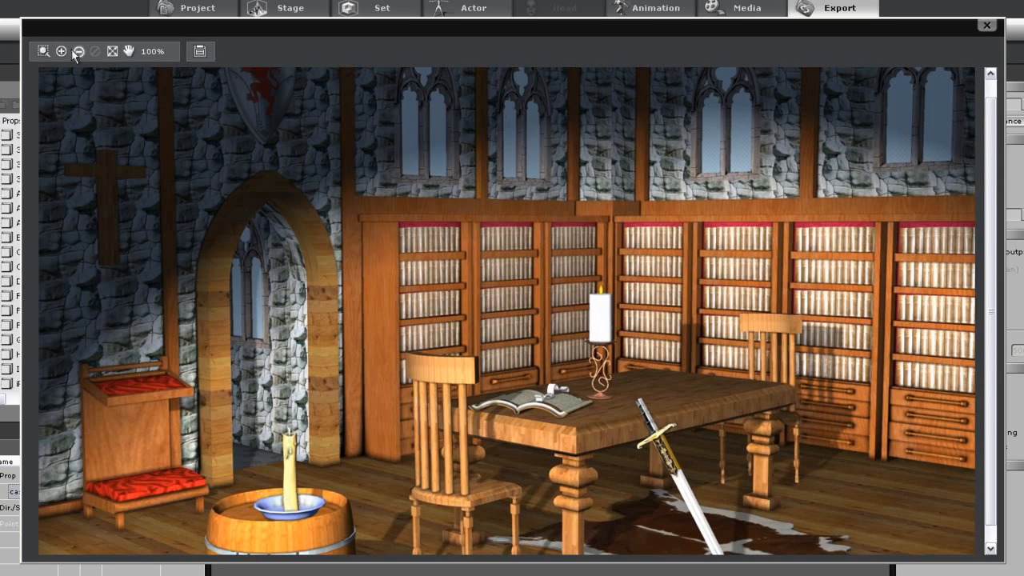
{"action": "left_click", "coordinate": [650, 10]}
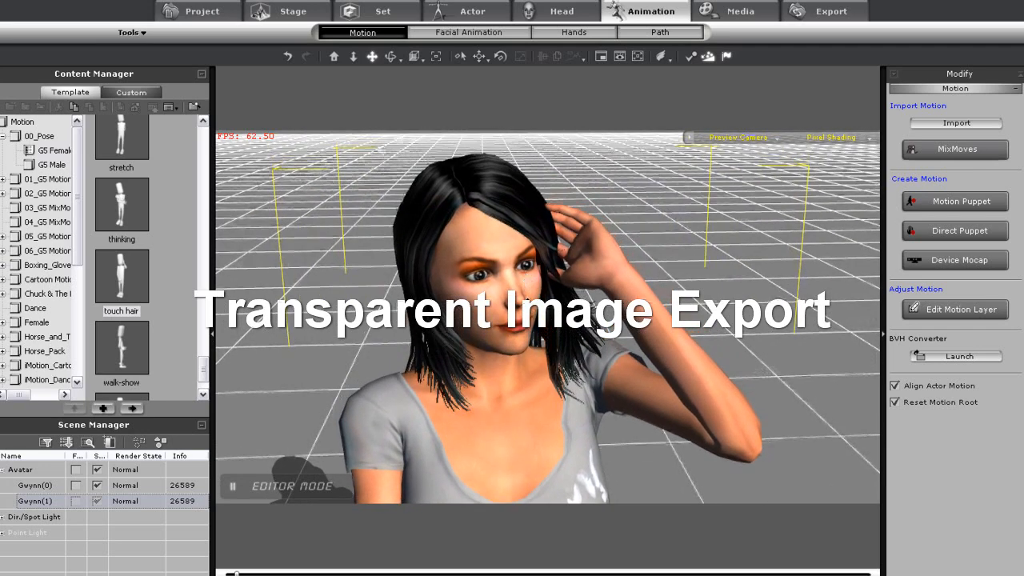
- Rotate the woman's head with the motion layer gizmo to turn her face
{"action": "left_click", "coordinate": [955, 309]}
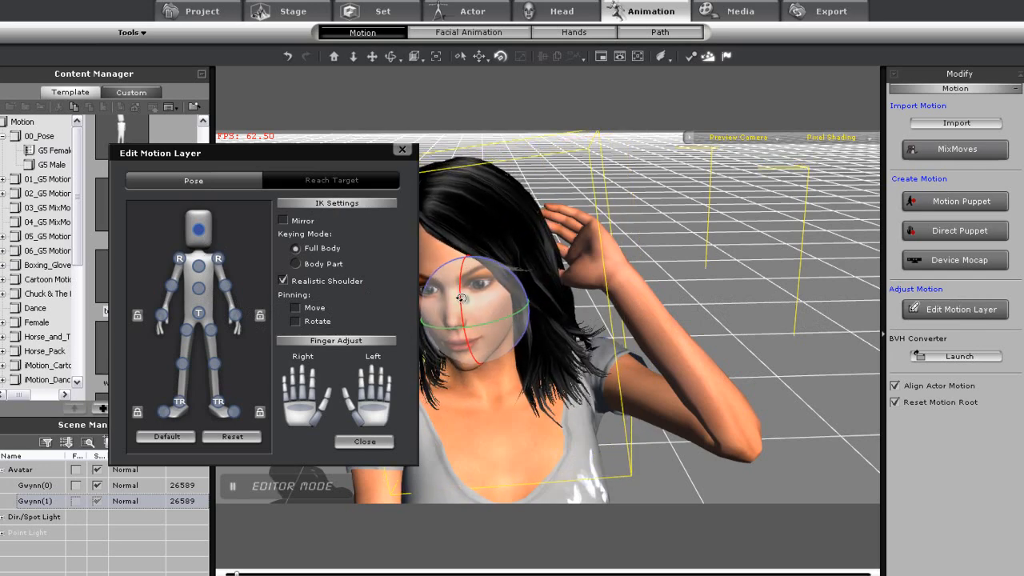
{"action": "left_click_drag", "start_coordinate": [461, 298], "coordinate": [497, 318]}
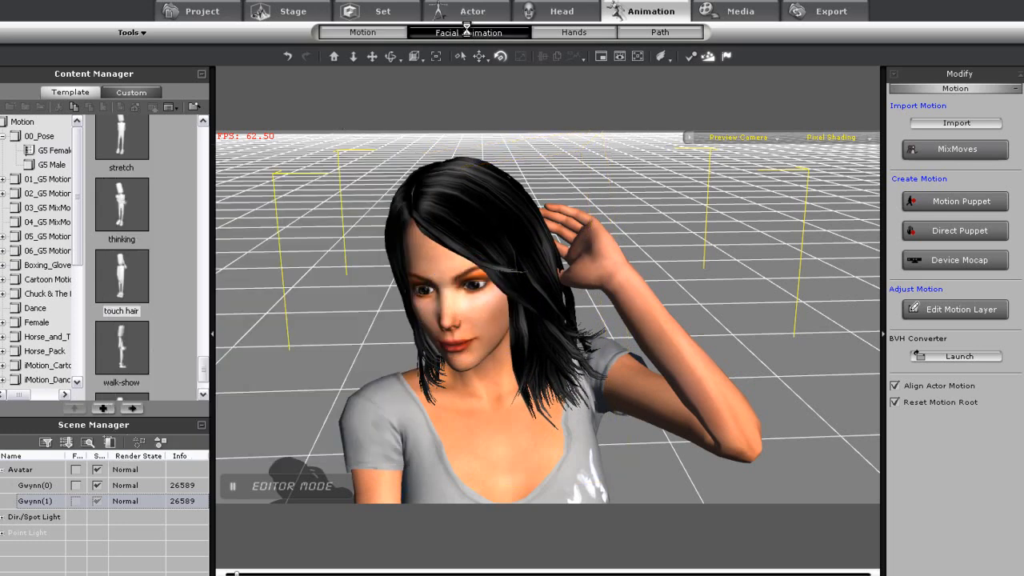
- Adjust the mouth-corner and brow points in Face Key's Detail view for a subtle smile
{"action": "left_click", "coordinate": [469, 32]}
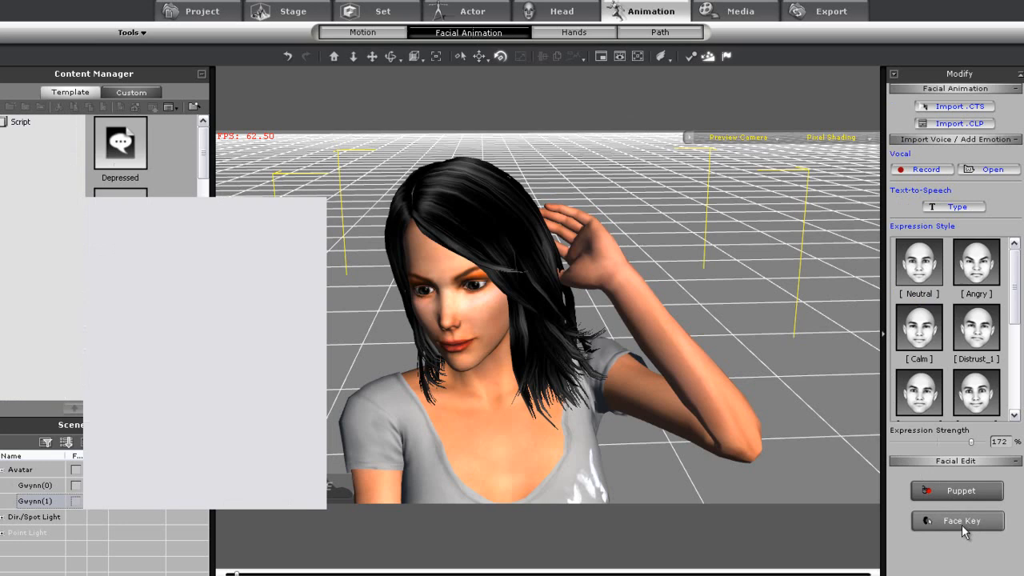
{"action": "left_click", "coordinate": [956, 520]}
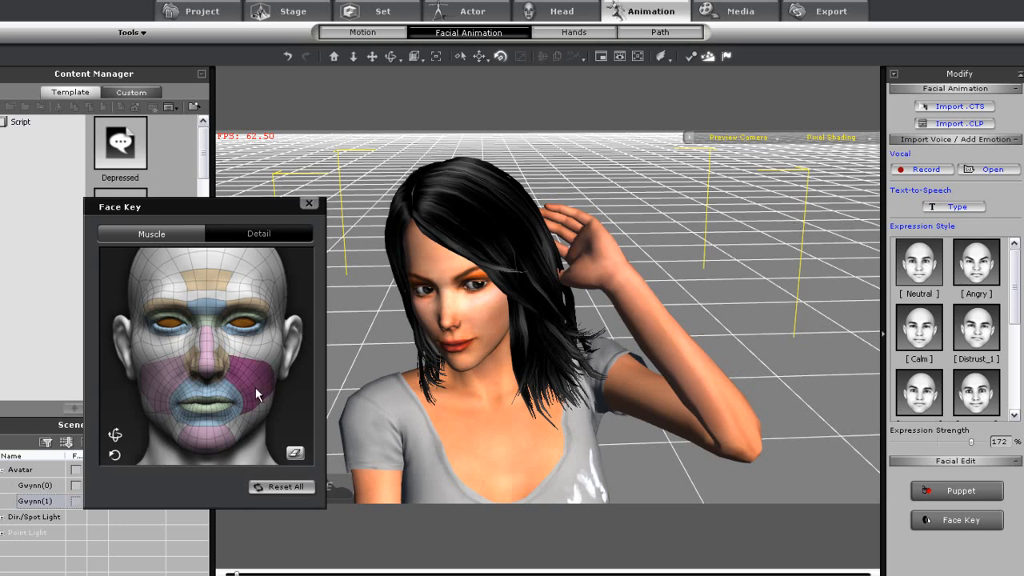
{"action": "left_click", "coordinate": [258, 233]}
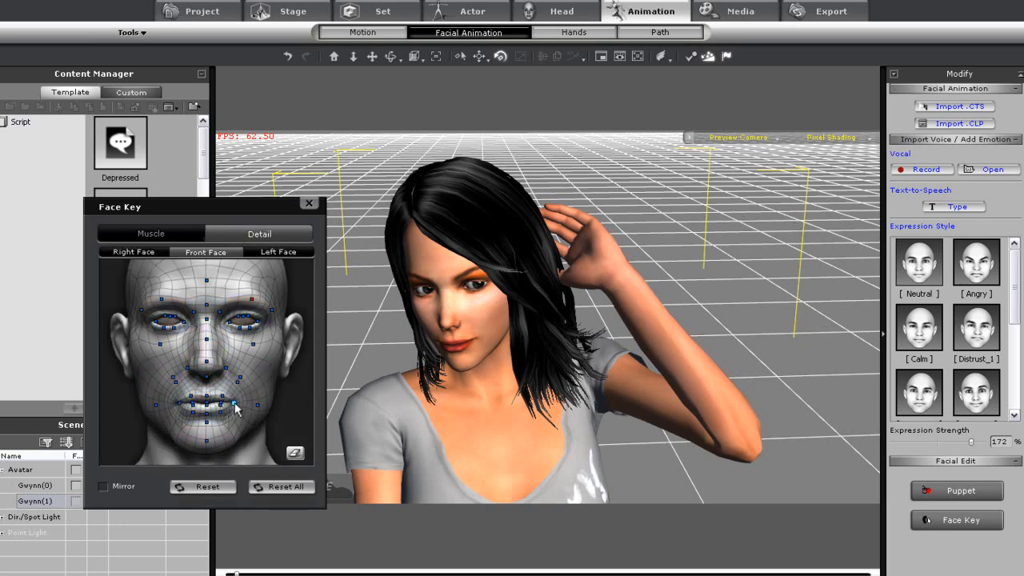
{"action": "left_click", "coordinate": [230, 403]}
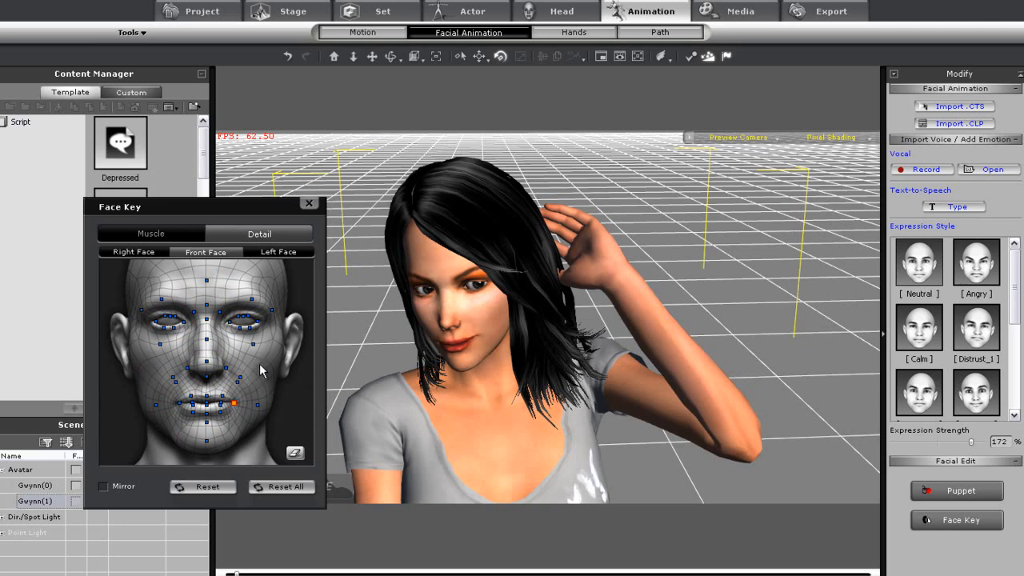
{"action": "mouse_move", "coordinate": [270, 368]}
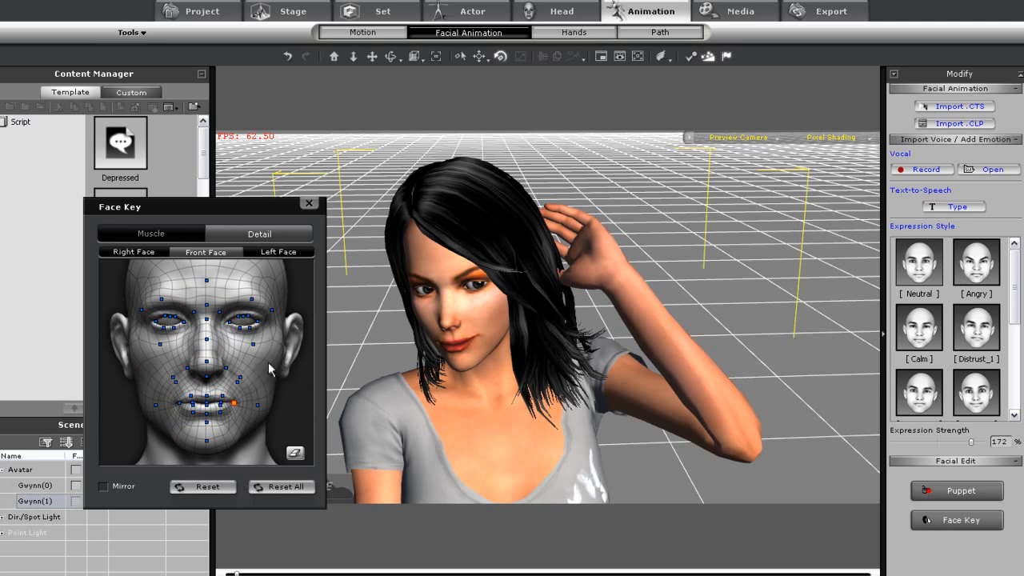
{"action": "mouse_move", "coordinate": [414, 403]}
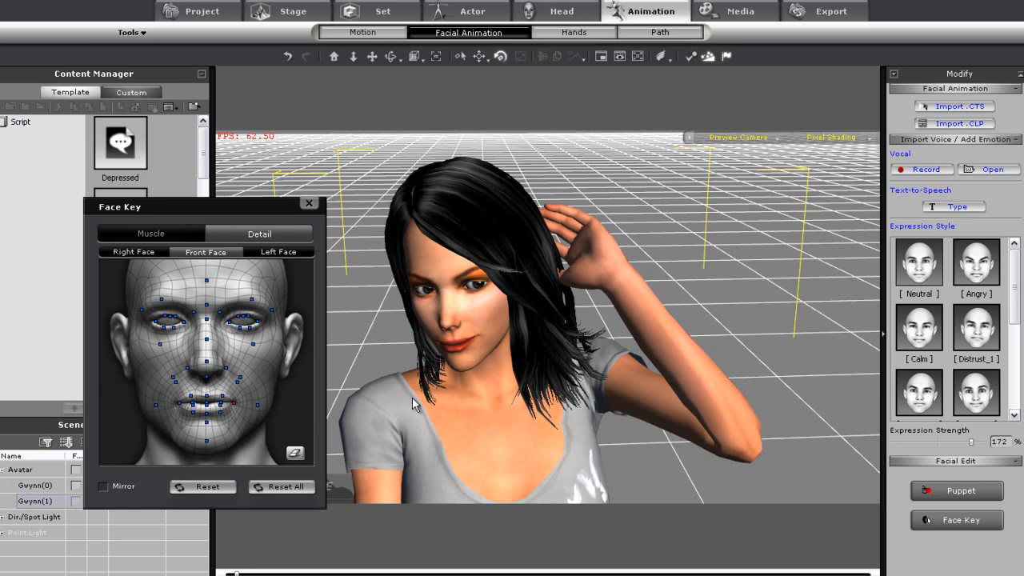
{"action": "mouse_move", "coordinate": [253, 306]}
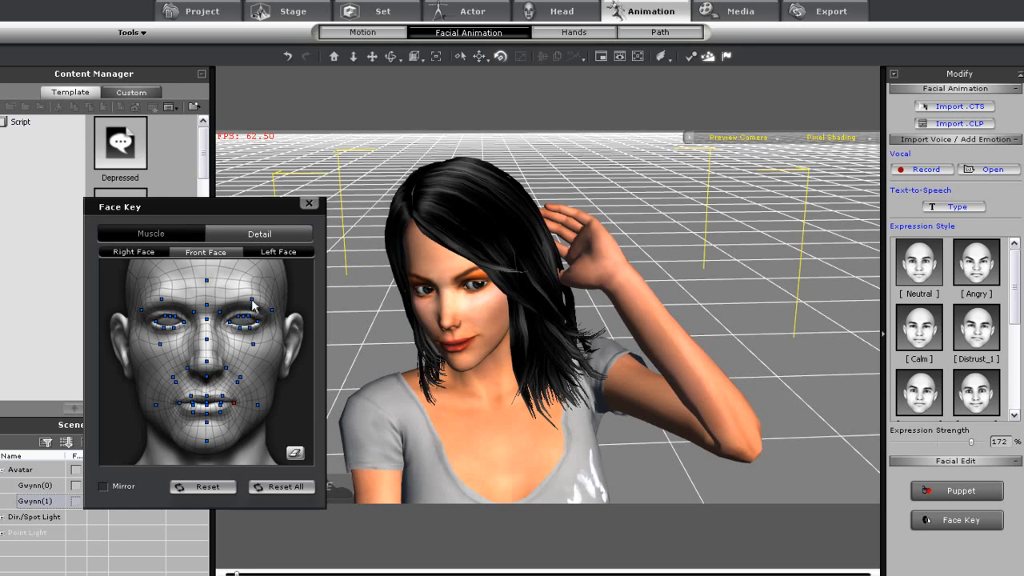
{"action": "left_click", "coordinate": [252, 297]}
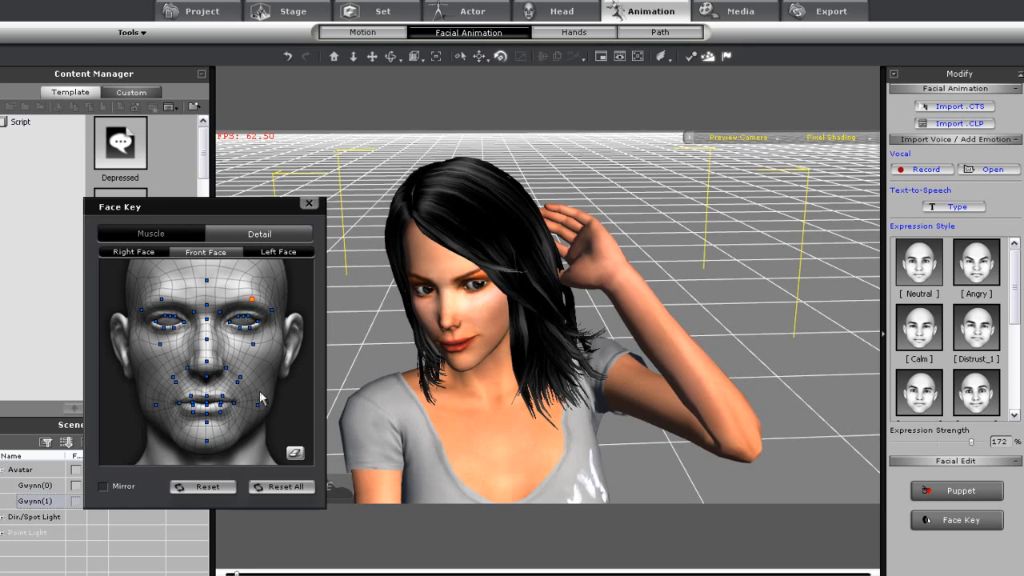
{"action": "left_click", "coordinate": [308, 203]}
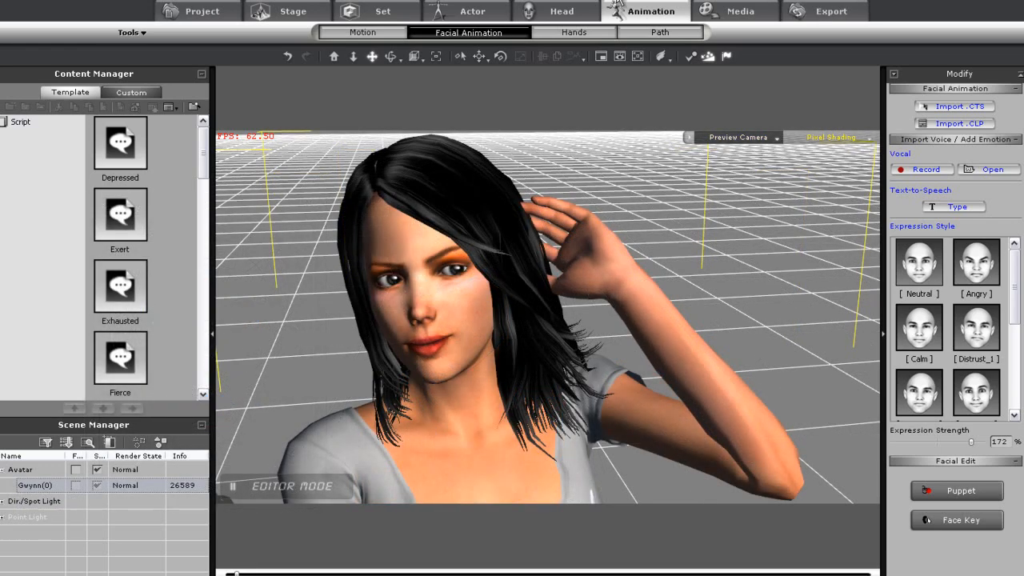
- Set the TGA image export depth to 32 bit and begin exporting
{"action": "left_click", "coordinate": [832, 10]}
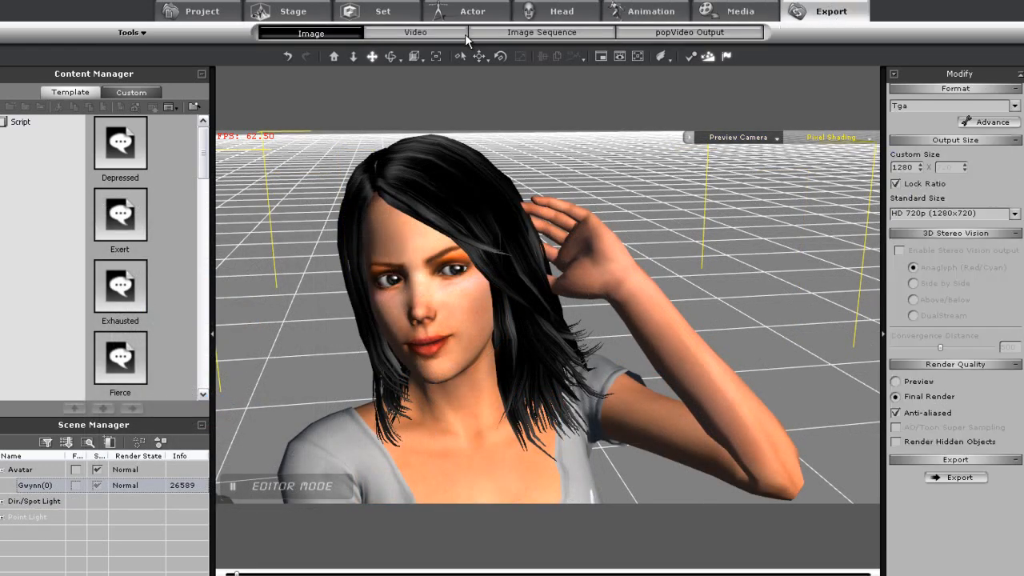
{"action": "left_click", "coordinate": [1015, 106]}
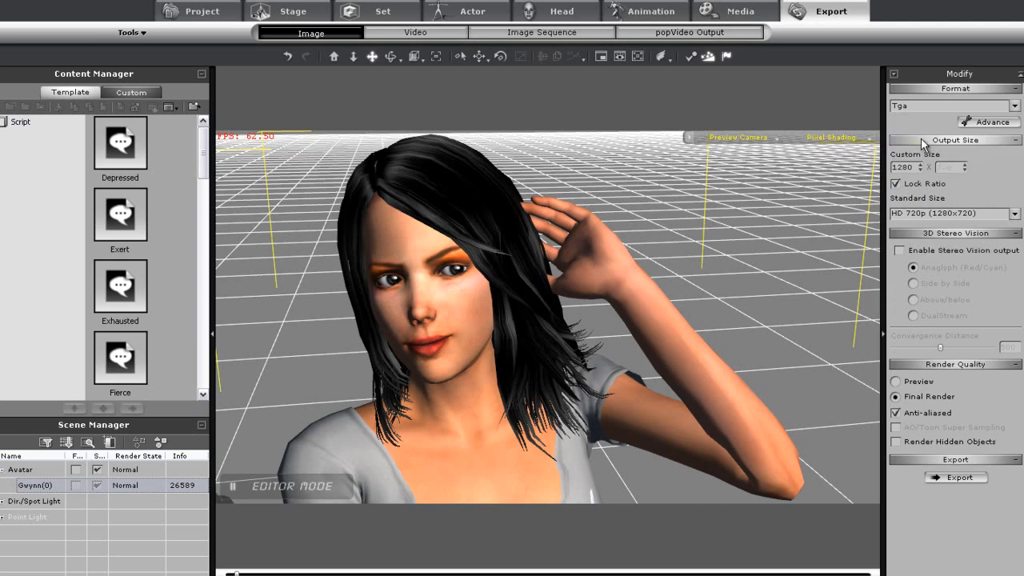
{"action": "left_click", "coordinate": [989, 121]}
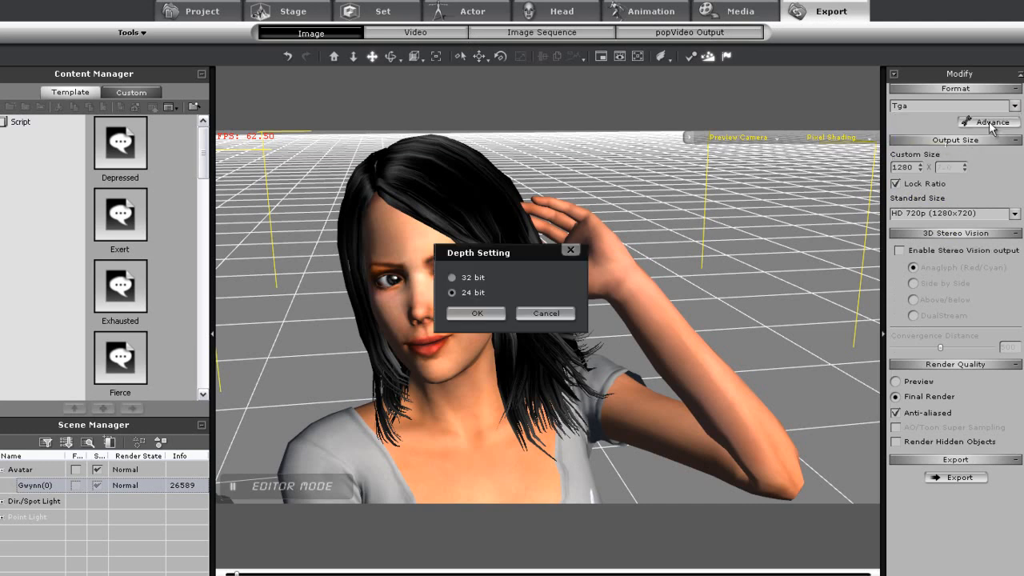
{"action": "left_click", "coordinate": [452, 278]}
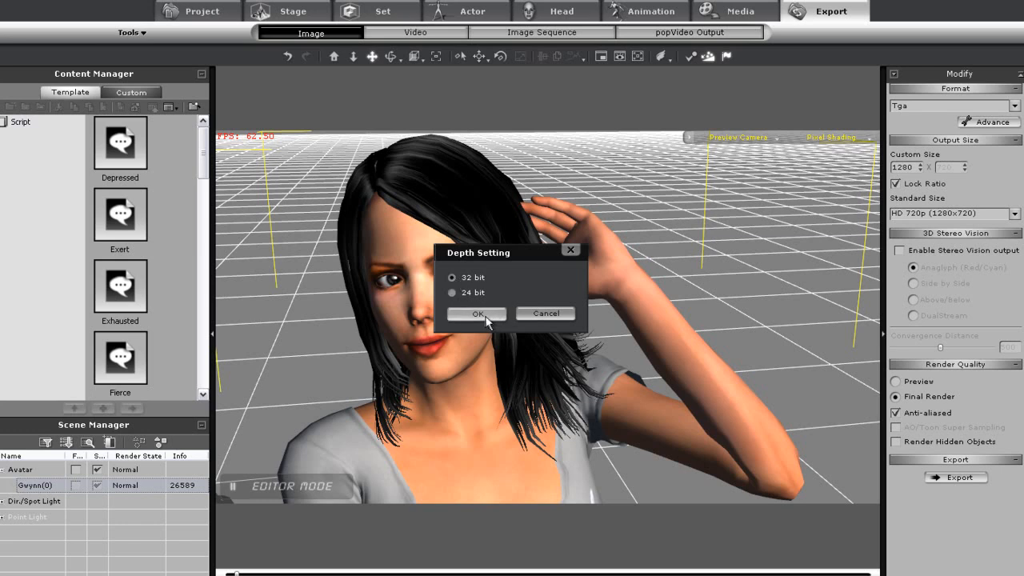
{"action": "left_click", "coordinate": [477, 312]}
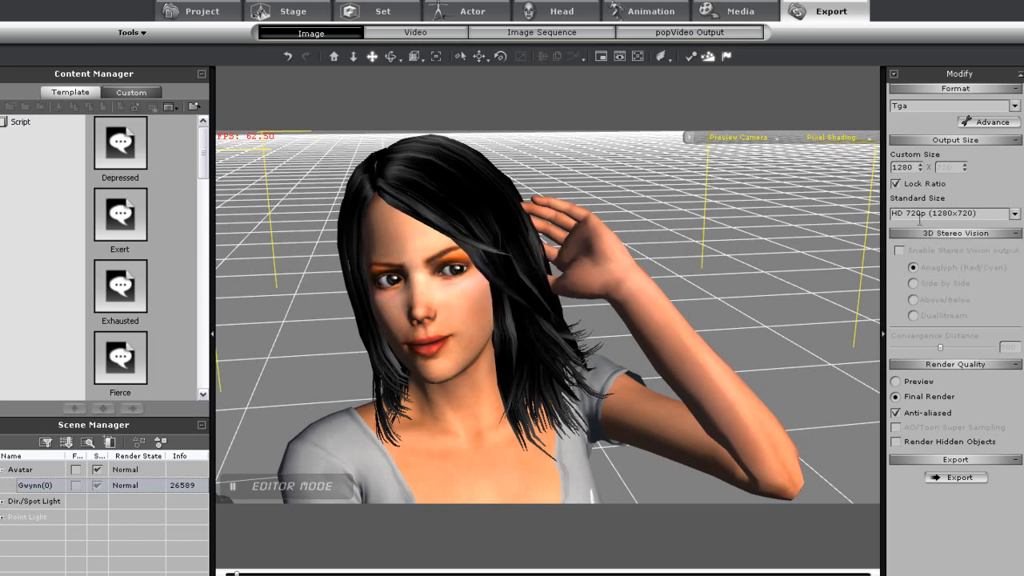
{"action": "left_click", "coordinate": [956, 478]}
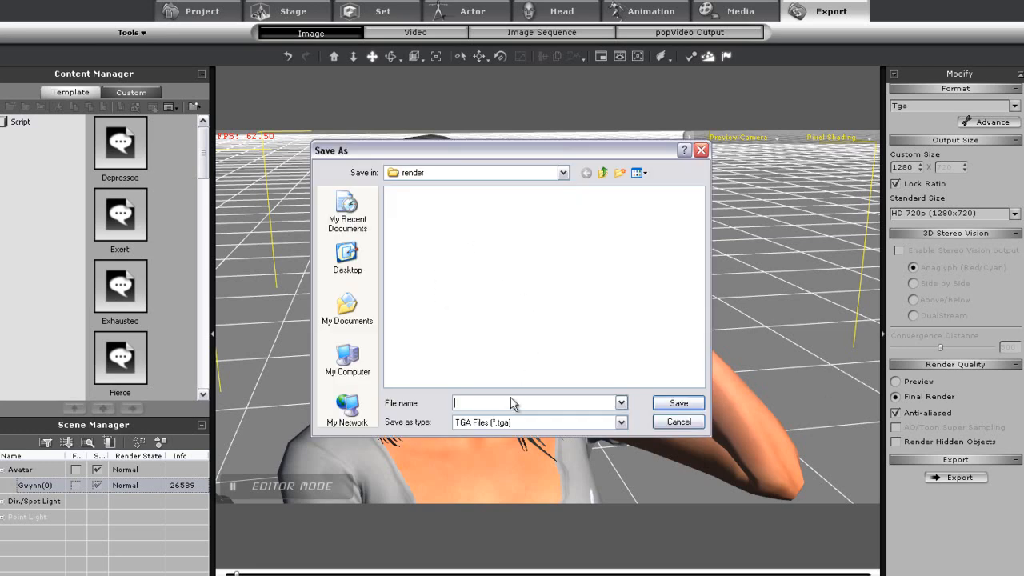
- Save the render as 'model' and close the render preview
{"action": "type", "text": "model"}
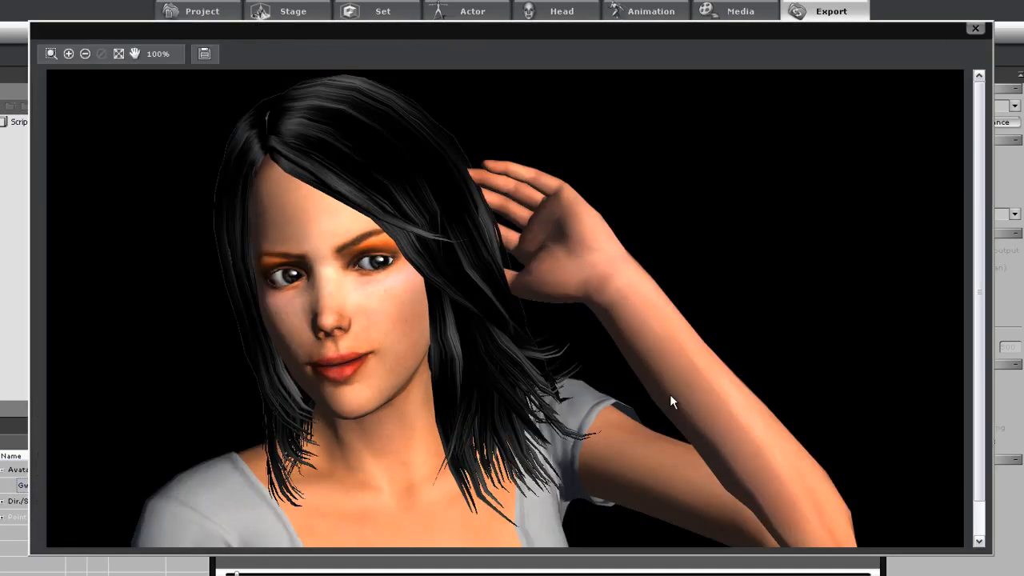
{"action": "mouse_move", "coordinate": [964, 193]}
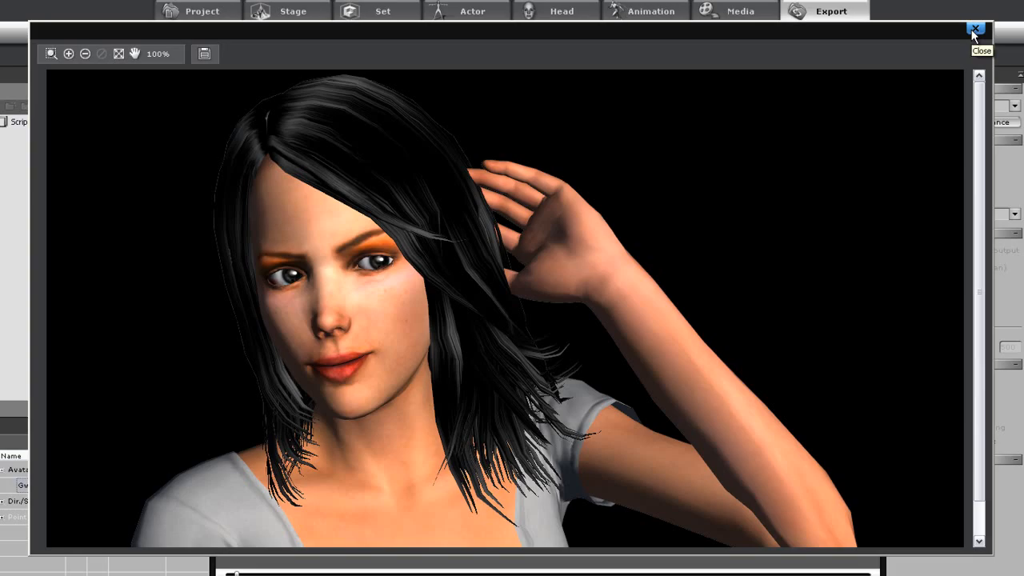
{"action": "left_click", "coordinate": [974, 28]}
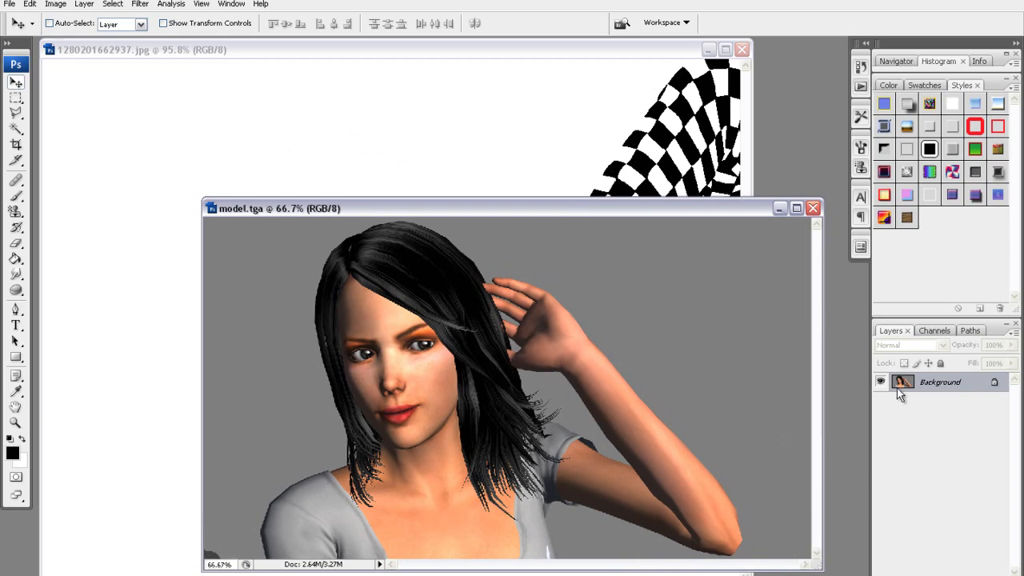
- Load Alpha 1 as a selection, copy the woman to a layer, and delete Background
{"action": "left_click", "coordinate": [934, 330]}
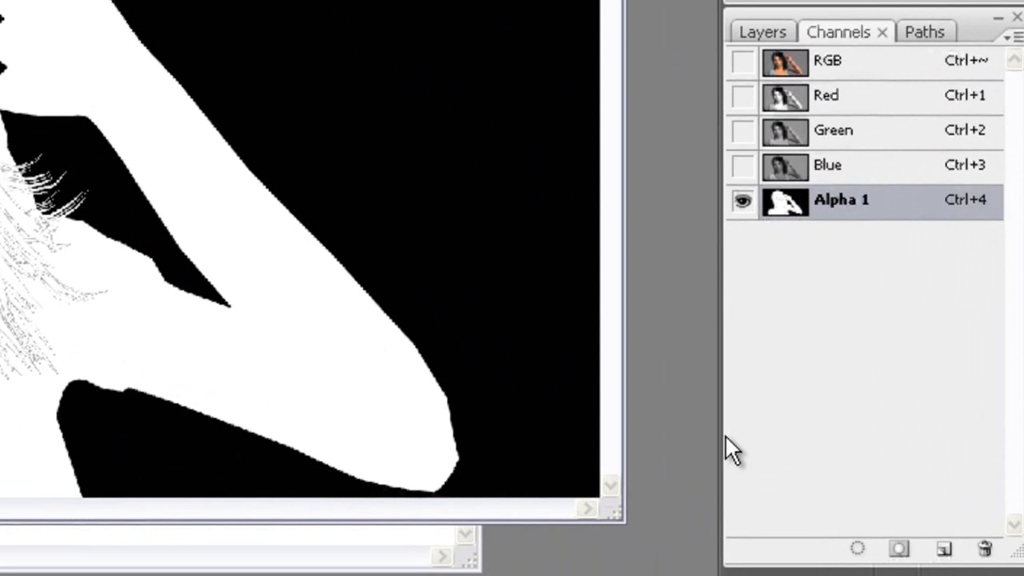
{"action": "mouse_move", "coordinate": [857, 550]}
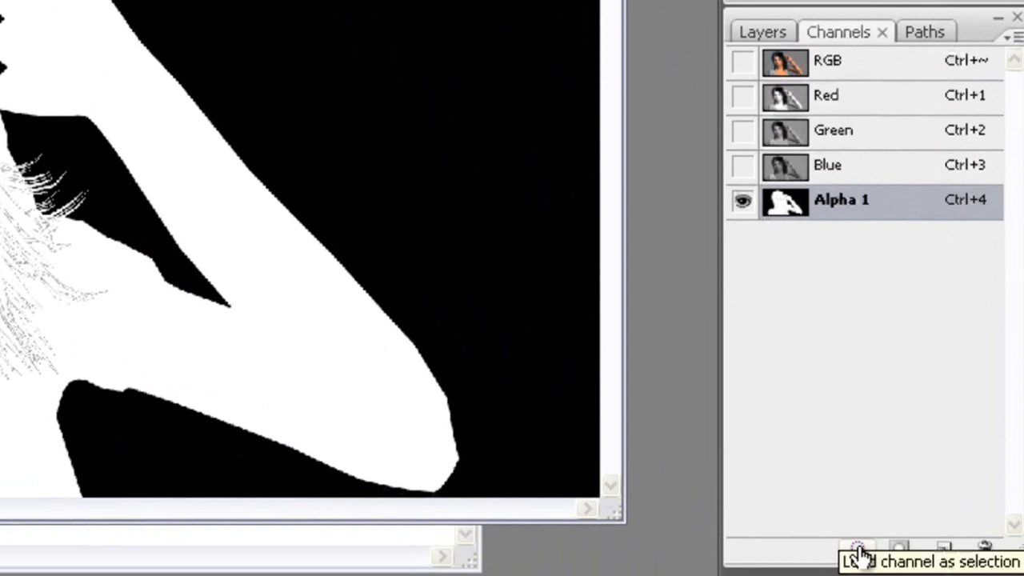
{"action": "left_click", "coordinate": [857, 548]}
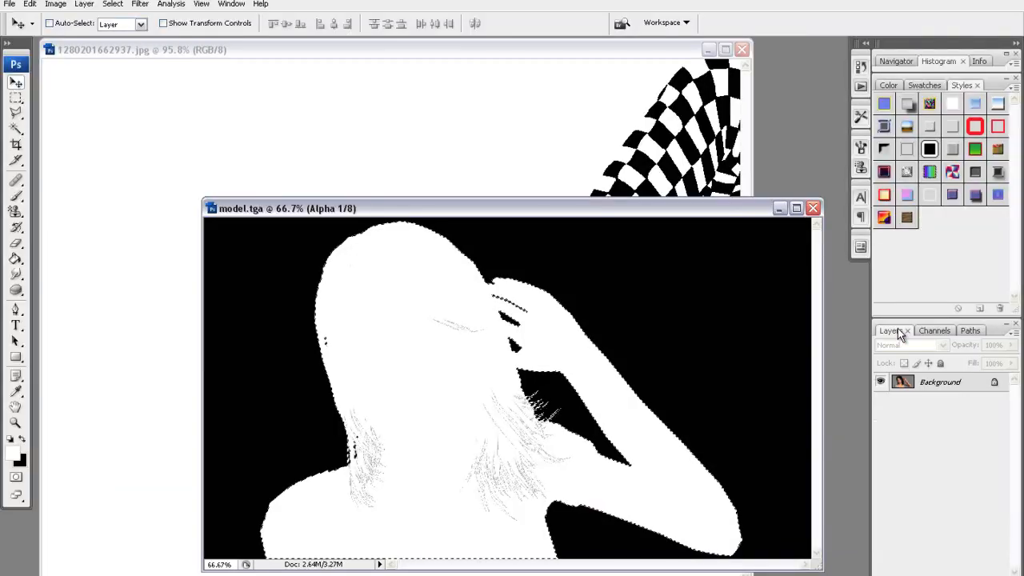
{"action": "left_click", "coordinate": [924, 344]}
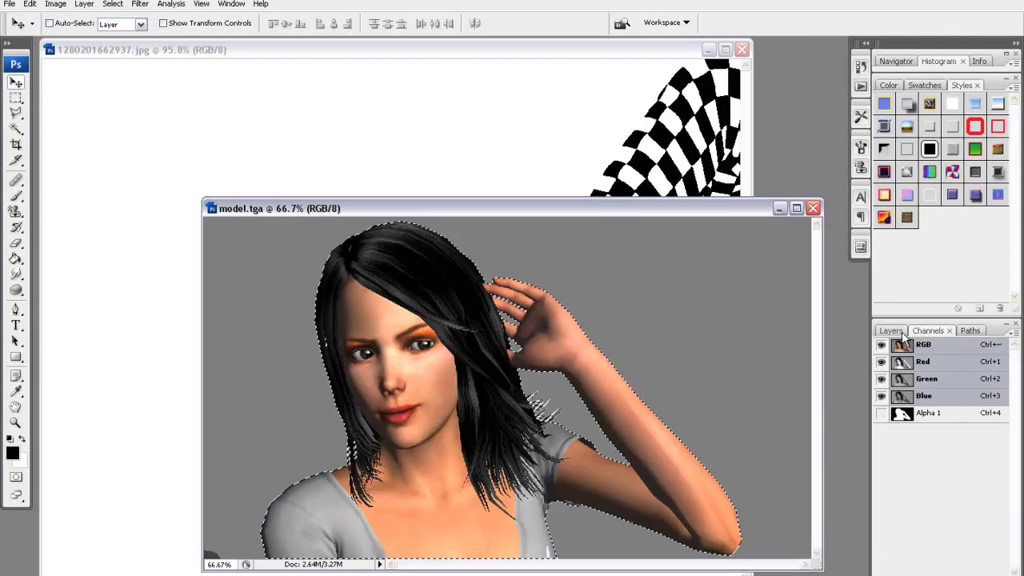
{"action": "left_click", "coordinate": [890, 331]}
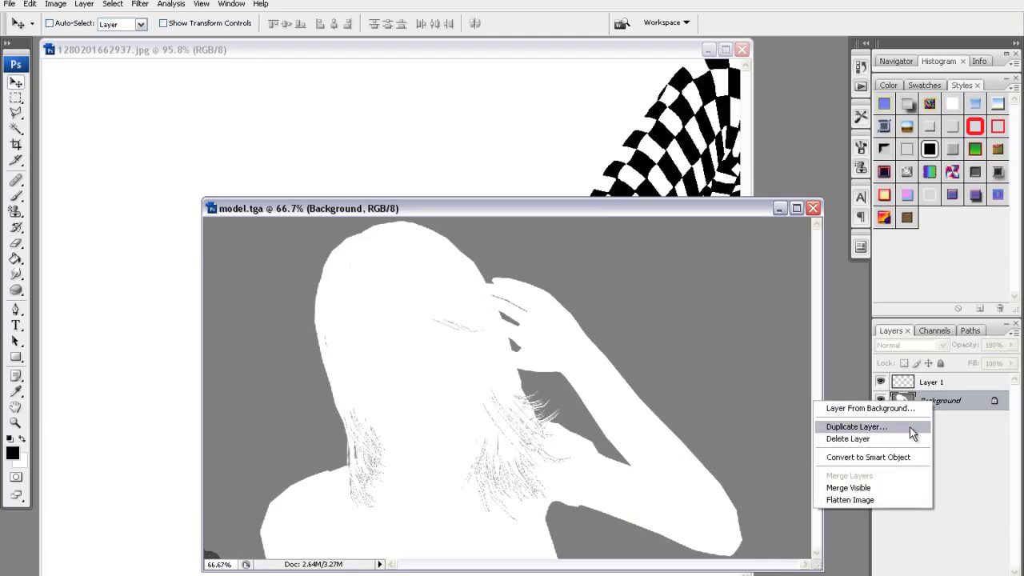
{"action": "left_click", "coordinate": [846, 438]}
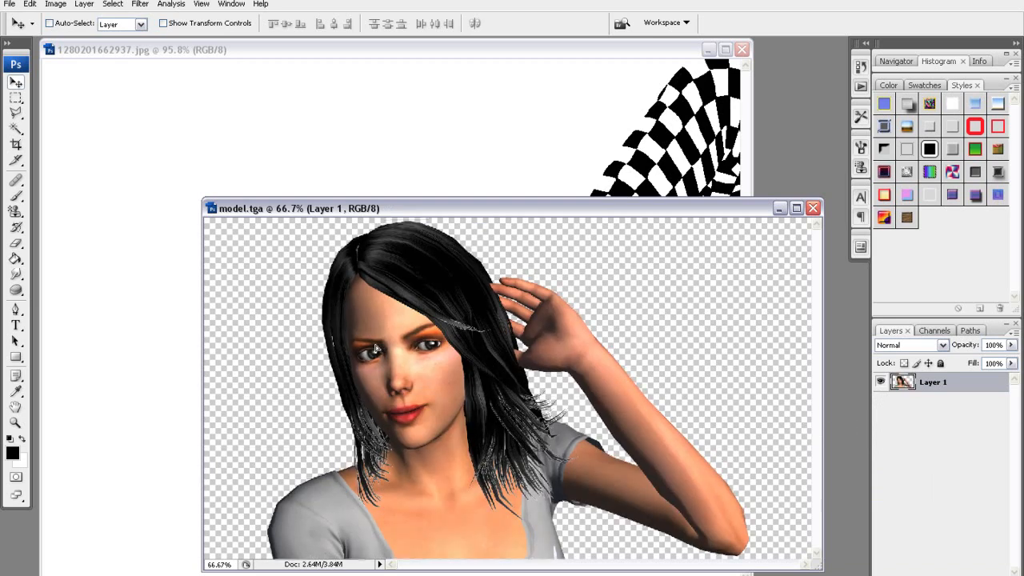
{"action": "mouse_move", "coordinate": [472, 313]}
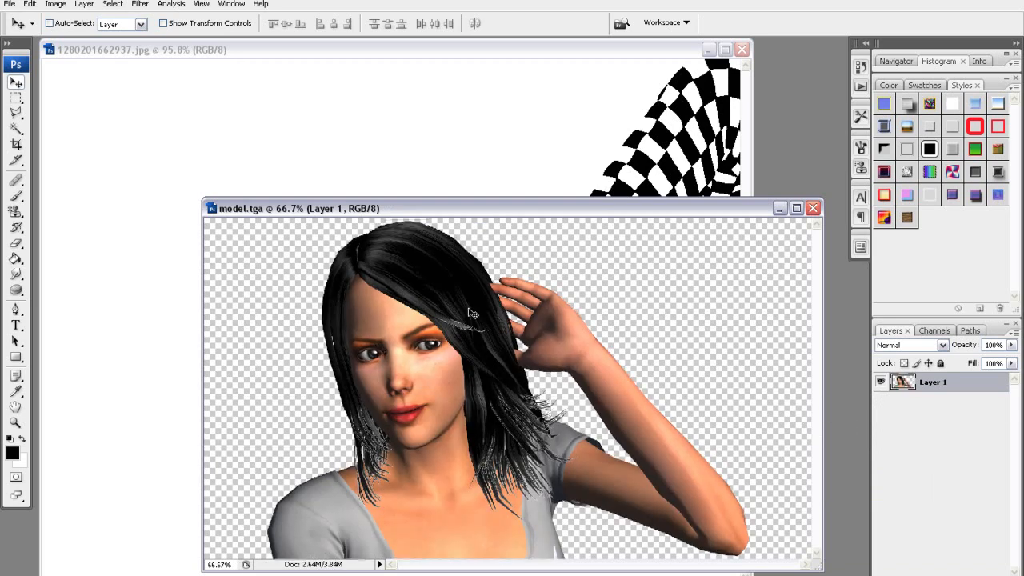
{"action": "left_click", "coordinate": [140, 4]}
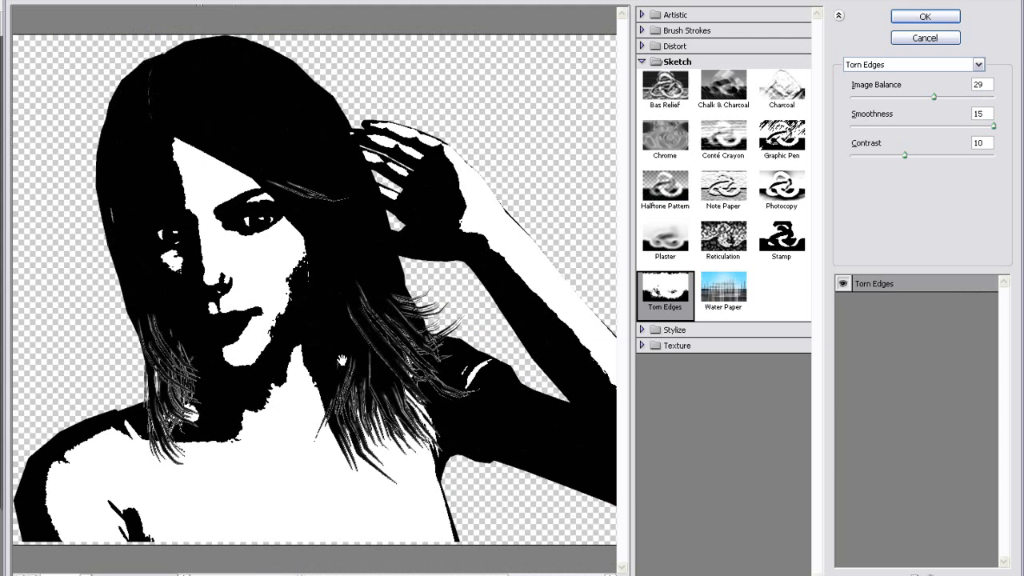
{"action": "mouse_move", "coordinate": [885, 219]}
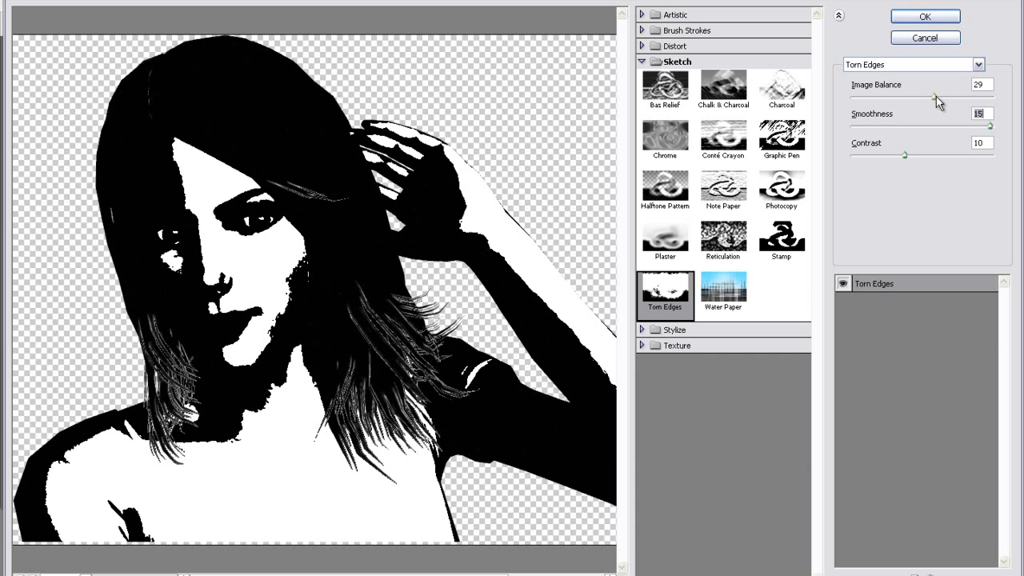
- Set Torn Edges Image Balance to 20 and Contrast to 8
{"action": "left_click_drag", "start_coordinate": [937, 98], "coordinate": [910, 99]}
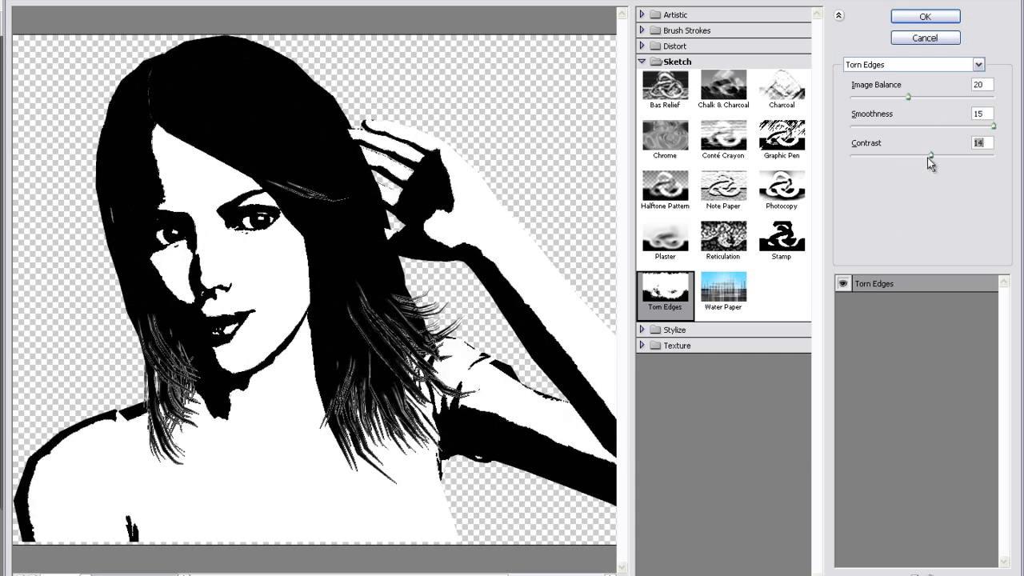
{"action": "left_click_drag", "start_coordinate": [931, 156], "coordinate": [893, 156]}
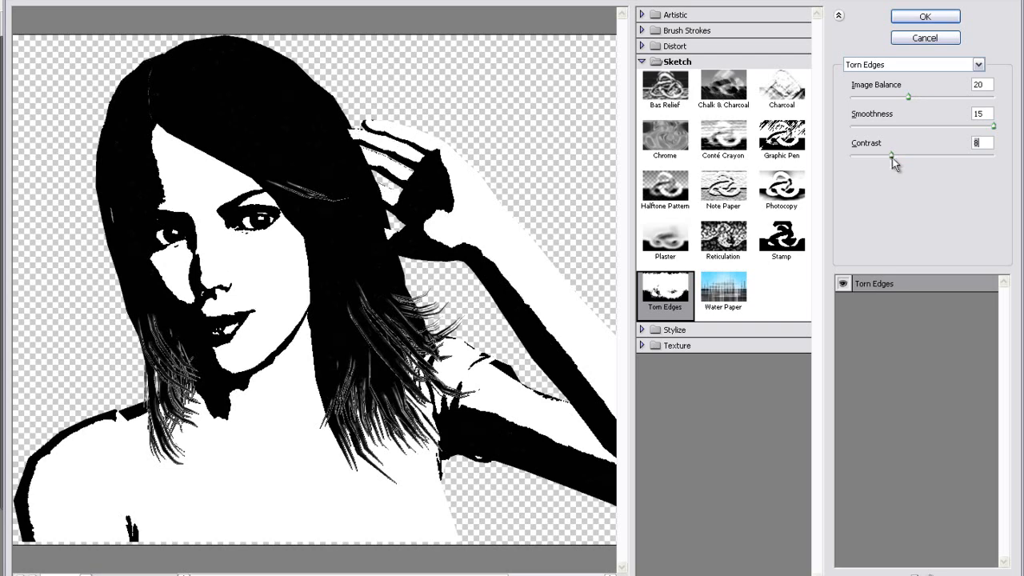
{"action": "mouse_move", "coordinate": [781, 89]}
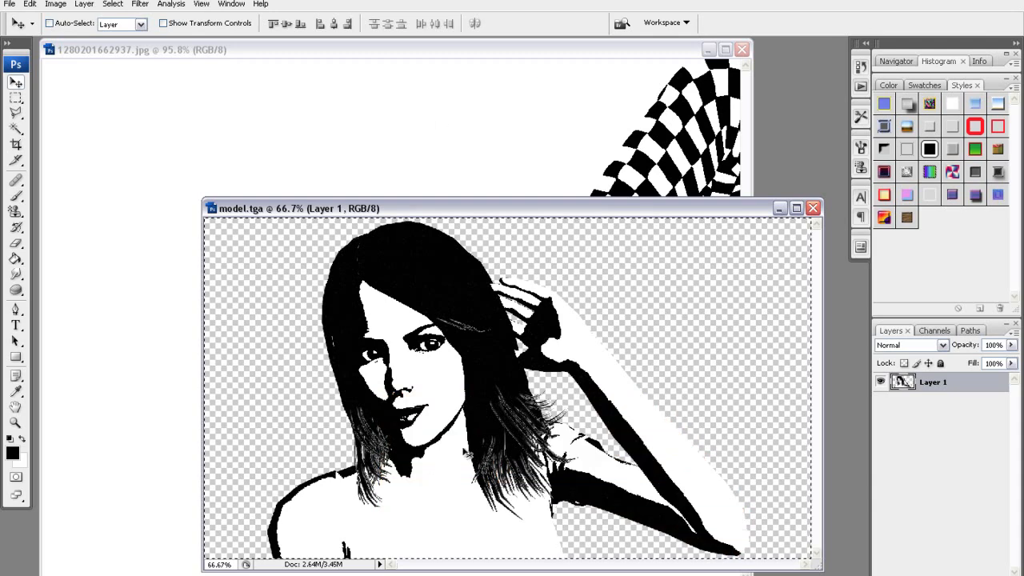
{"action": "mouse_move", "coordinate": [386, 55]}
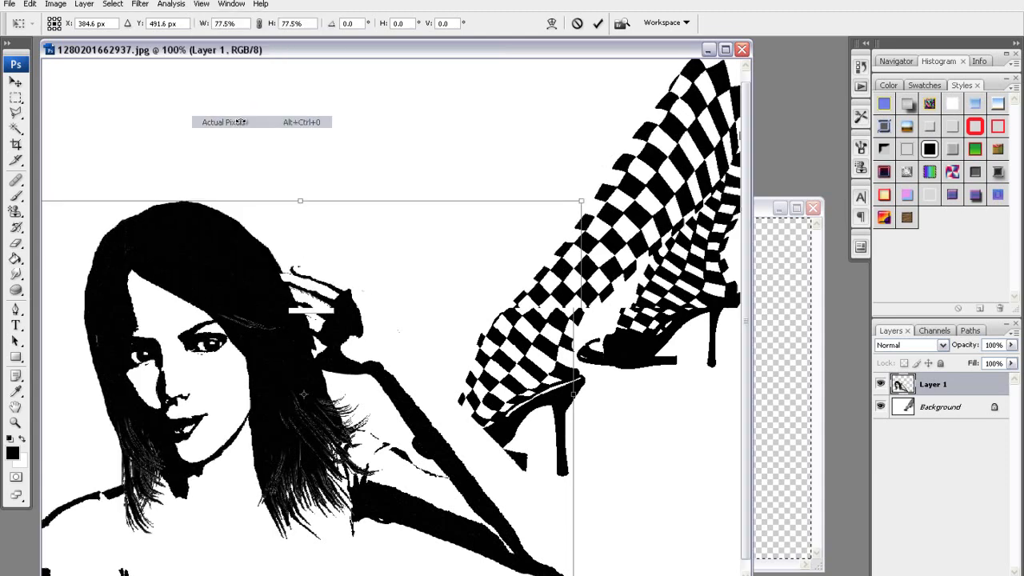
- Place the sketched woman on the checkered-shoes image scaled to 77.5%
{"action": "left_click", "coordinate": [725, 49]}
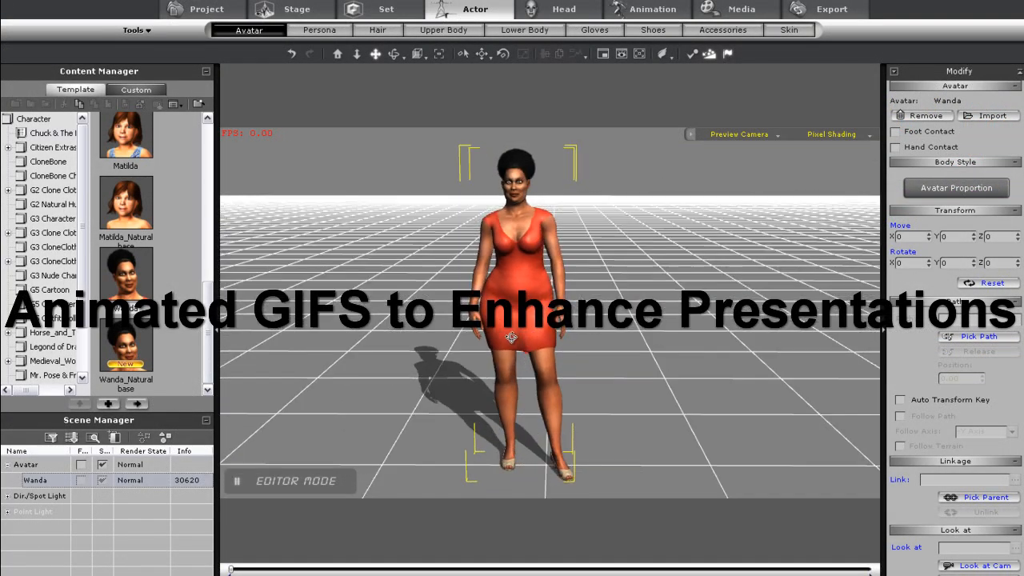
- Give Wanda a quick gesture such as Thinking from the viewport action menu
{"action": "right_click", "coordinate": [512, 337]}
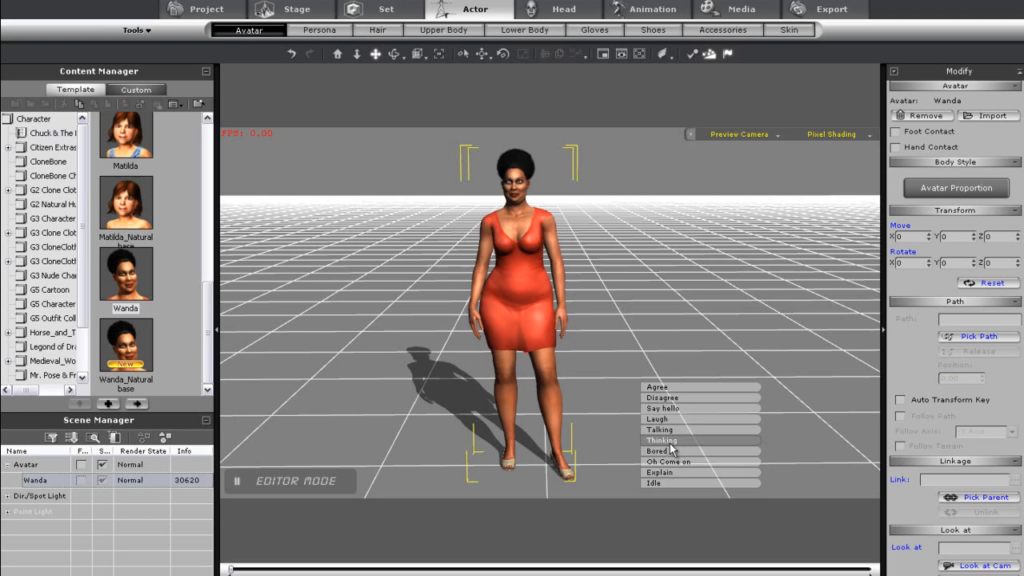
{"action": "left_click", "coordinate": [661, 439]}
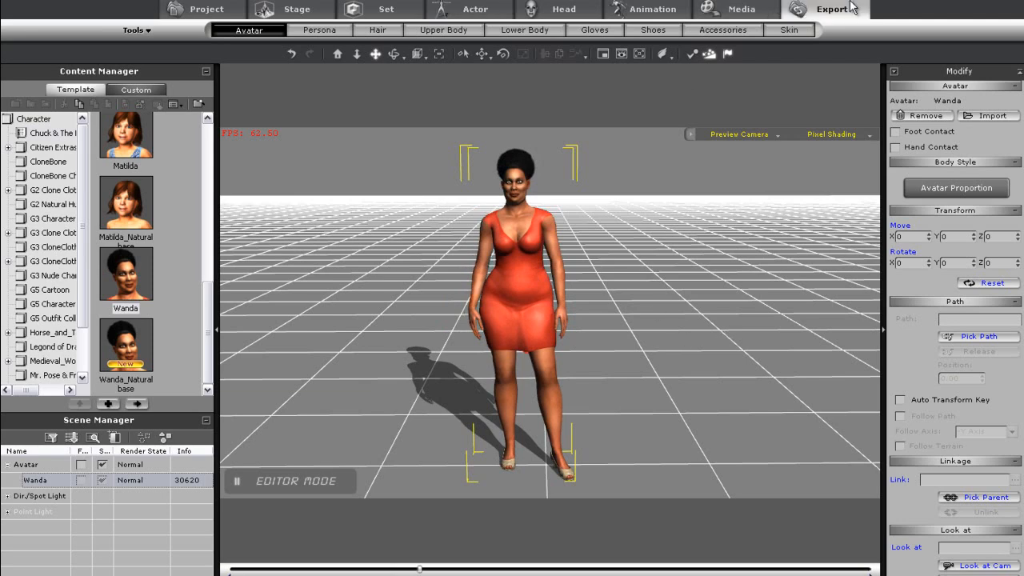
- Export Wanda's animation as GIF 'wanda health' at 640×360, 12 fps, replacing the old file
{"action": "left_click", "coordinate": [832, 9]}
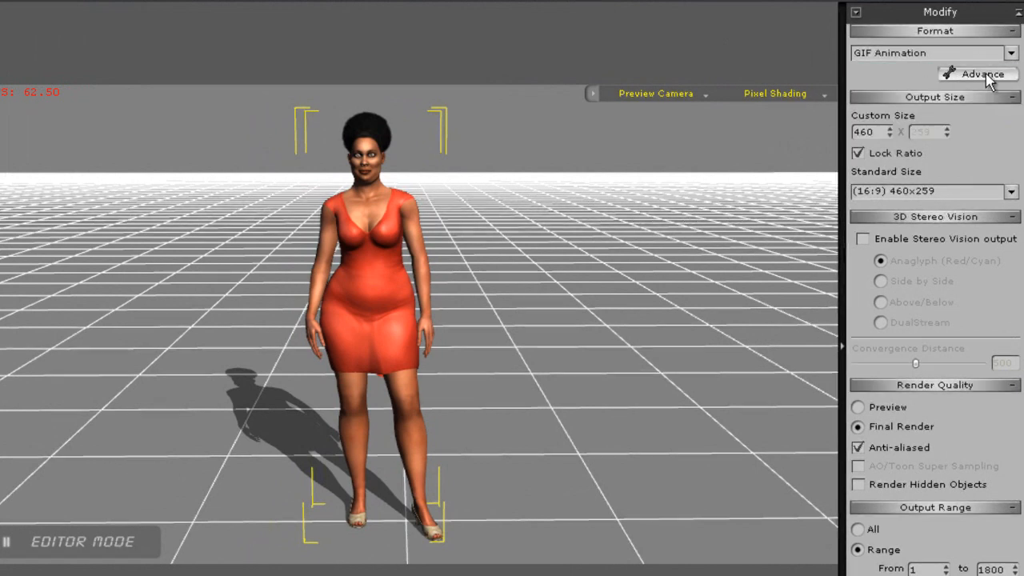
{"action": "left_click", "coordinate": [977, 74]}
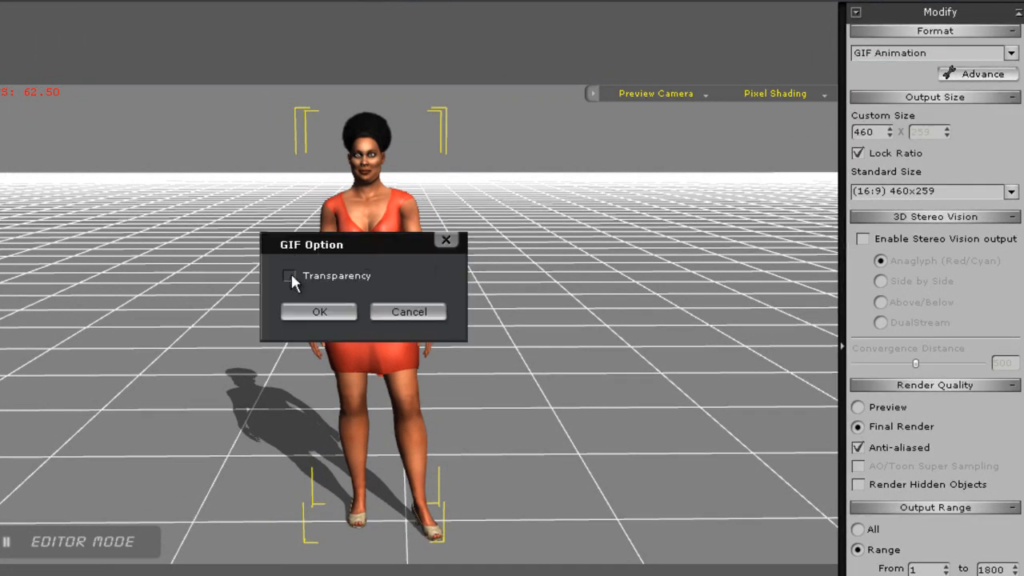
{"action": "left_click", "coordinate": [318, 311]}
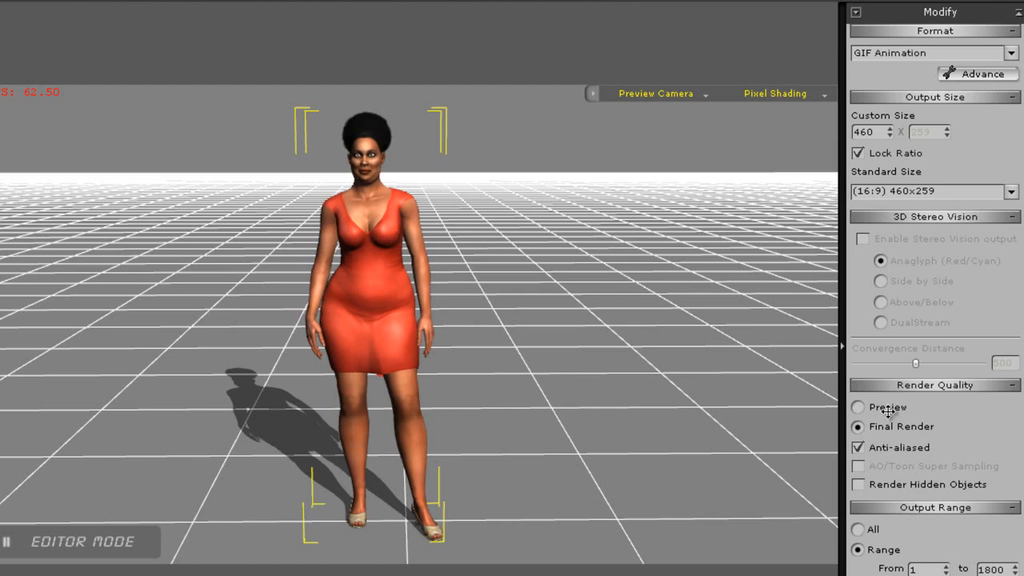
{"action": "left_click", "coordinate": [1010, 191]}
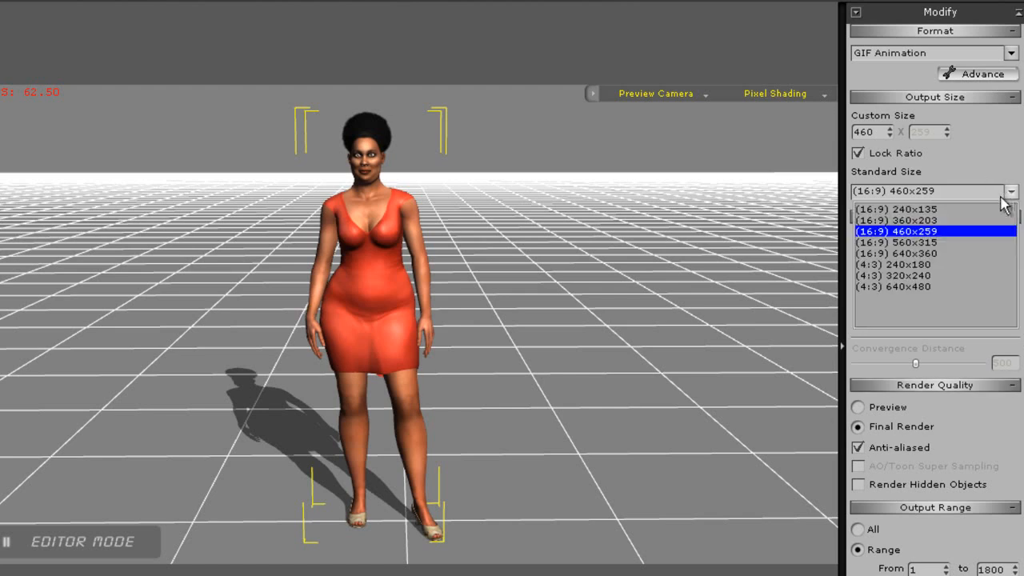
{"action": "left_click", "coordinate": [896, 254]}
{"action": "type", "text": "534"}
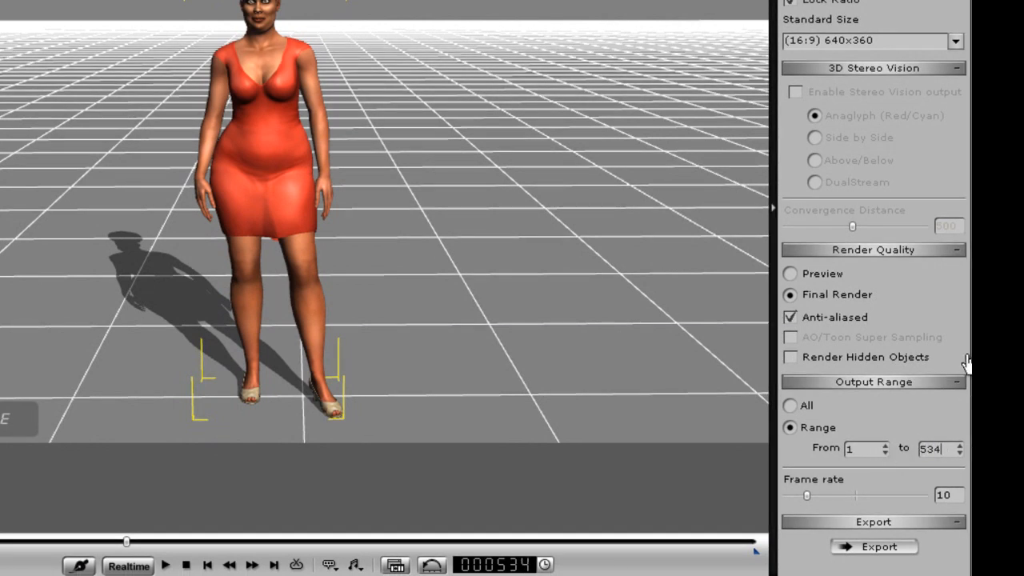
{"action": "left_click_drag", "start_coordinate": [807, 495], "coordinate": [835, 495]}
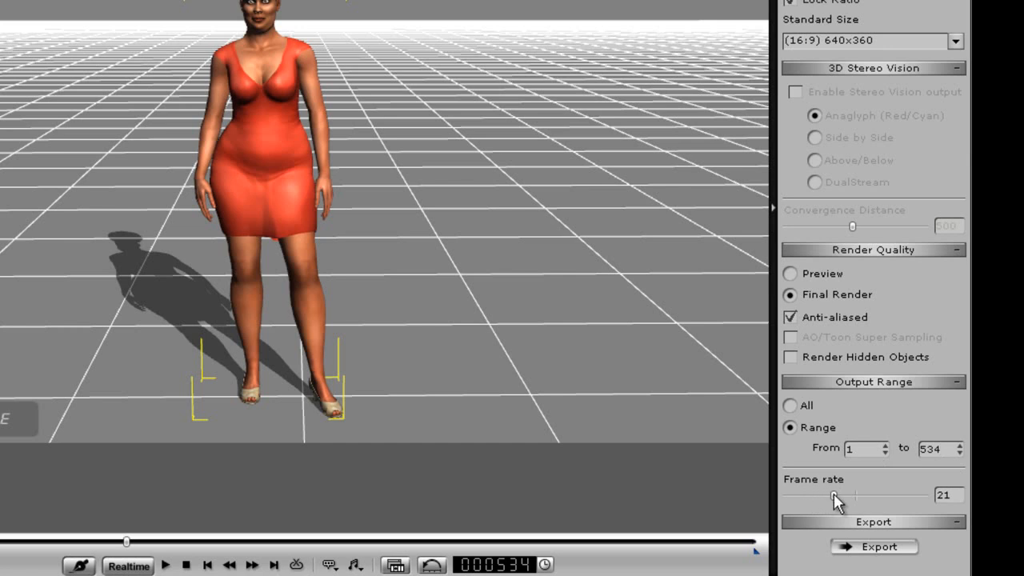
{"action": "left_click_drag", "start_coordinate": [836, 496], "coordinate": [810, 496]}
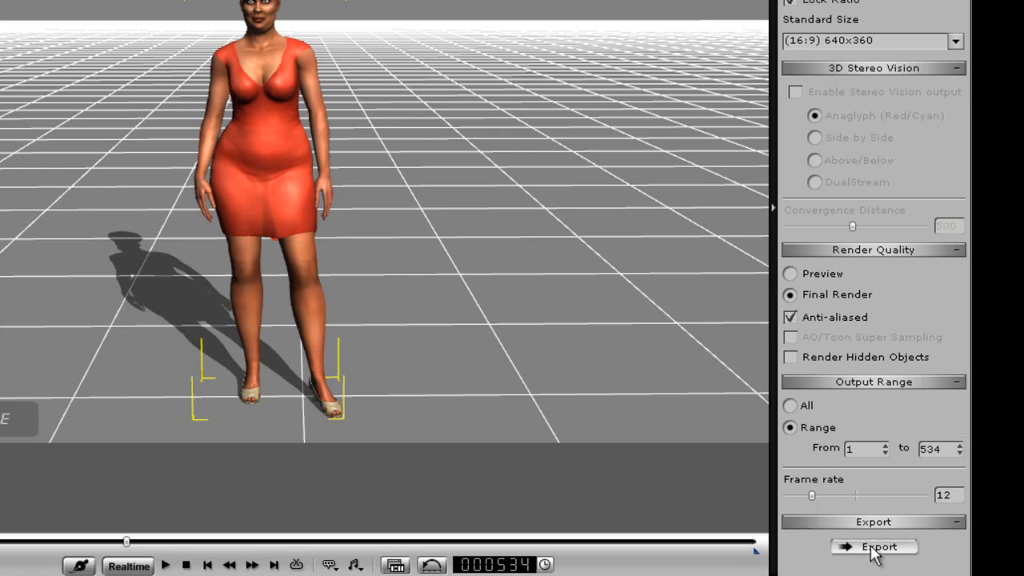
{"action": "left_click", "coordinate": [873, 547]}
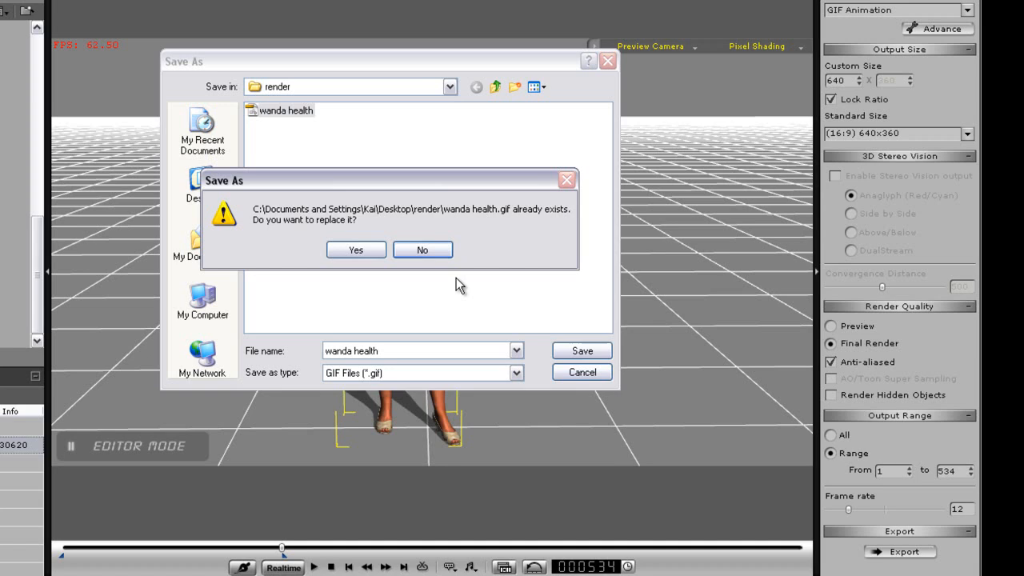
{"action": "left_click", "coordinate": [355, 248]}
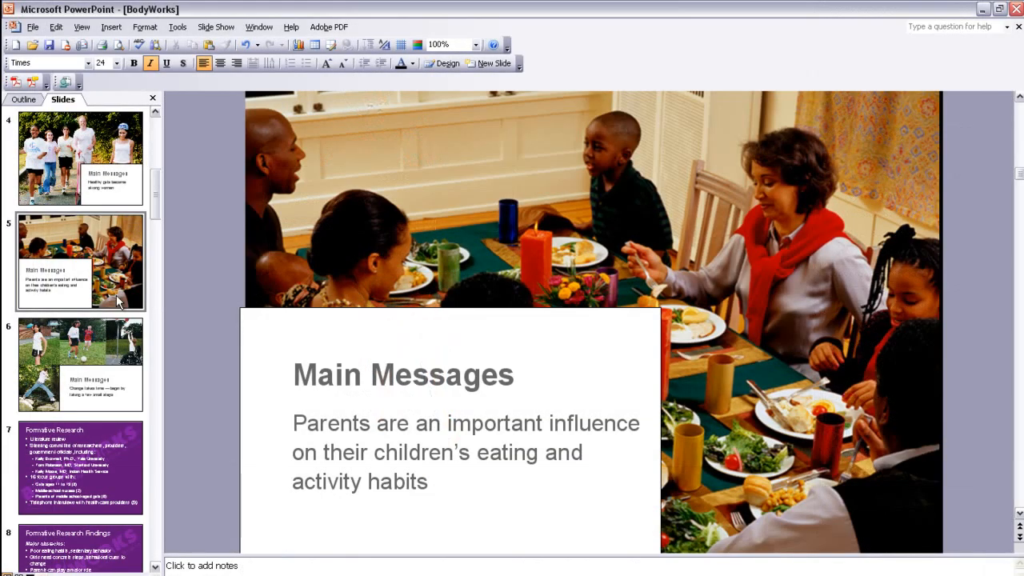
- Insert the wanda health picture from the render folder onto slide 5
{"action": "left_click", "coordinate": [111, 26]}
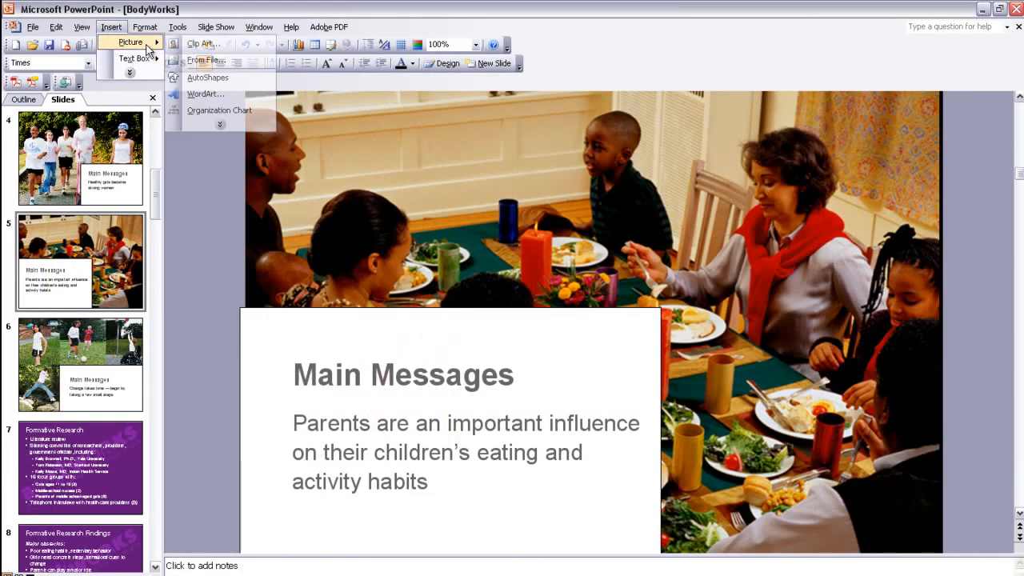
{"action": "left_click", "coordinate": [205, 60]}
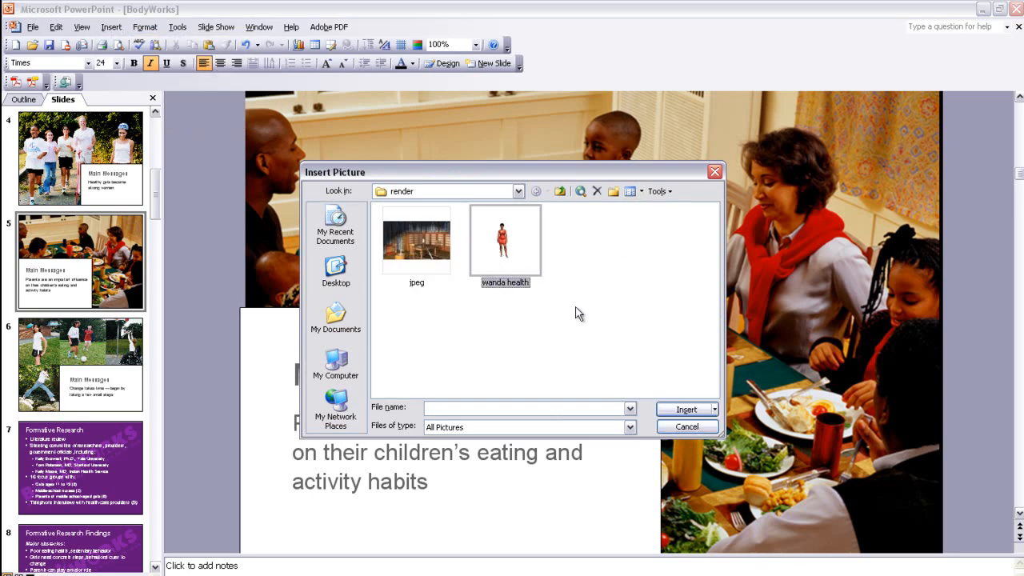
{"action": "left_click", "coordinate": [683, 409]}
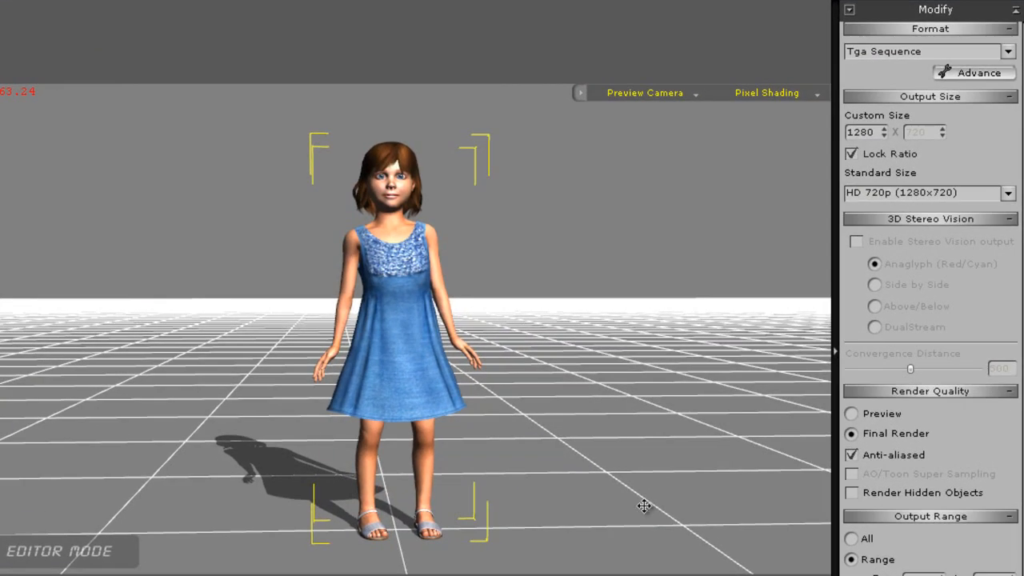
{"action": "mouse_move", "coordinate": [1012, 52]}
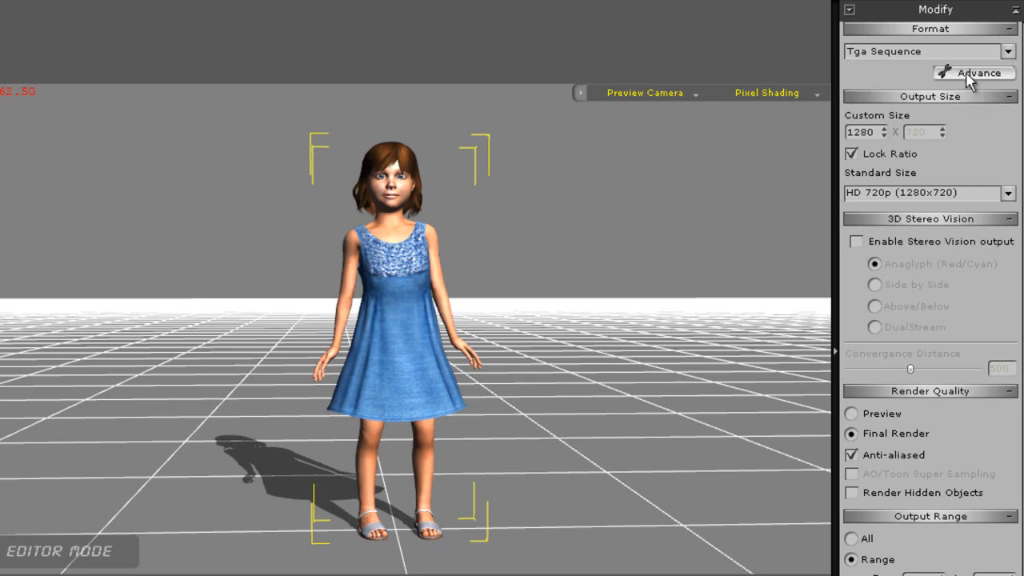
- Export frames 1–423 as a 32-bit TGA image sequence with named frame files
{"action": "left_click", "coordinate": [973, 72]}
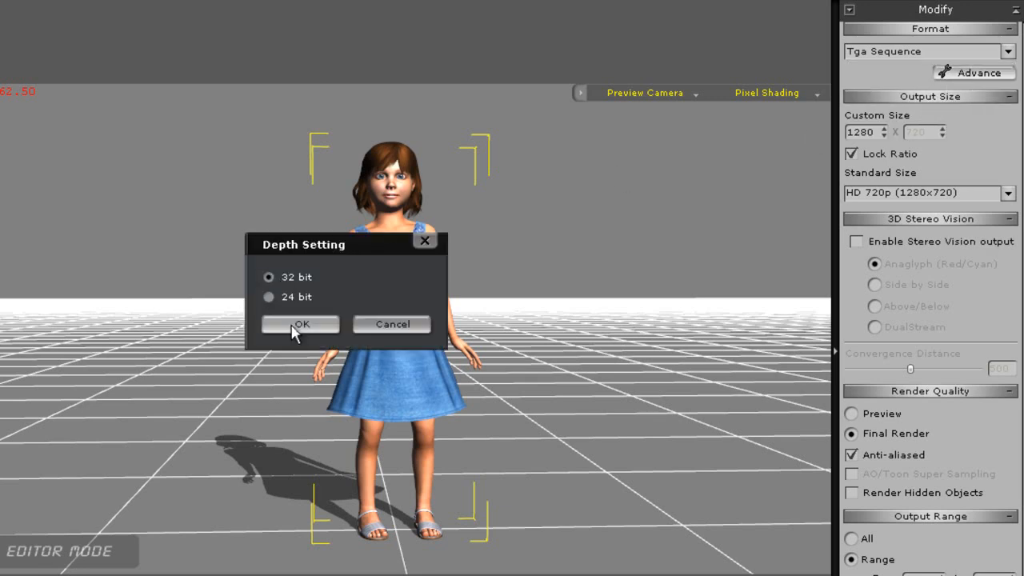
{"action": "left_click", "coordinate": [300, 324]}
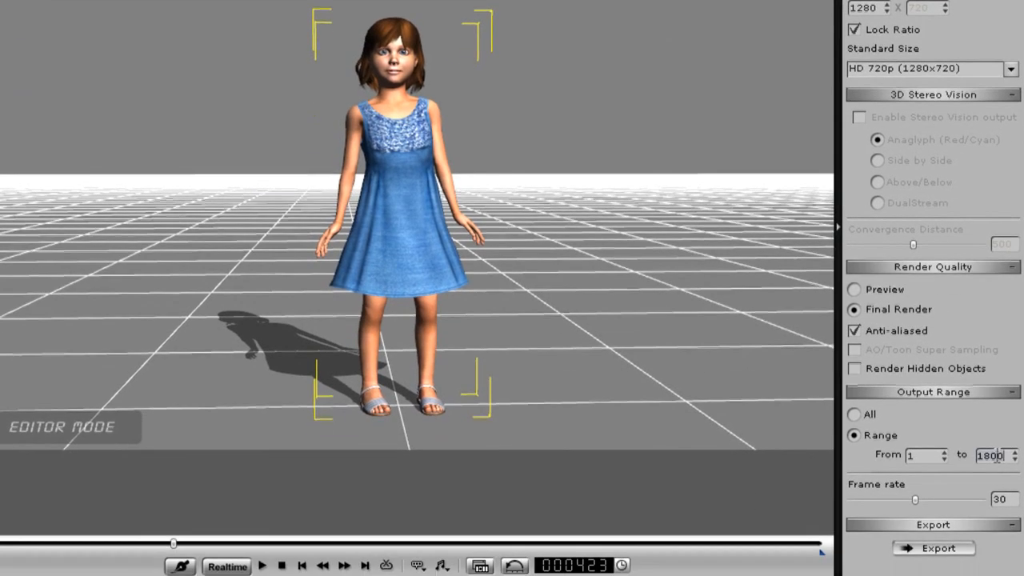
{"action": "type", "text": "423"}
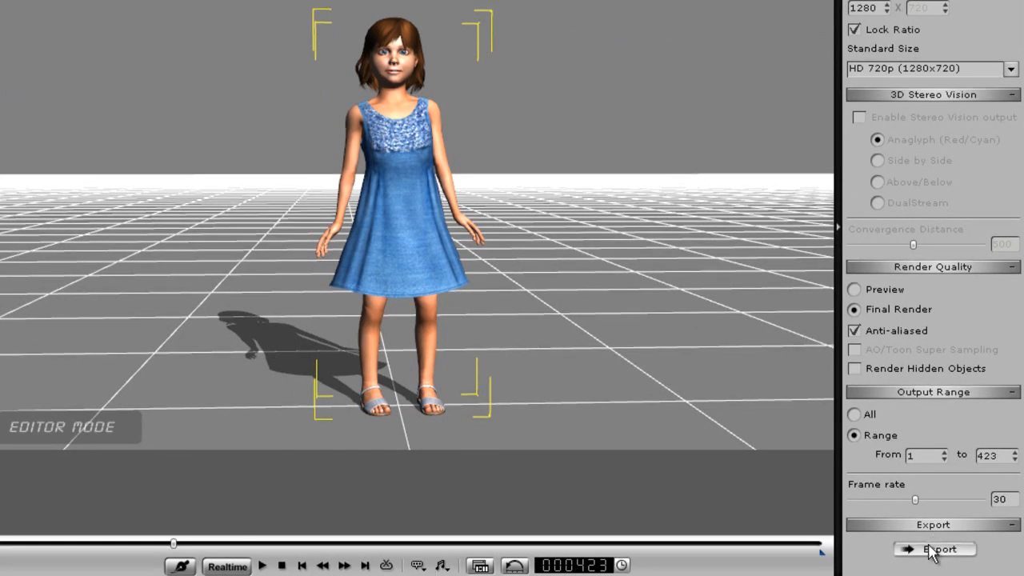
{"action": "left_click", "coordinate": [939, 549]}
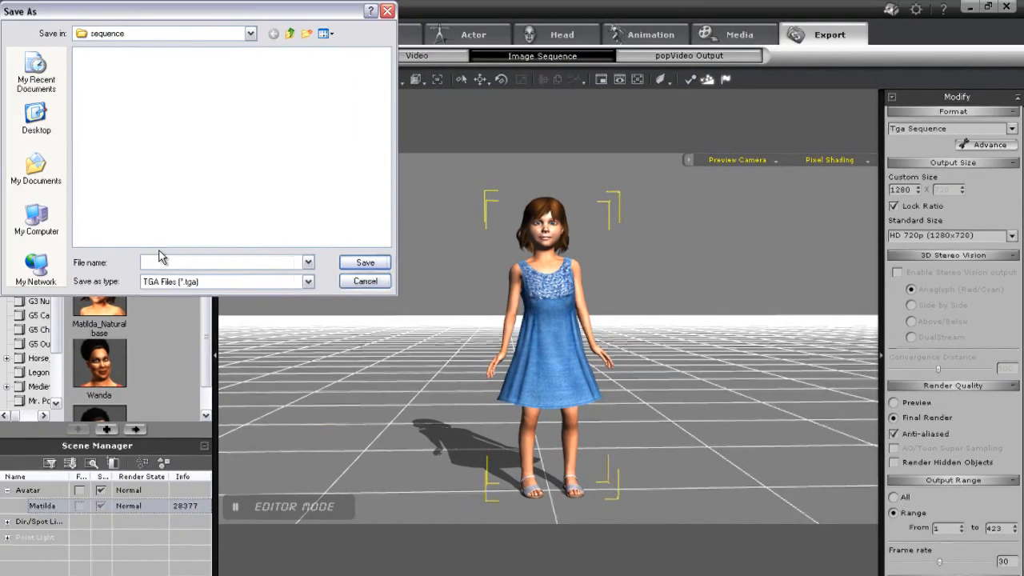
{"action": "left_click", "coordinate": [364, 262]}
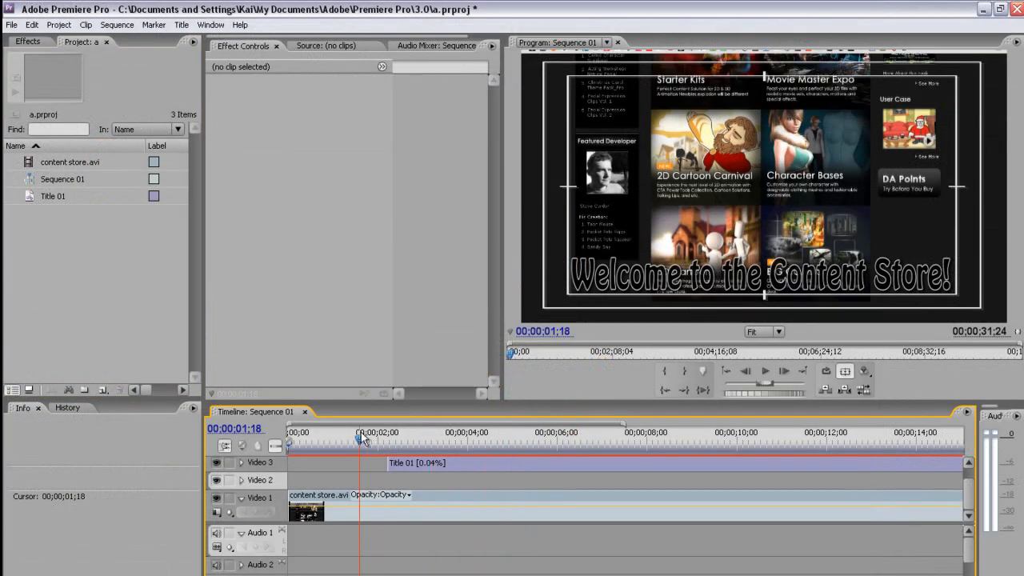
- Import dance00000 from the sequence folder as a numbered-stills clip
{"action": "left_click", "coordinate": [765, 371]}
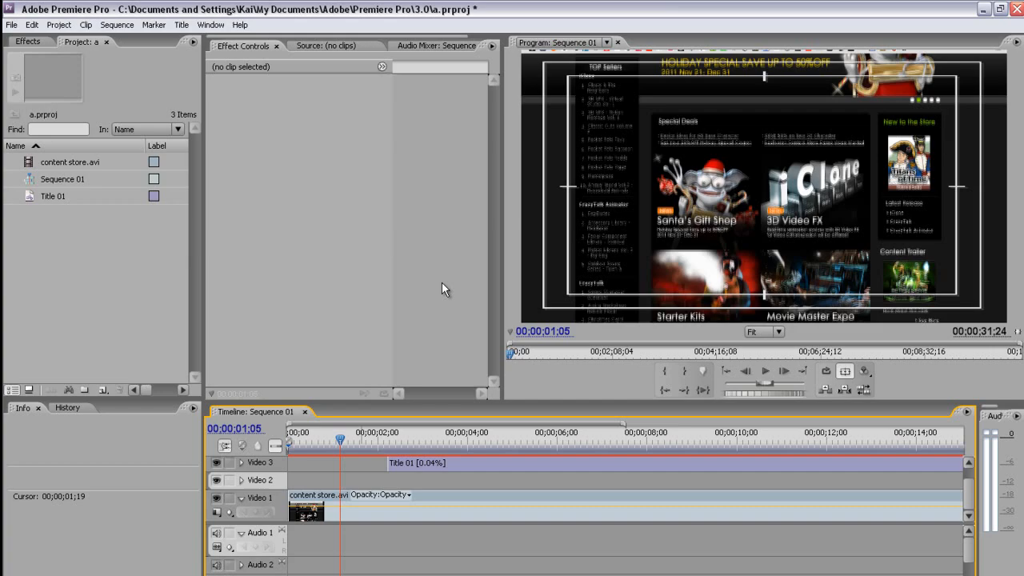
{"action": "left_click", "coordinate": [11, 24]}
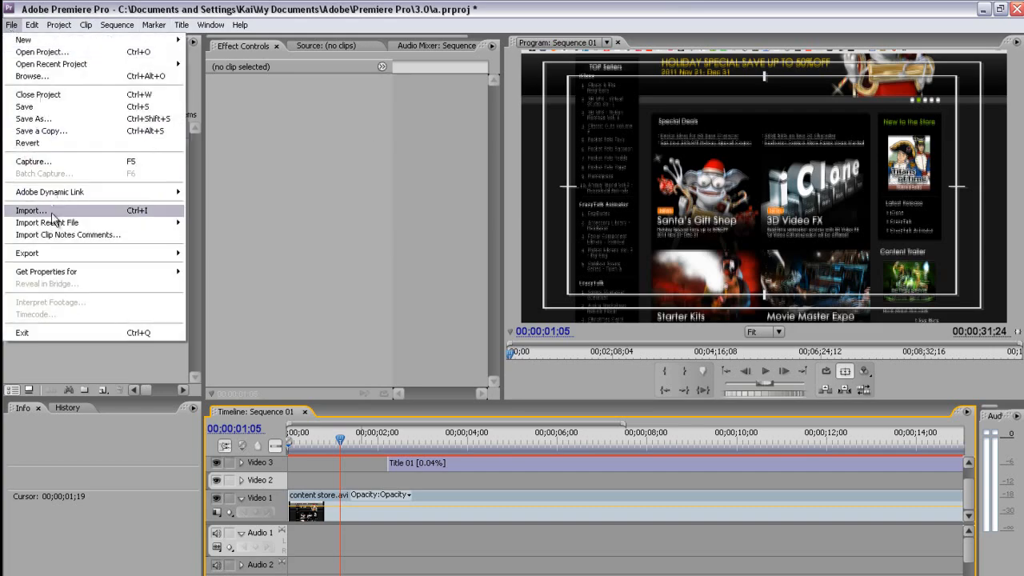
{"action": "left_click", "coordinate": [31, 210]}
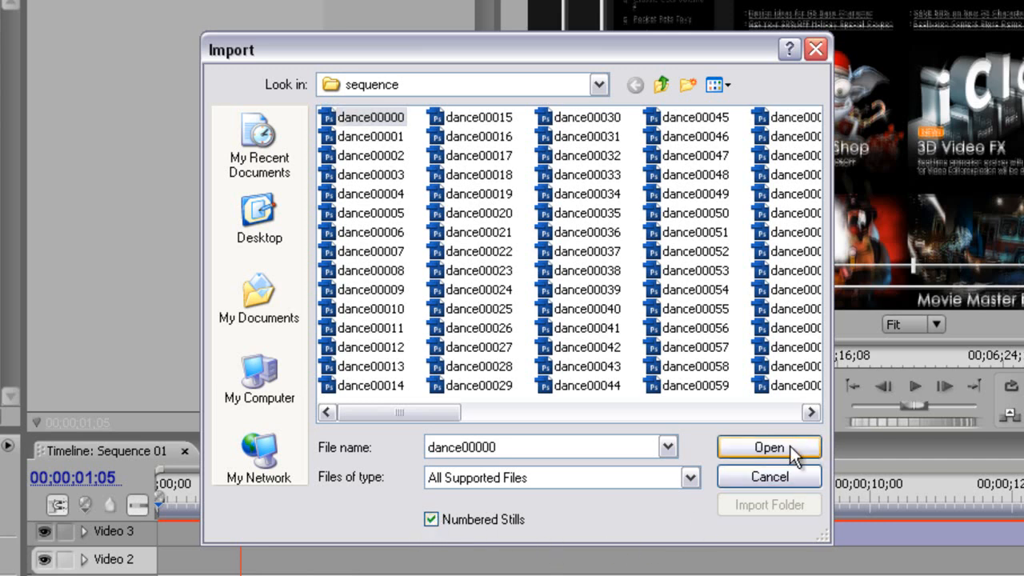
{"action": "left_click", "coordinate": [768, 446]}
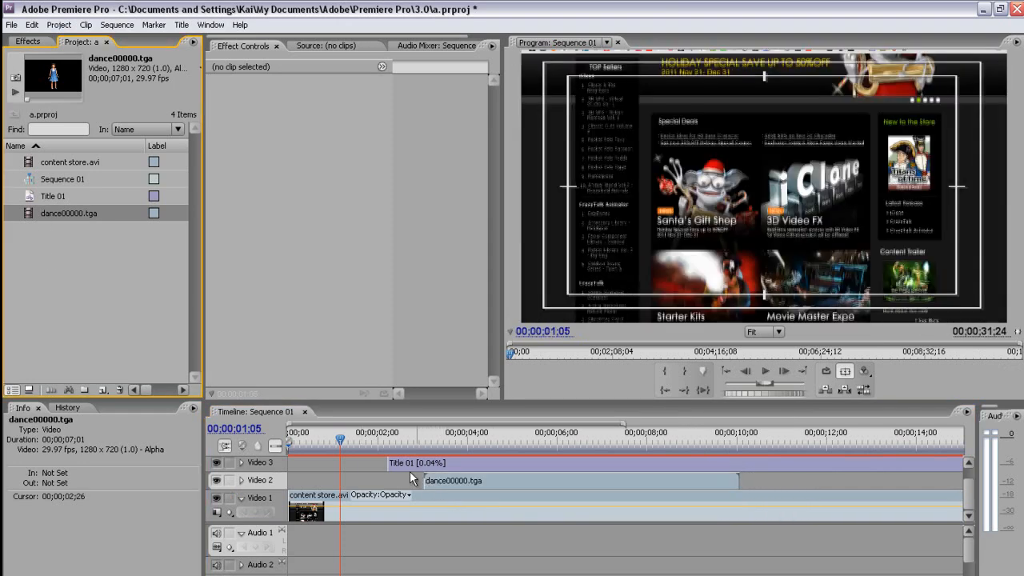
- Drop dance00000.tga onto Video 2 and add a Cross Dissolve at its start
{"action": "left_click_drag", "start_coordinate": [340, 441], "coordinate": [366, 441]}
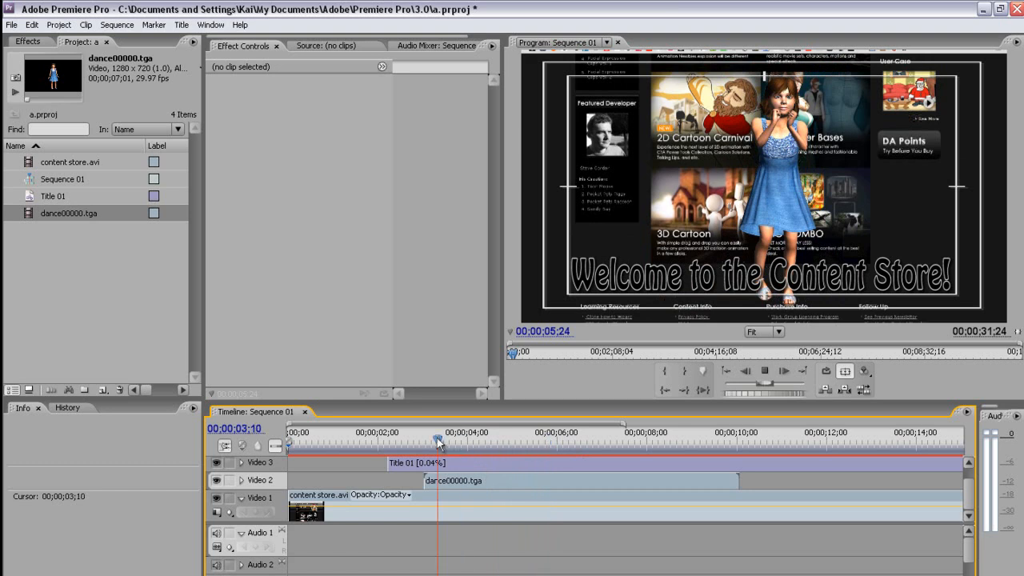
{"action": "left_click_drag", "start_coordinate": [437, 443], "coordinate": [427, 443]}
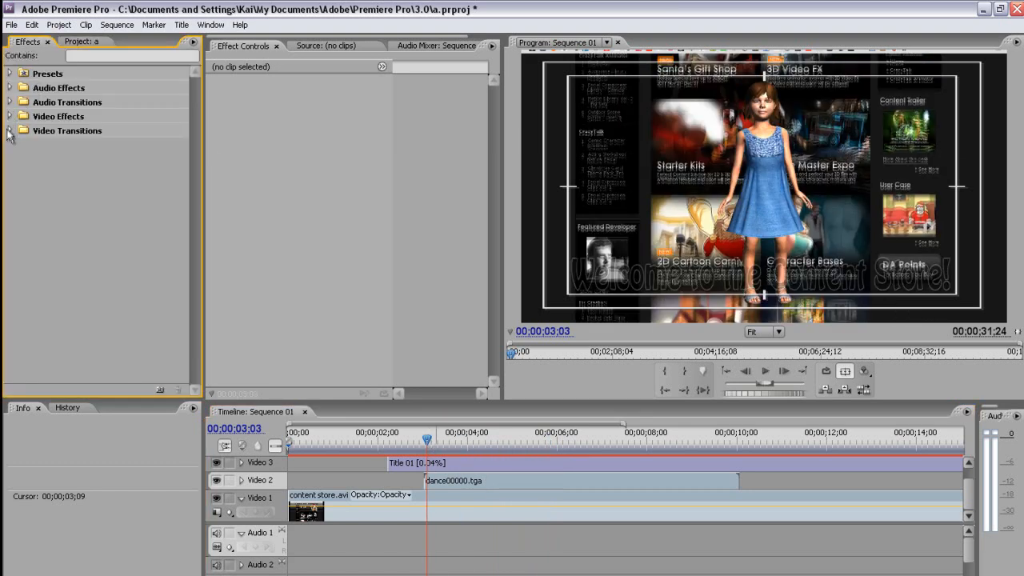
{"action": "left_click", "coordinate": [9, 131]}
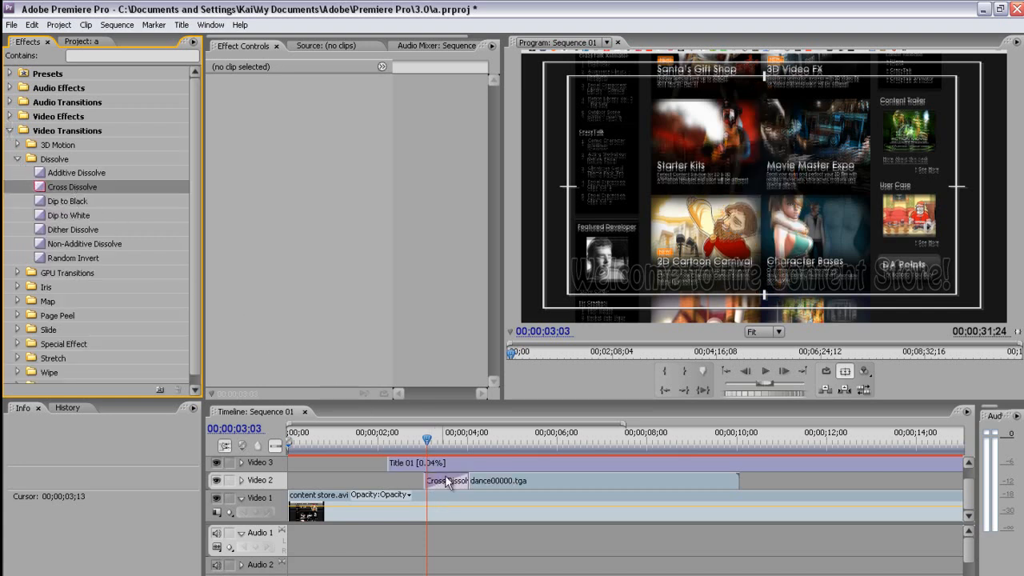
{"action": "left_click_drag", "start_coordinate": [427, 440], "coordinate": [435, 440]}
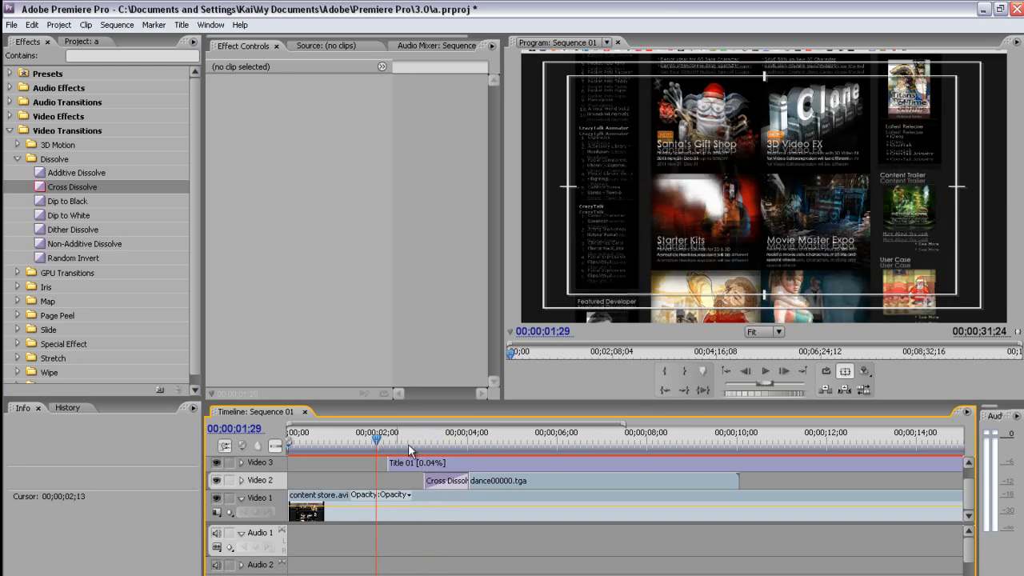
{"action": "left_click", "coordinate": [765, 370]}
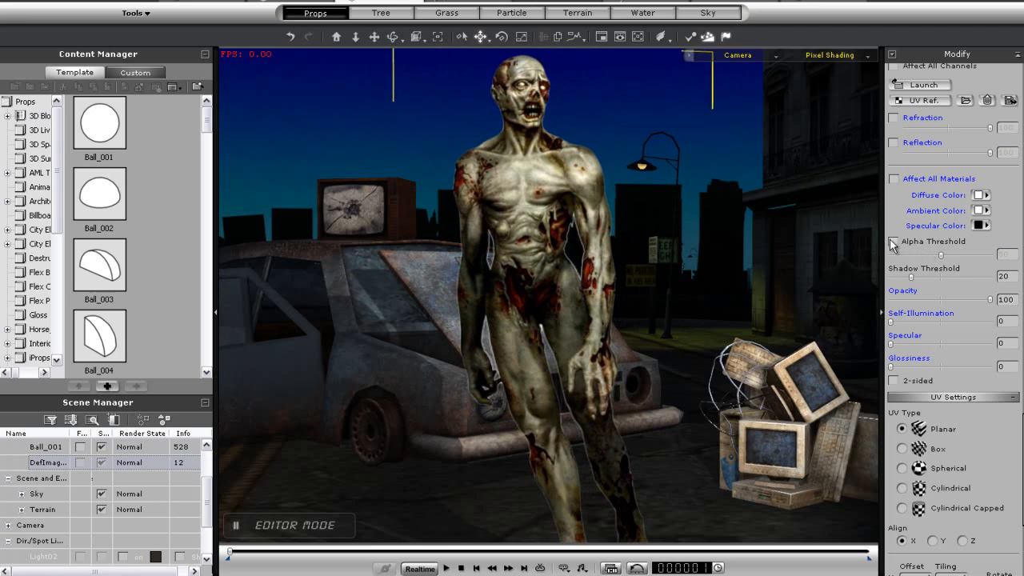
- Enable Alpha Threshold on the image prop and tune its cutoff around 41
{"action": "left_click", "coordinate": [894, 242]}
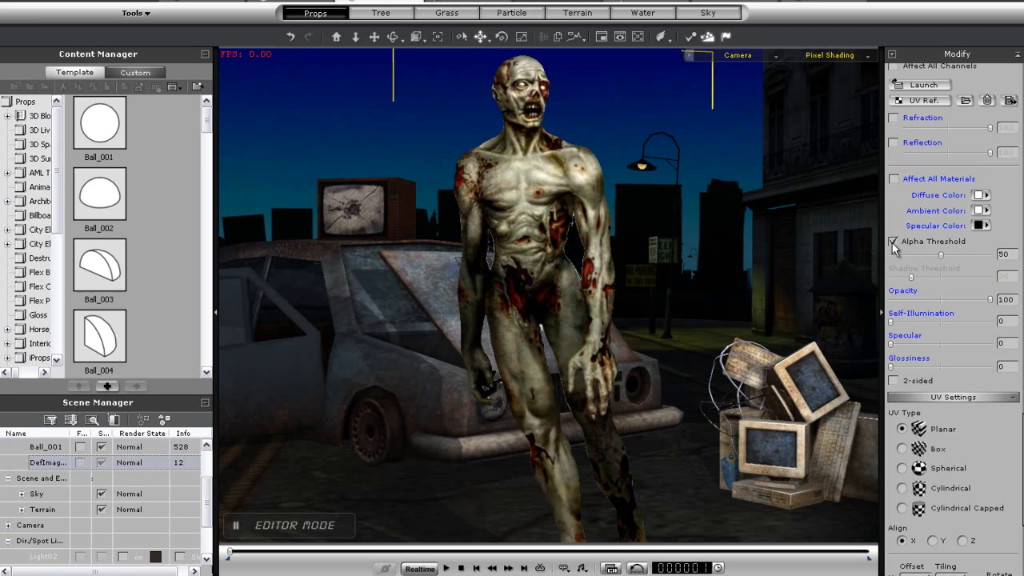
{"action": "left_click_drag", "start_coordinate": [964, 255], "coordinate": [932, 254]}
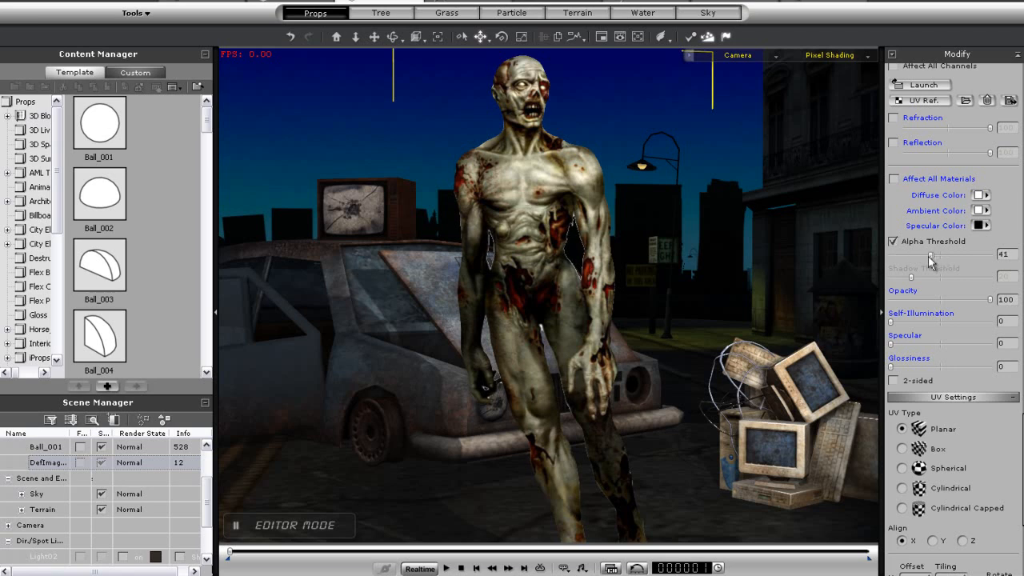
{"action": "left_click_drag", "start_coordinate": [944, 255], "coordinate": [979, 254]}
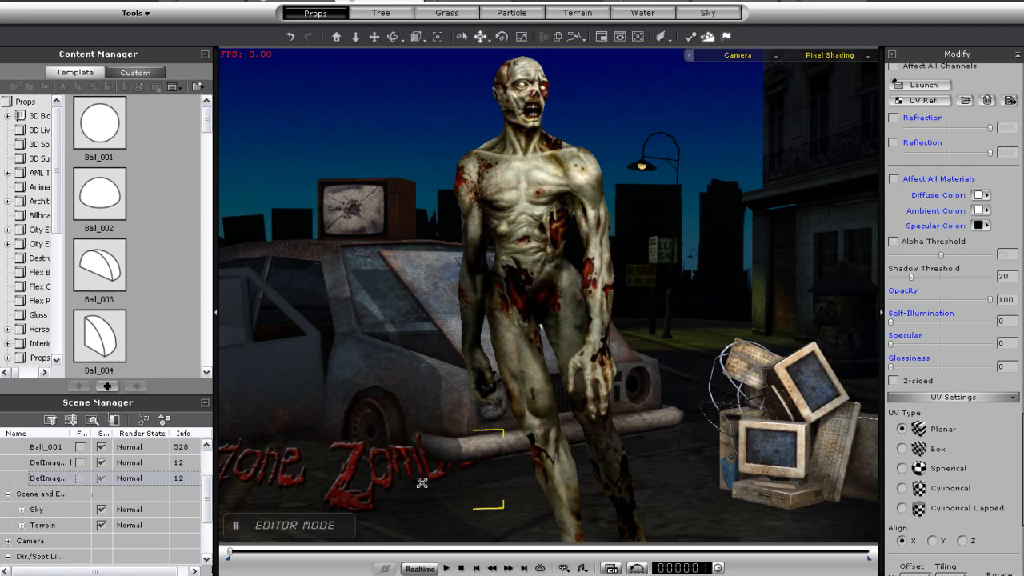
{"action": "mouse_move", "coordinate": [369, 480]}
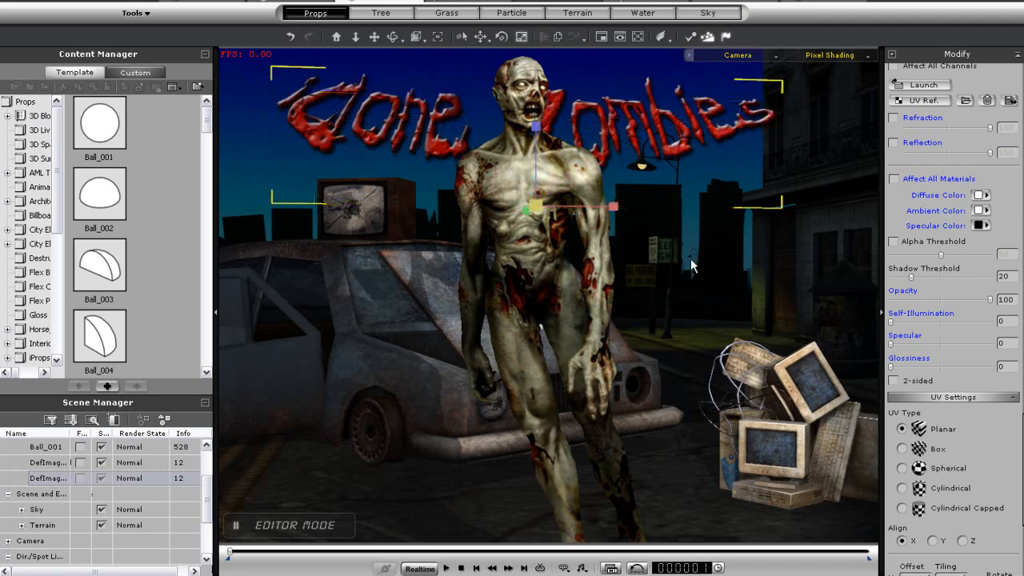
{"action": "mouse_move", "coordinate": [606, 53]}
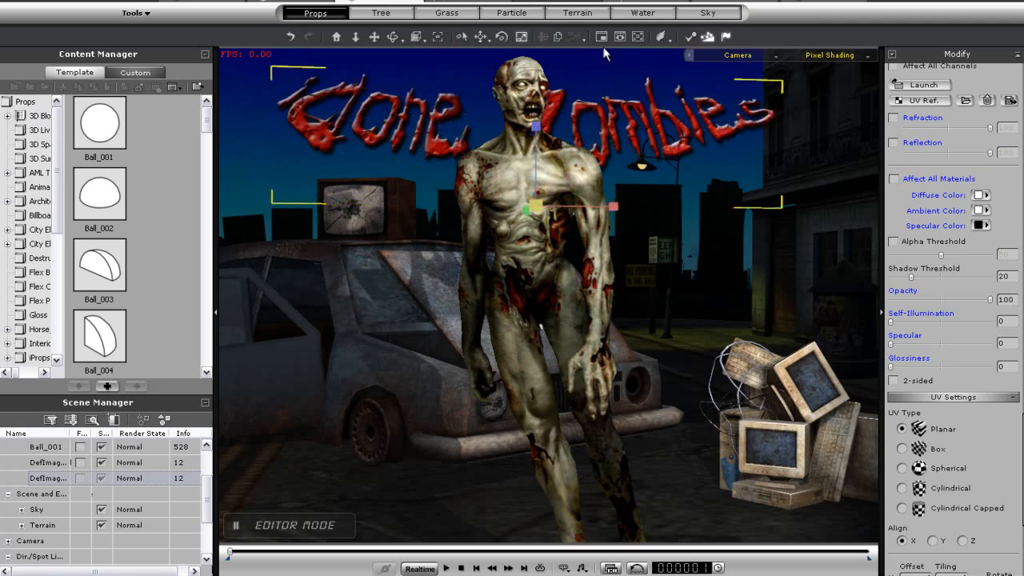
{"action": "mouse_move", "coordinate": [600, 37]}
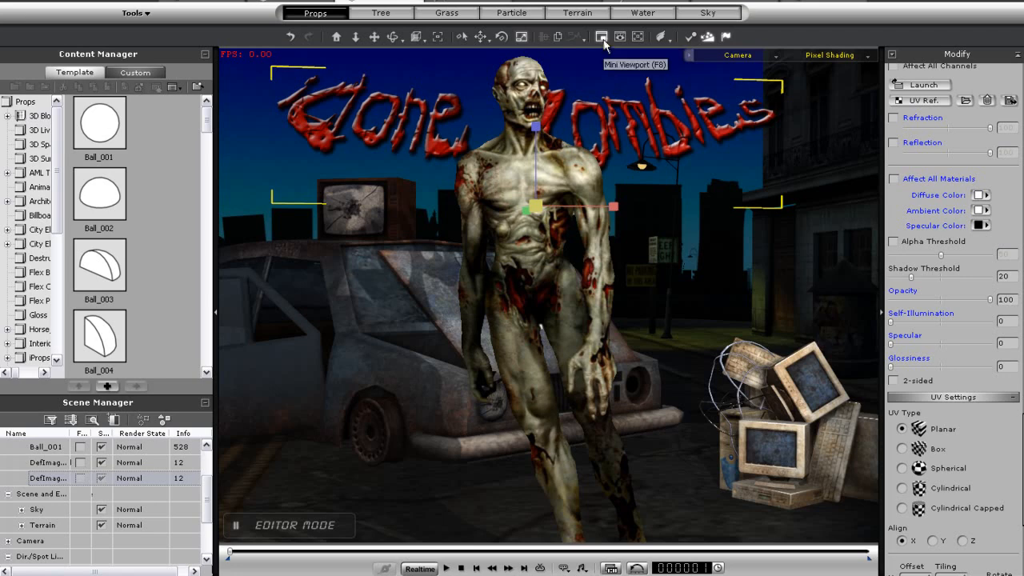
- Show the Mini Viewport, switch the main view to Preview Camera, and set View Size 32
{"action": "left_click", "coordinate": [601, 37]}
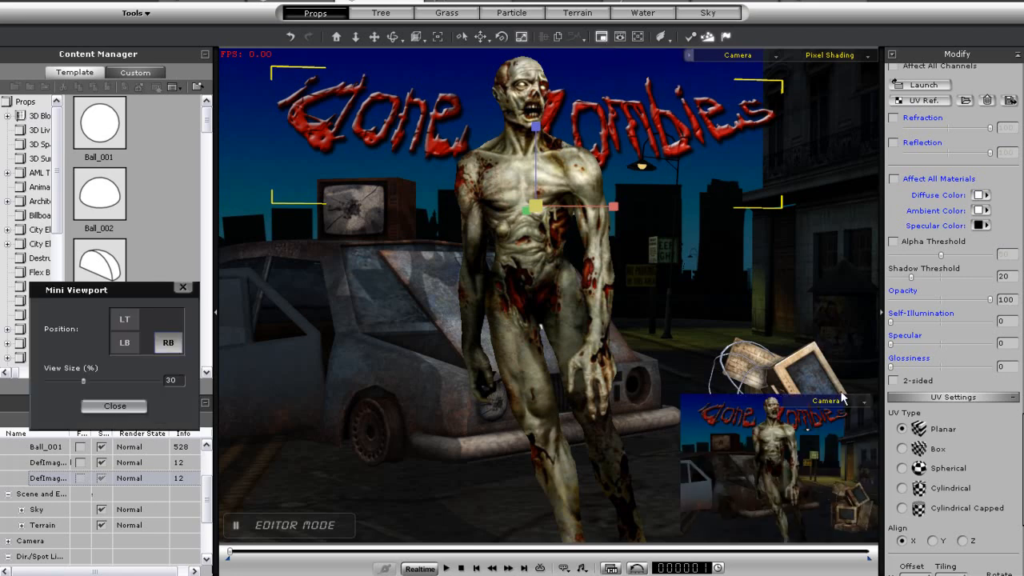
{"action": "mouse_move", "coordinate": [775, 61]}
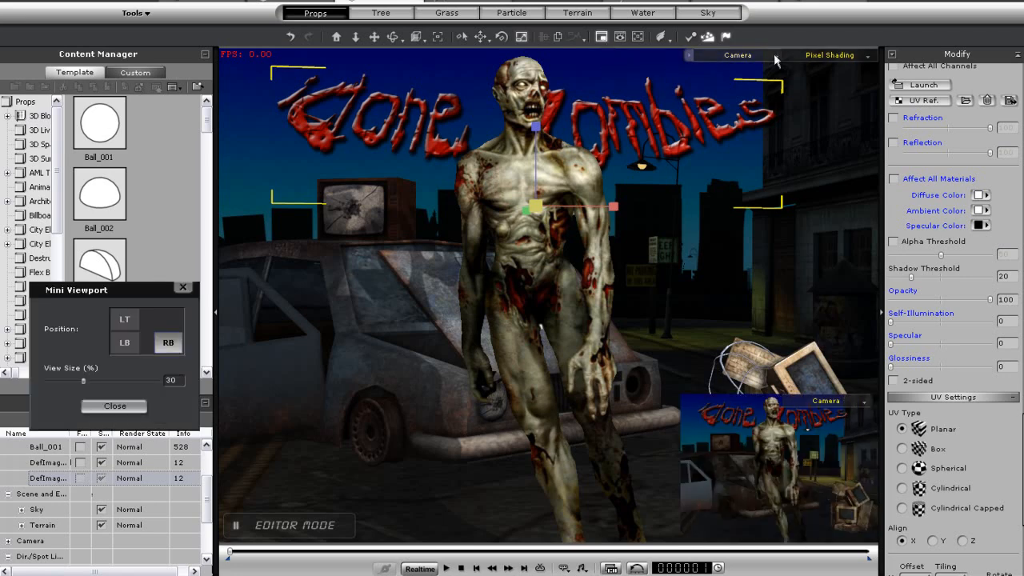
{"action": "left_click", "coordinate": [619, 13]}
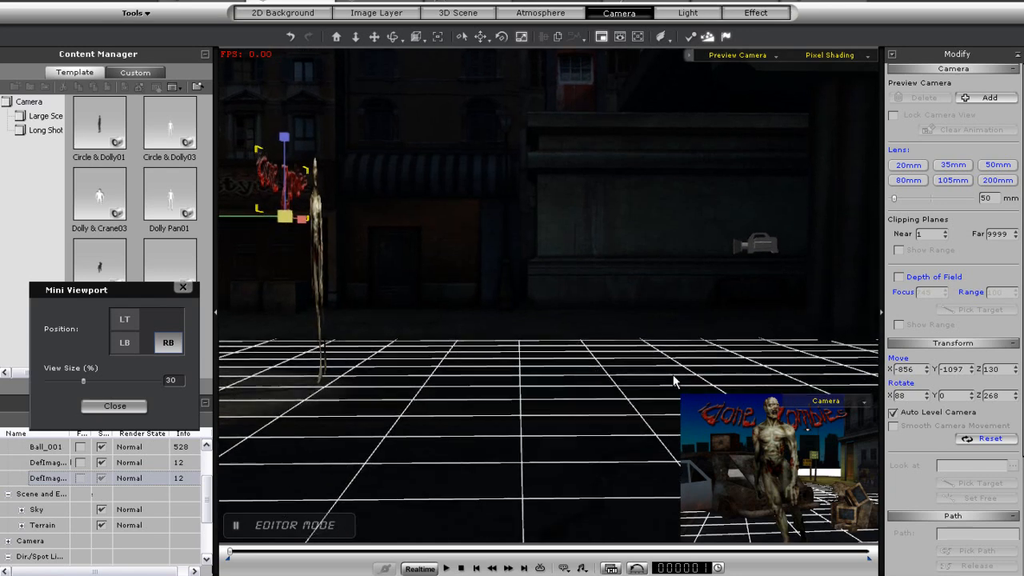
{"action": "mouse_move", "coordinate": [298, 390]}
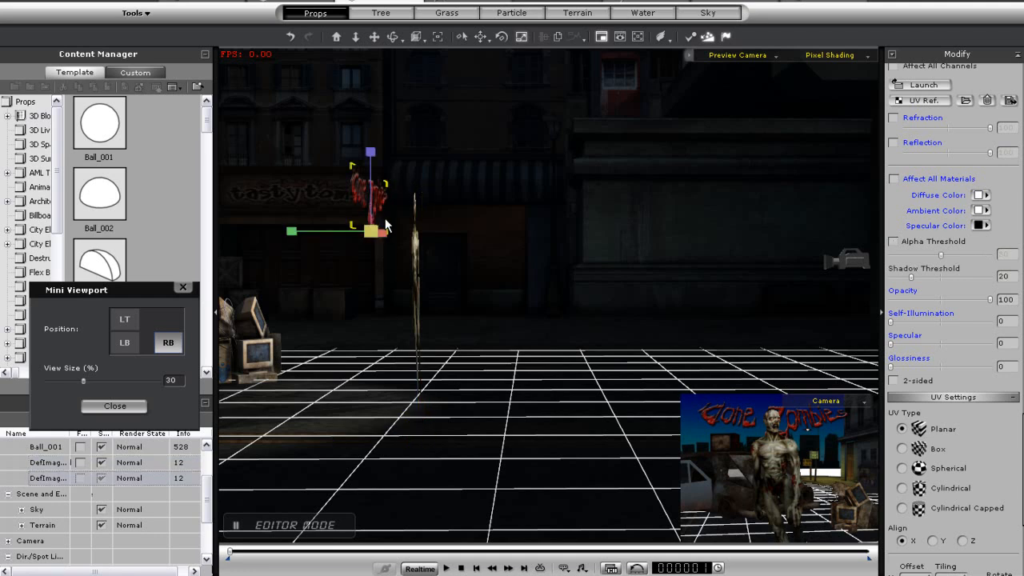
{"action": "left_click_drag", "start_coordinate": [84, 380], "coordinate": [90, 381]}
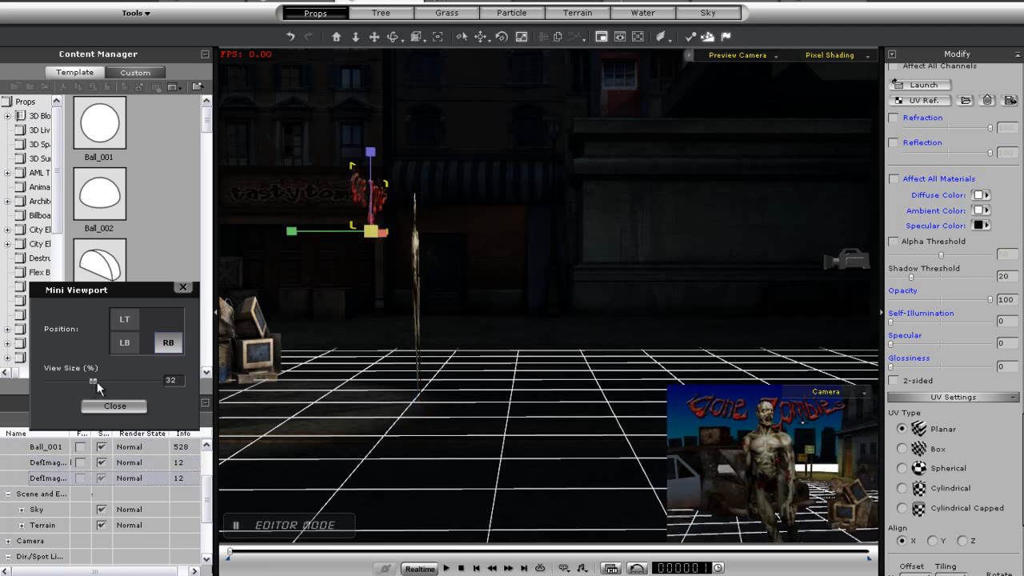
{"action": "left_click_drag", "start_coordinate": [92, 380], "coordinate": [121, 380]}
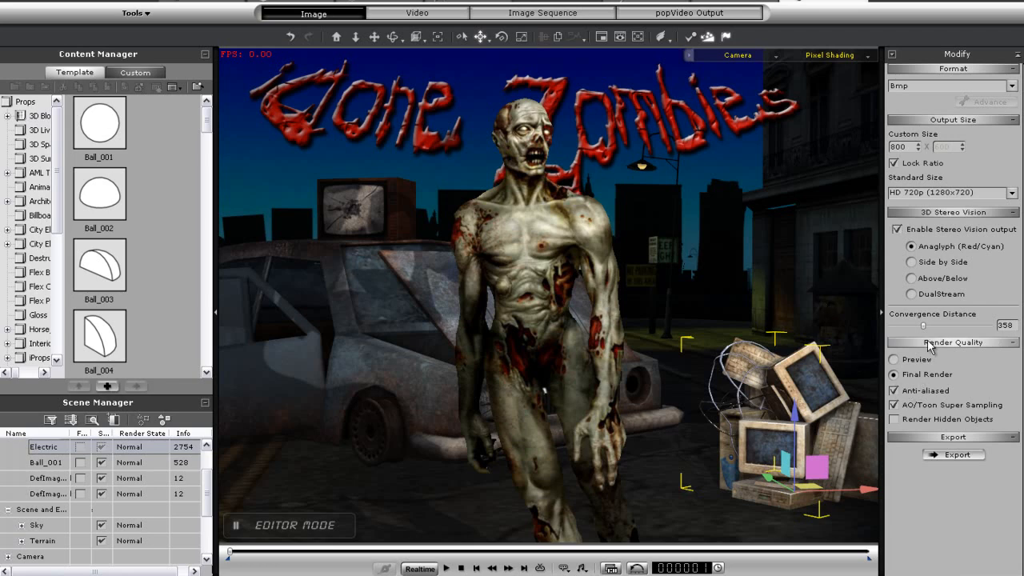
- Drag the Convergence Distance slider up to about 405
{"action": "left_click_drag", "start_coordinate": [908, 329], "coordinate": [928, 329]}
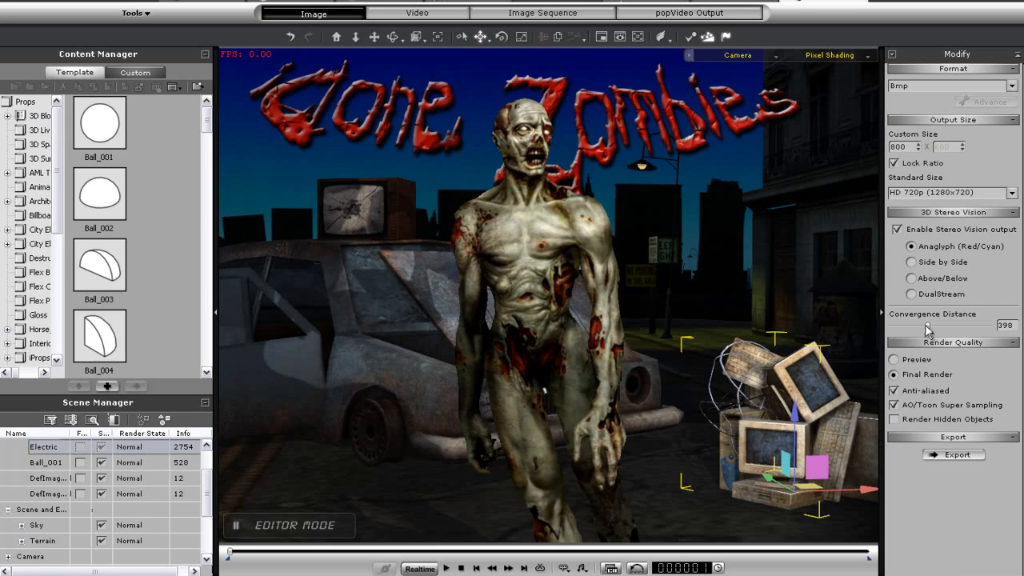
{"action": "left_click_drag", "start_coordinate": [924, 330], "coordinate": [930, 330]}
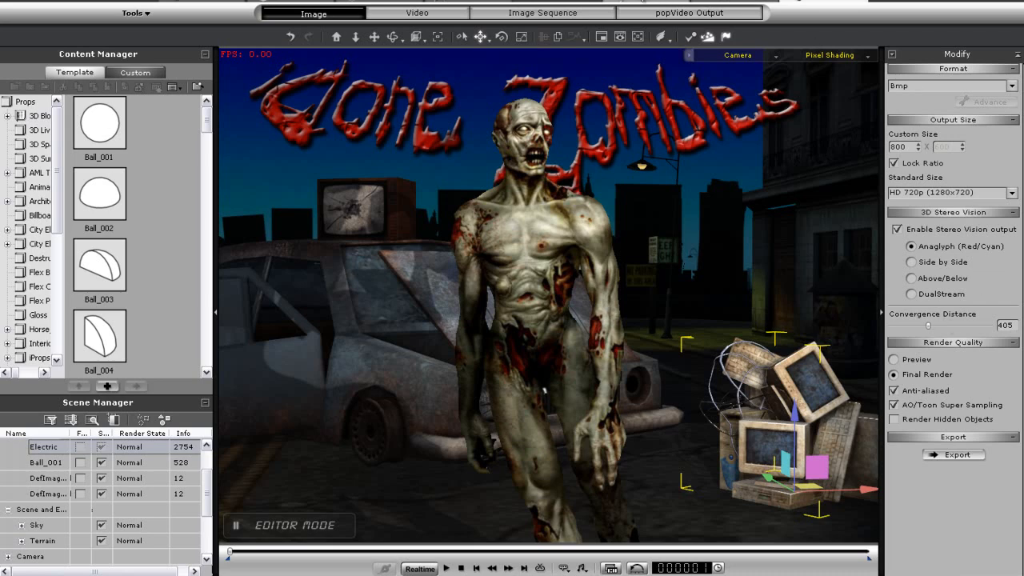
{"action": "mouse_move", "coordinate": [620, 37]}
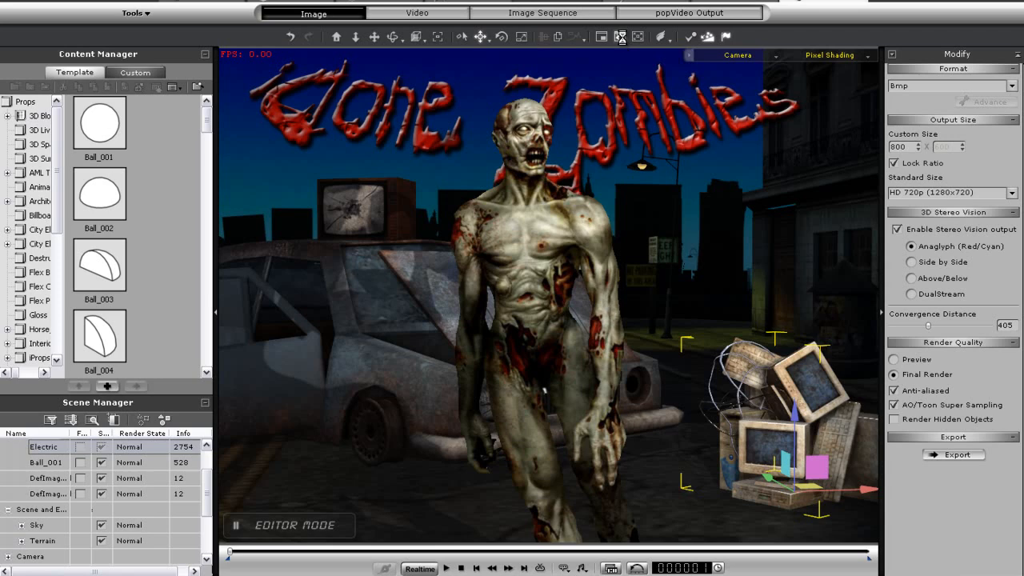
- Render anaglyph test stills while trying convergence distances of 97 and 1000
{"action": "left_click", "coordinate": [621, 37]}
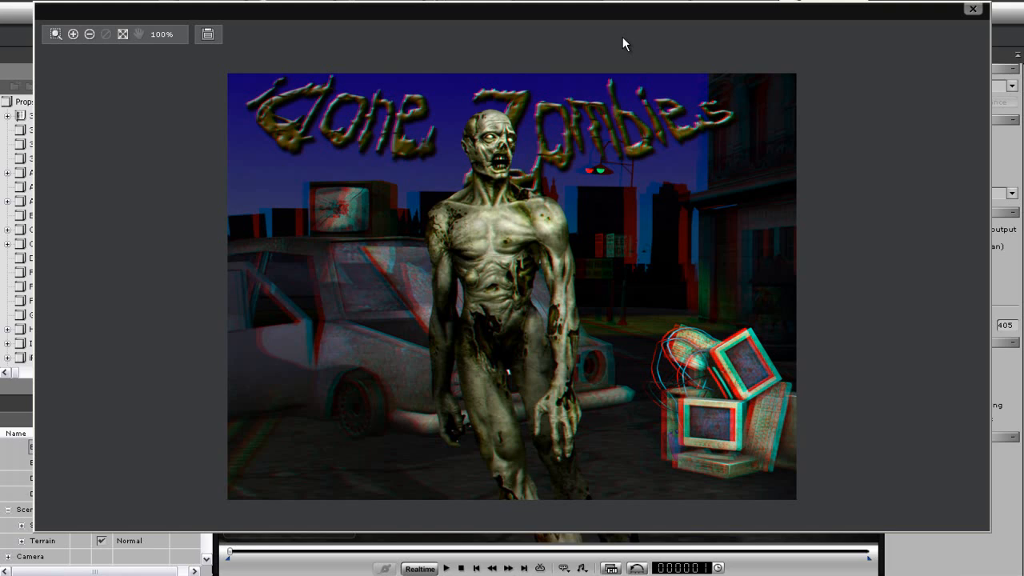
{"action": "mouse_move", "coordinate": [959, 14]}
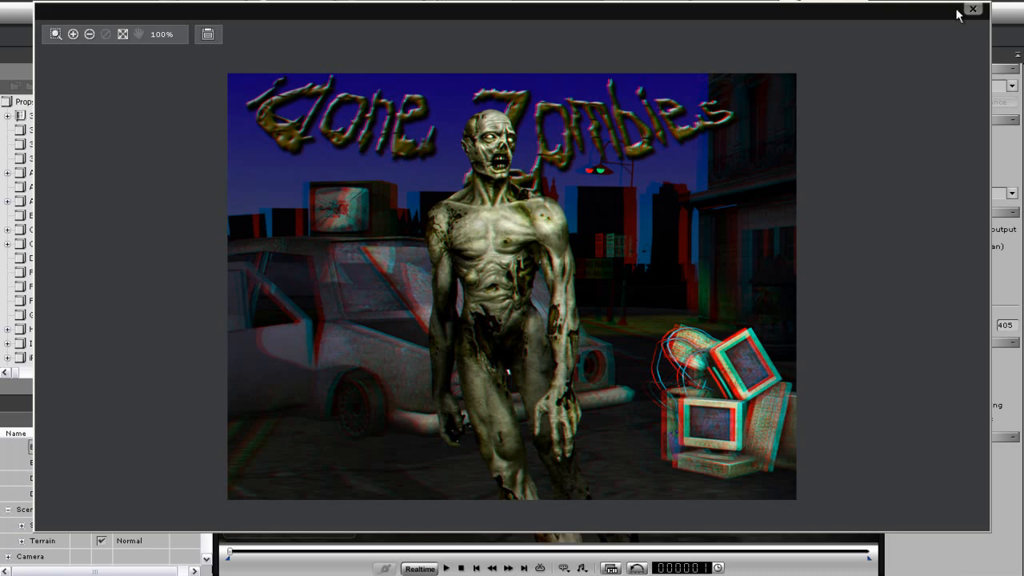
{"action": "left_click", "coordinate": [972, 9]}
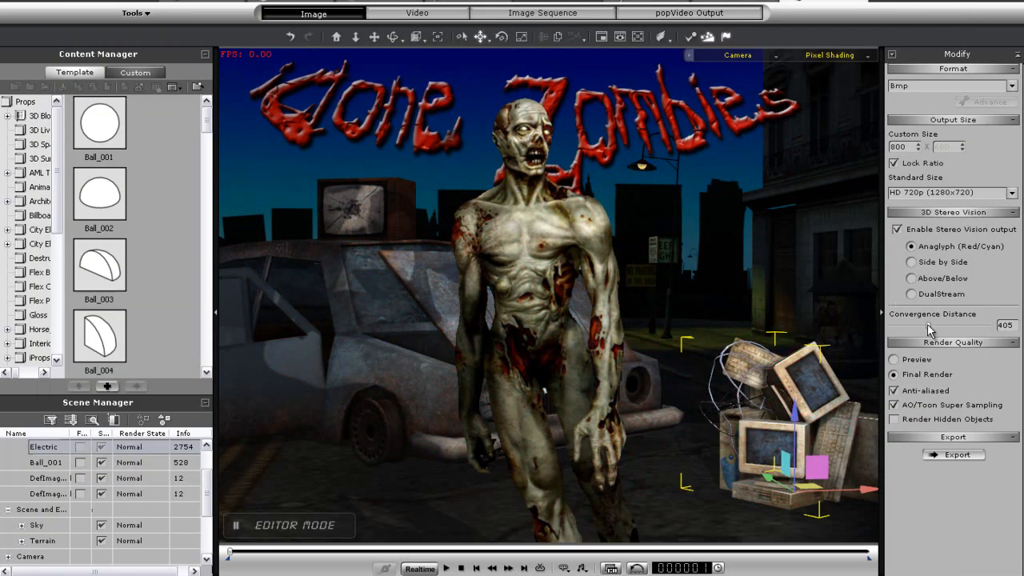
{"action": "left_click_drag", "start_coordinate": [928, 329], "coordinate": [896, 329]}
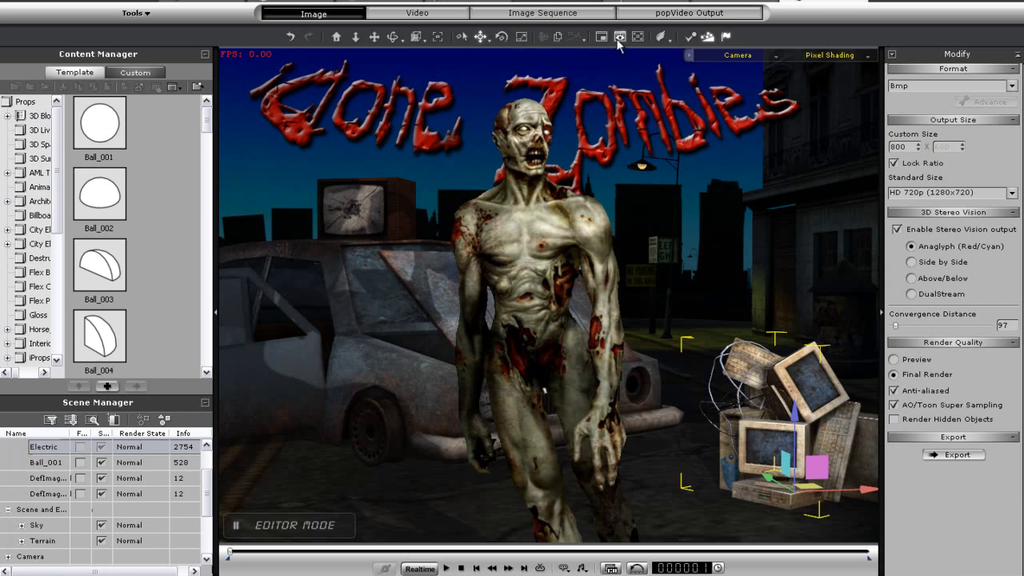
{"action": "left_click", "coordinate": [619, 37]}
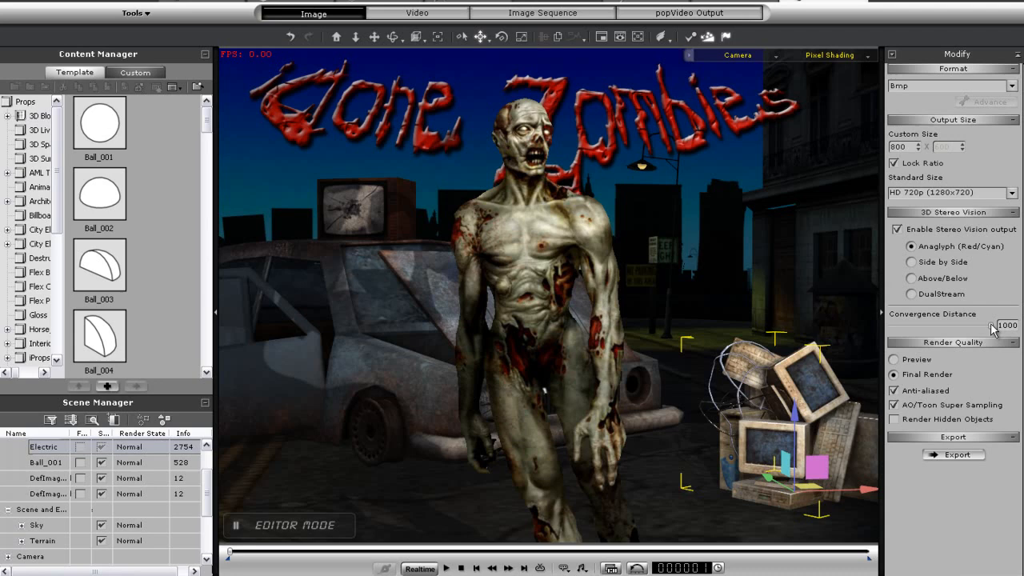
{"action": "left_click_drag", "start_coordinate": [992, 328], "coordinate": [960, 328]}
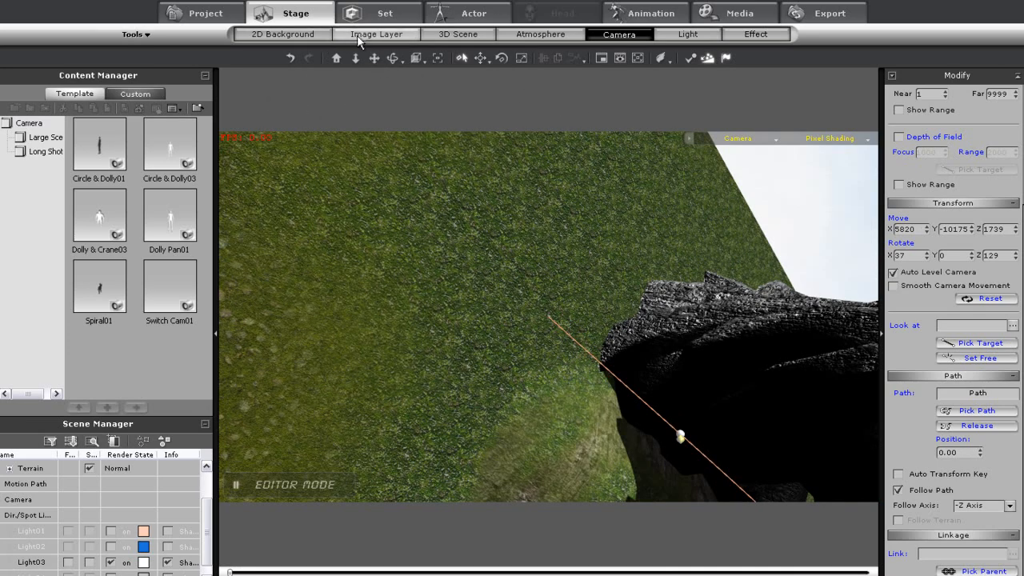
- Add the Air Fighter cockpit template from the Image Layer library
{"action": "left_click", "coordinate": [376, 34]}
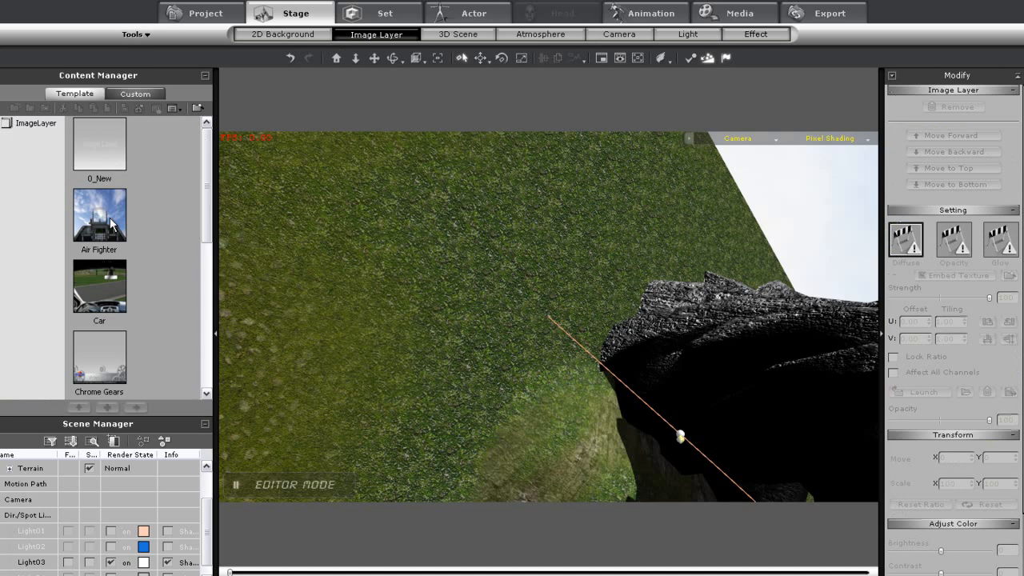
{"action": "double_click", "coordinate": [98, 214]}
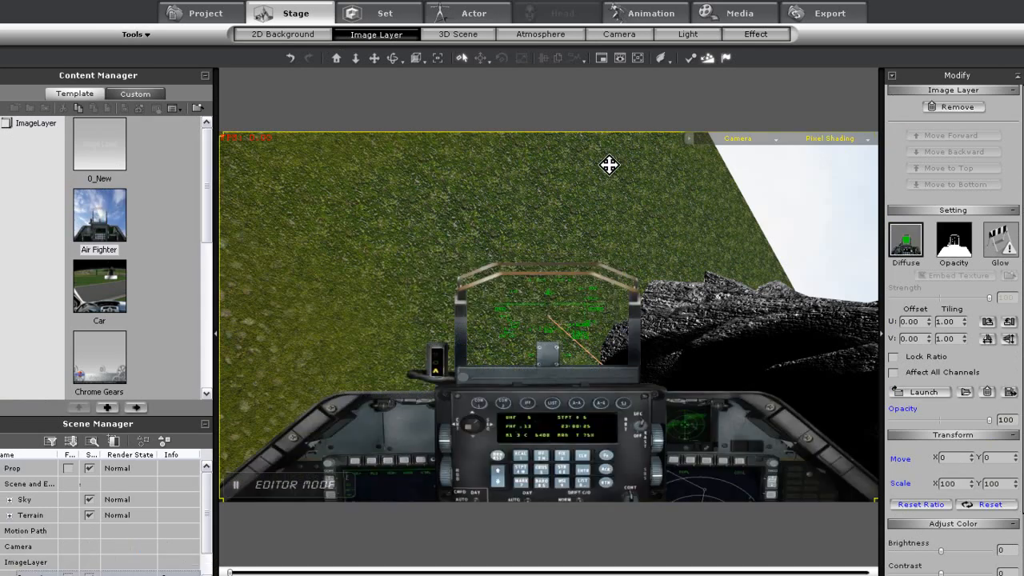
{"action": "mouse_move", "coordinate": [624, 100]}
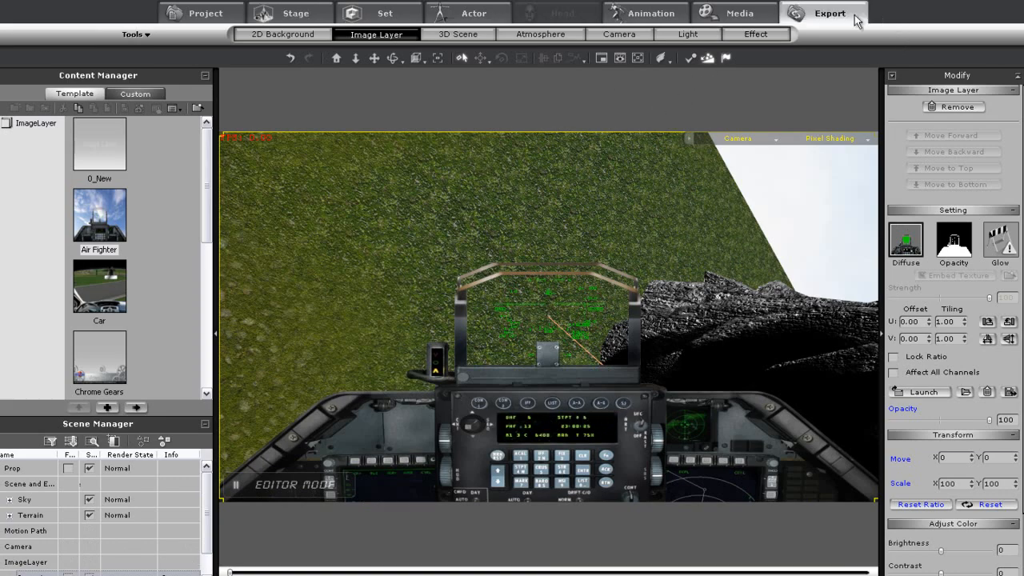
- In the video export settings, keep AVI format with locked ratio at HD 720p
{"action": "left_click", "coordinate": [829, 13]}
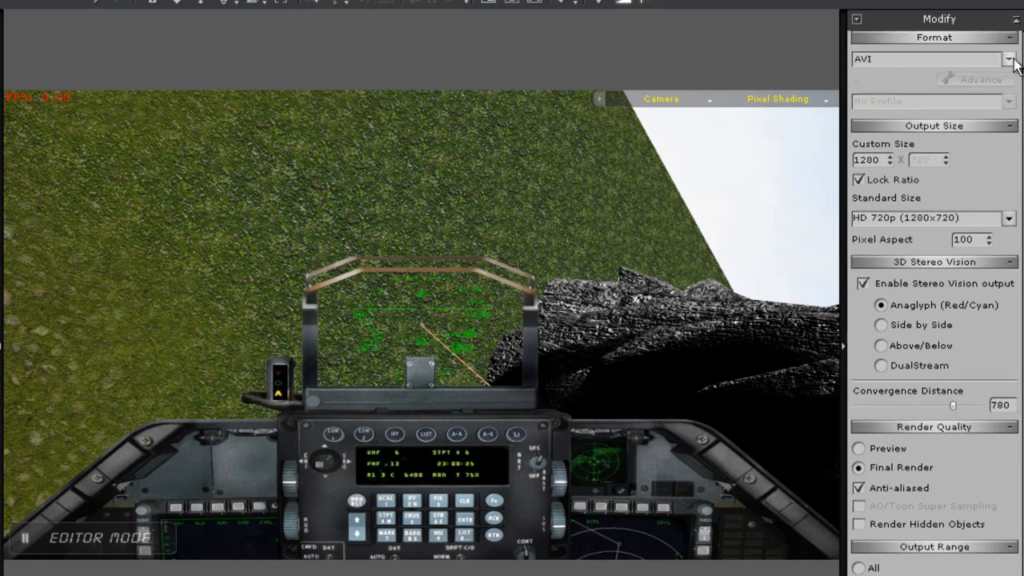
{"action": "left_click", "coordinate": [1009, 59]}
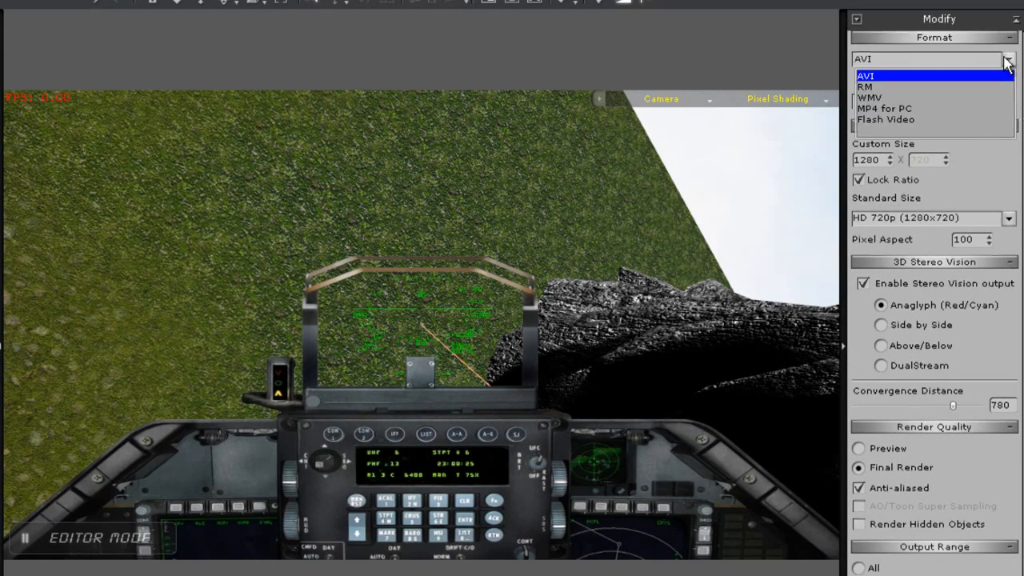
{"action": "mouse_move", "coordinate": [933, 98]}
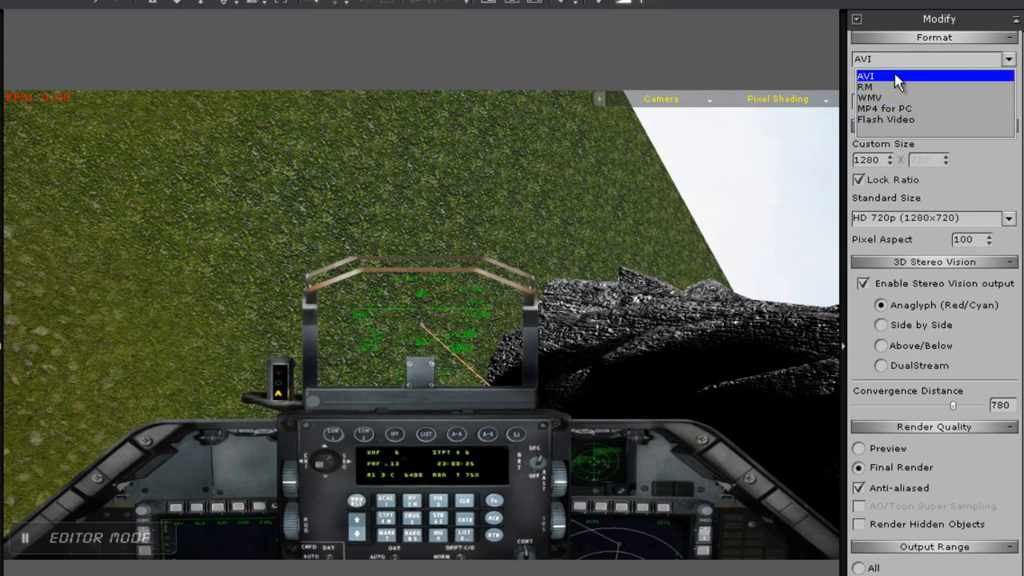
{"action": "left_click", "coordinate": [880, 76]}
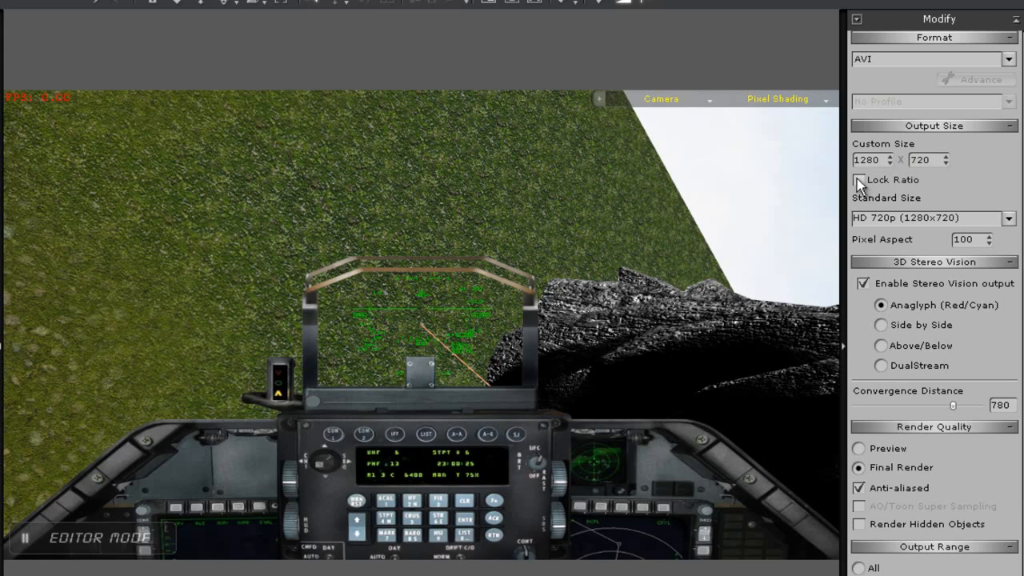
{"action": "left_click", "coordinate": [858, 179]}
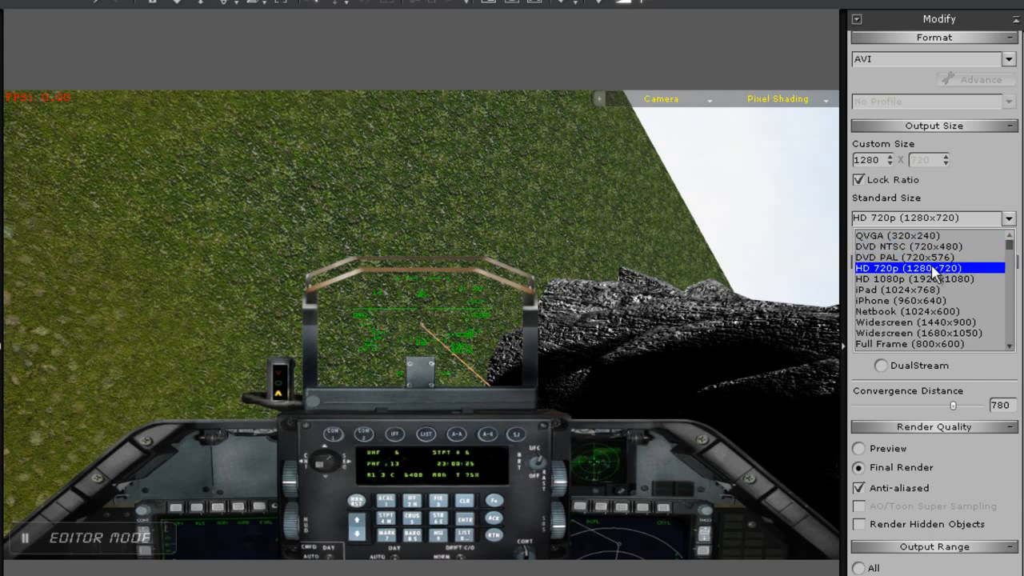
{"action": "left_click", "coordinate": [908, 267]}
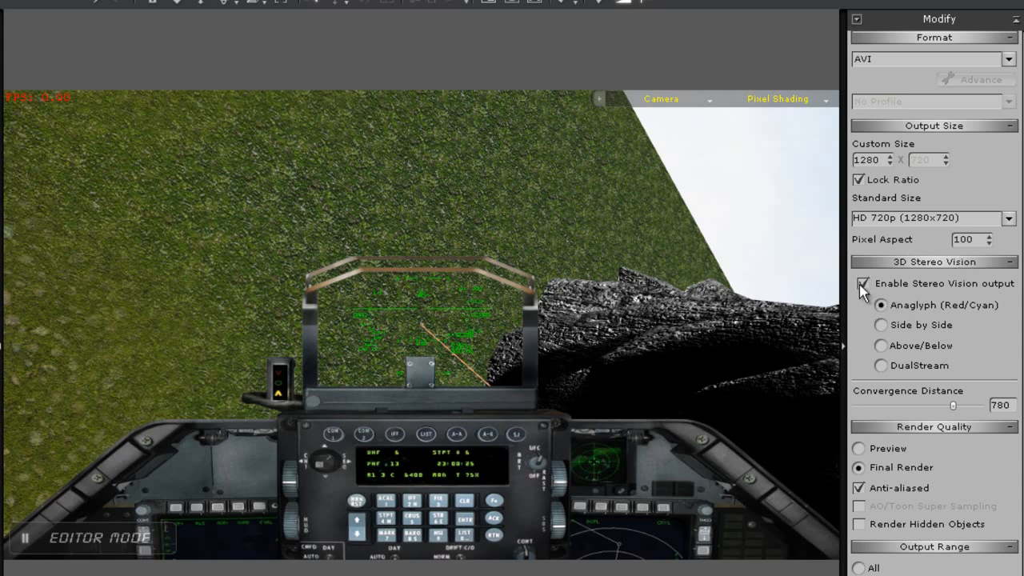
{"action": "mouse_move", "coordinate": [886, 332]}
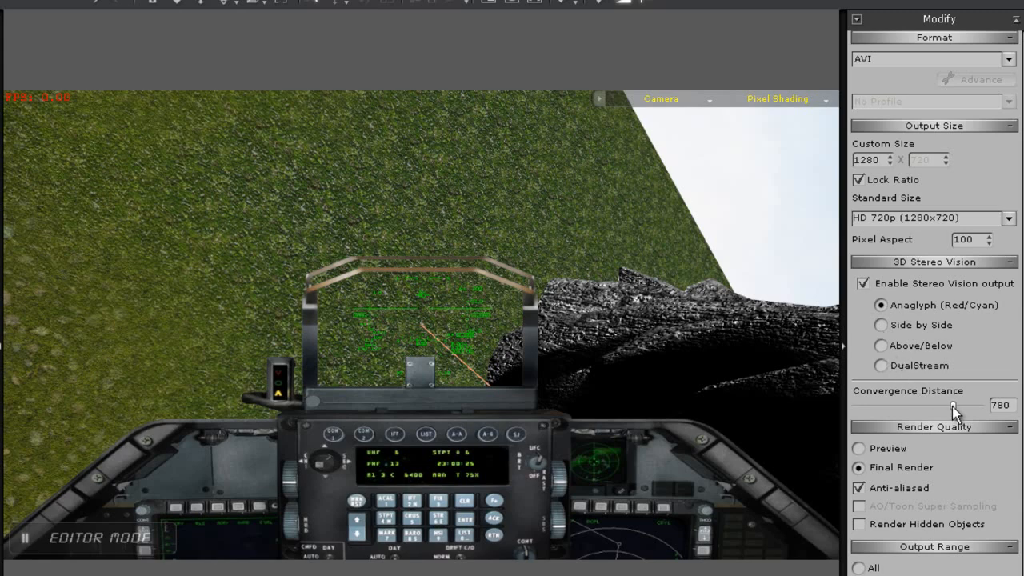
- Set convergence distance to 766 and Final Render quality, and rewind the timeline
{"action": "left_click_drag", "start_coordinate": [954, 404], "coordinate": [924, 406]}
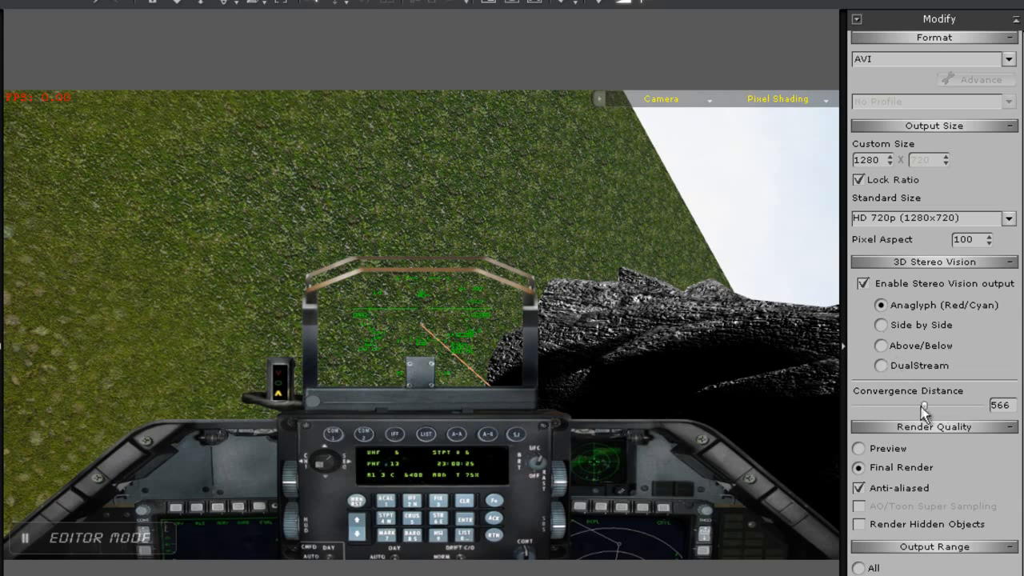
{"action": "left_click_drag", "start_coordinate": [924, 406], "coordinate": [956, 406]}
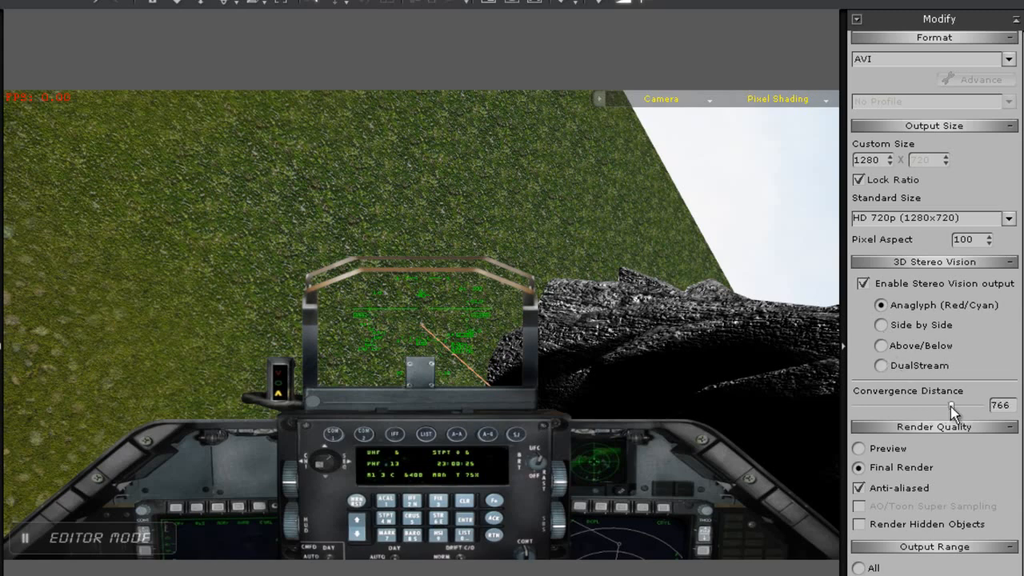
{"action": "left_click", "coordinate": [858, 448]}
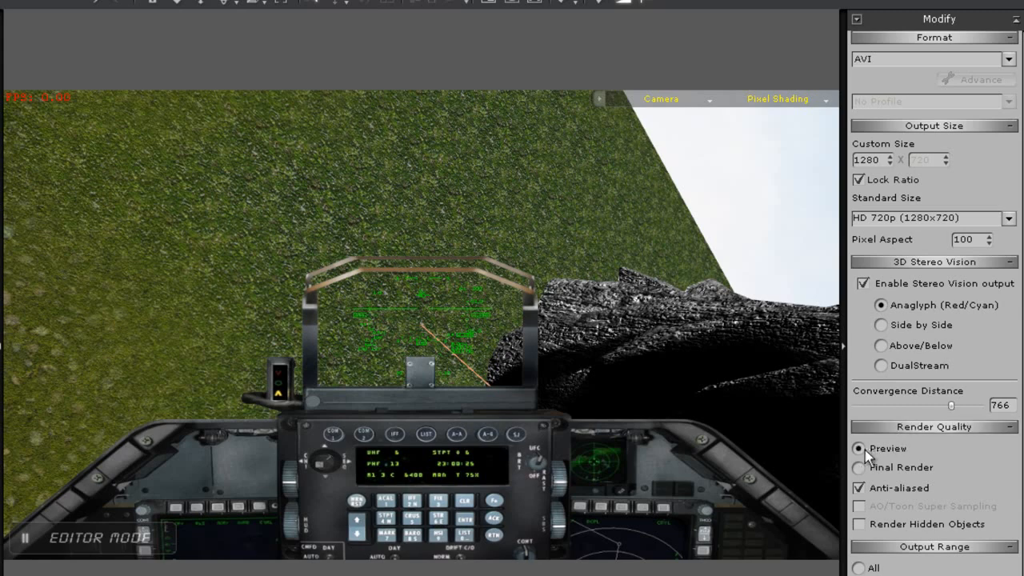
{"action": "left_click", "coordinate": [859, 467]}
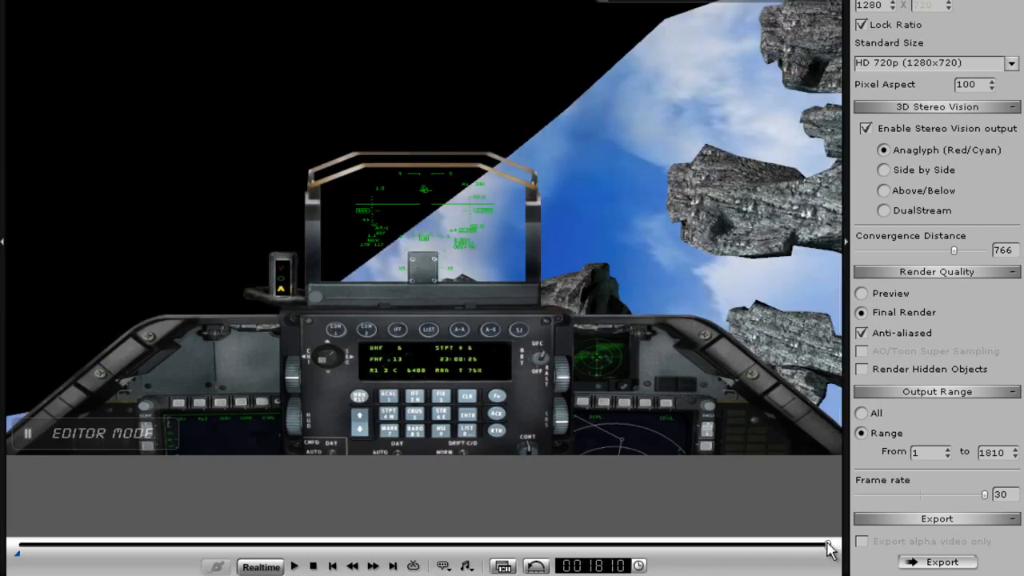
{"action": "left_click_drag", "start_coordinate": [832, 544], "coordinate": [336, 545]}
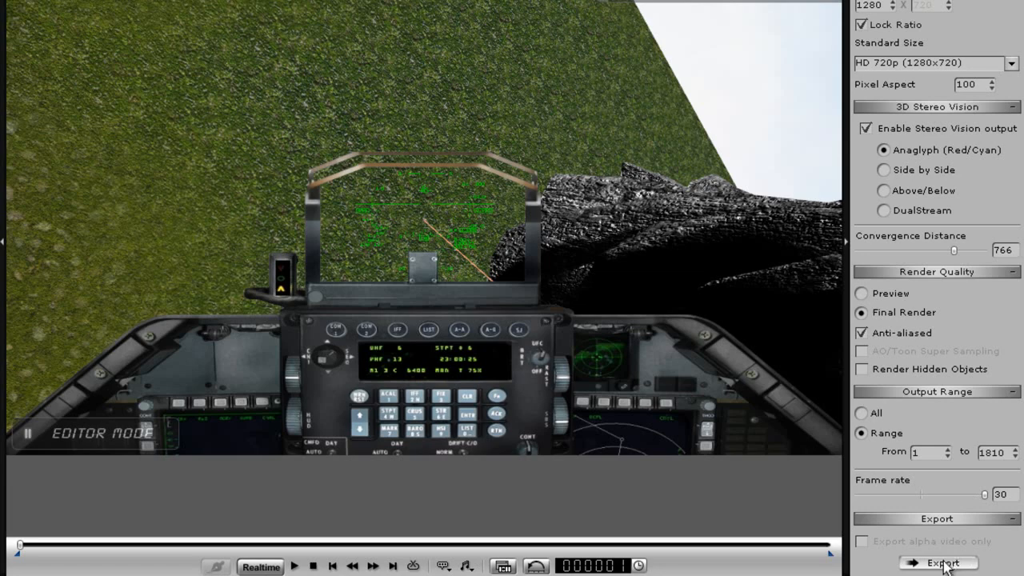
- Export the video as 'flyby' with the Full Frames (Uncompressed) codec
{"action": "left_click", "coordinate": [938, 563]}
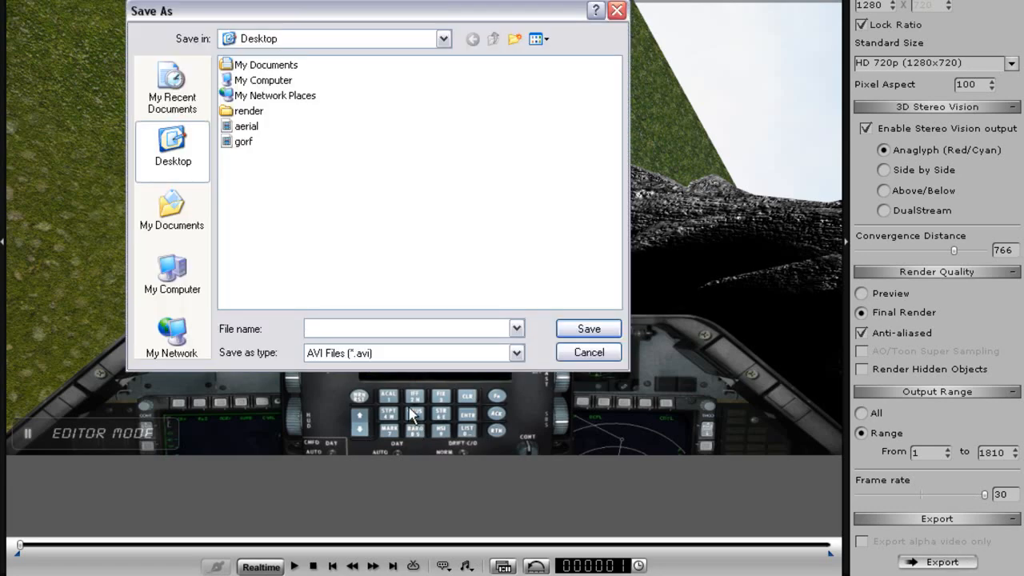
{"action": "type", "text": "flyby"}
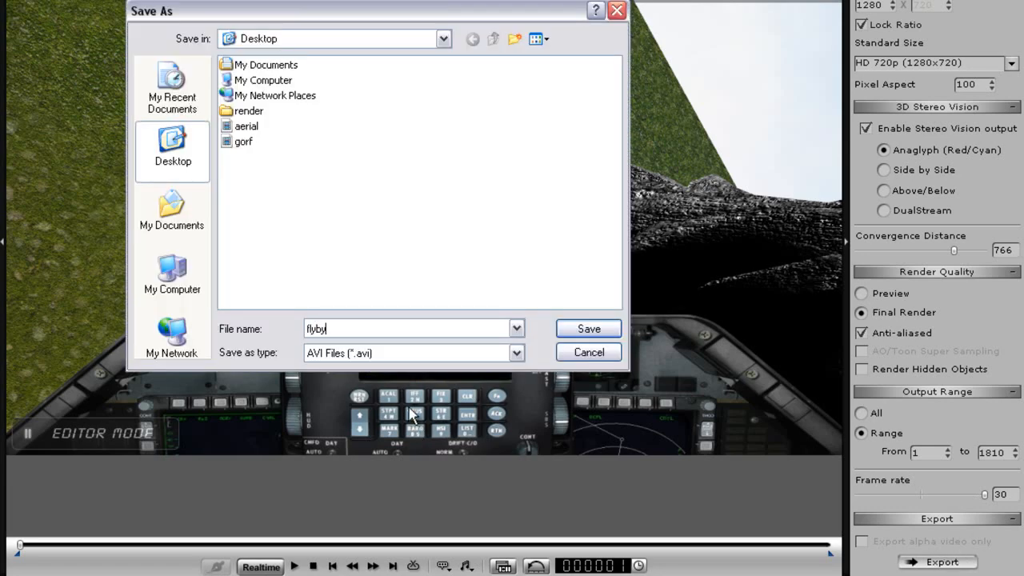
{"action": "left_click", "coordinate": [588, 329]}
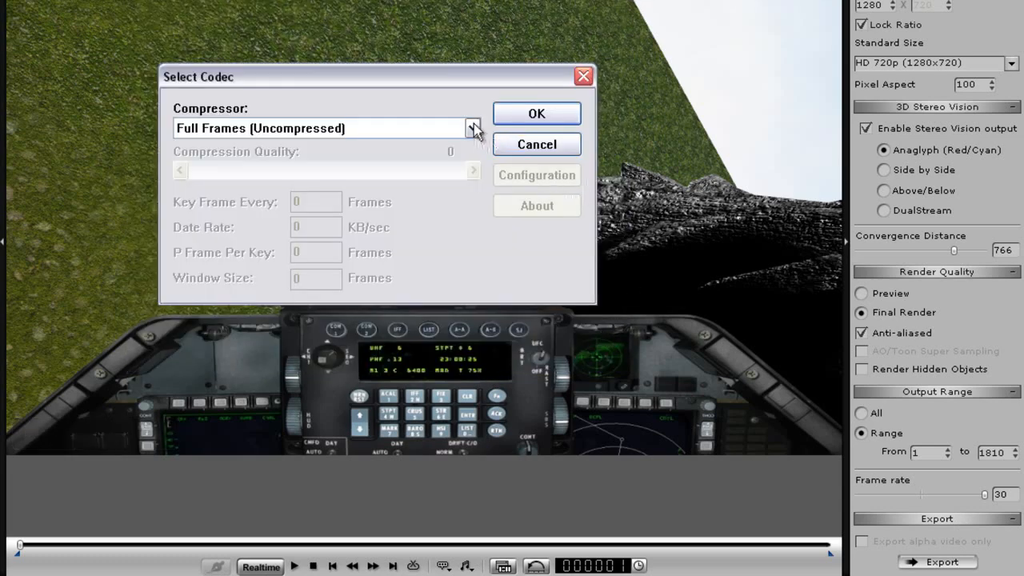
{"action": "left_click", "coordinate": [473, 128]}
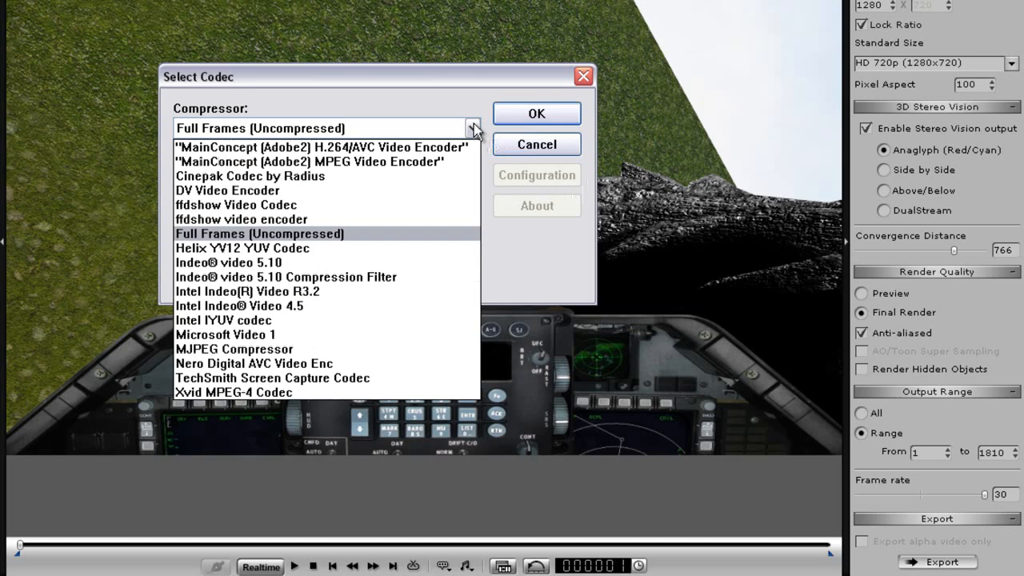
{"action": "left_click", "coordinate": [258, 233]}
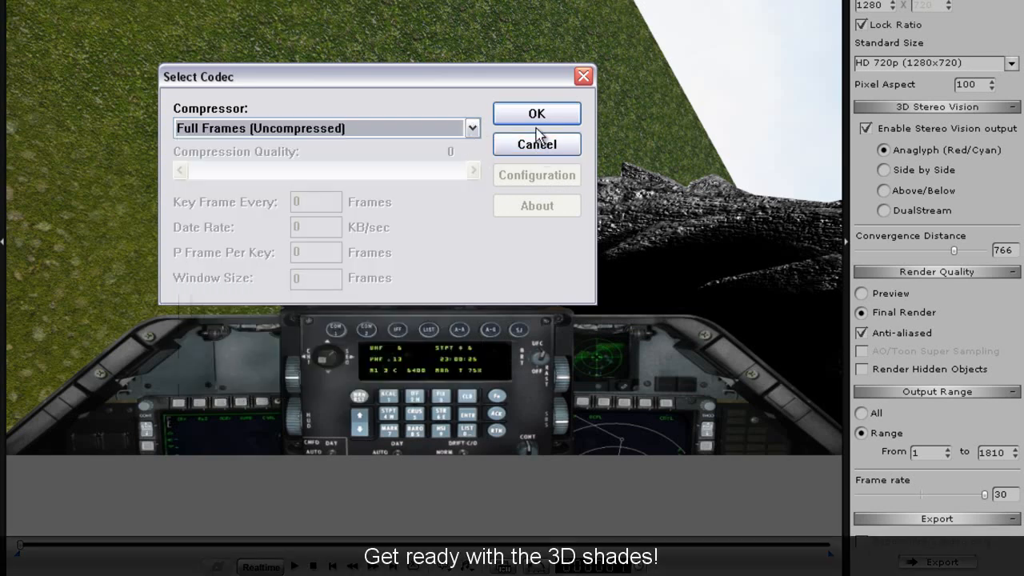
{"action": "left_click", "coordinate": [536, 113]}
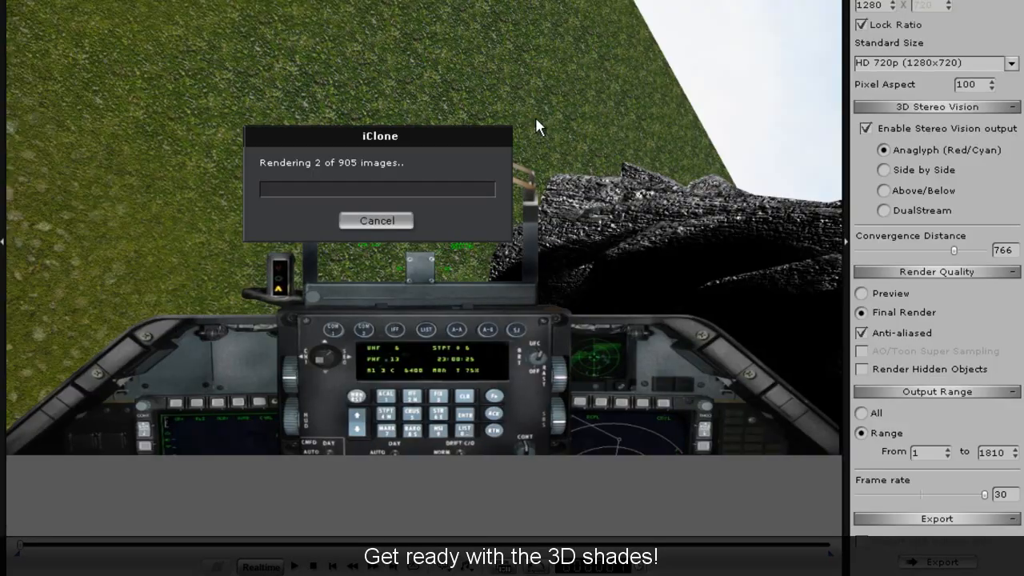